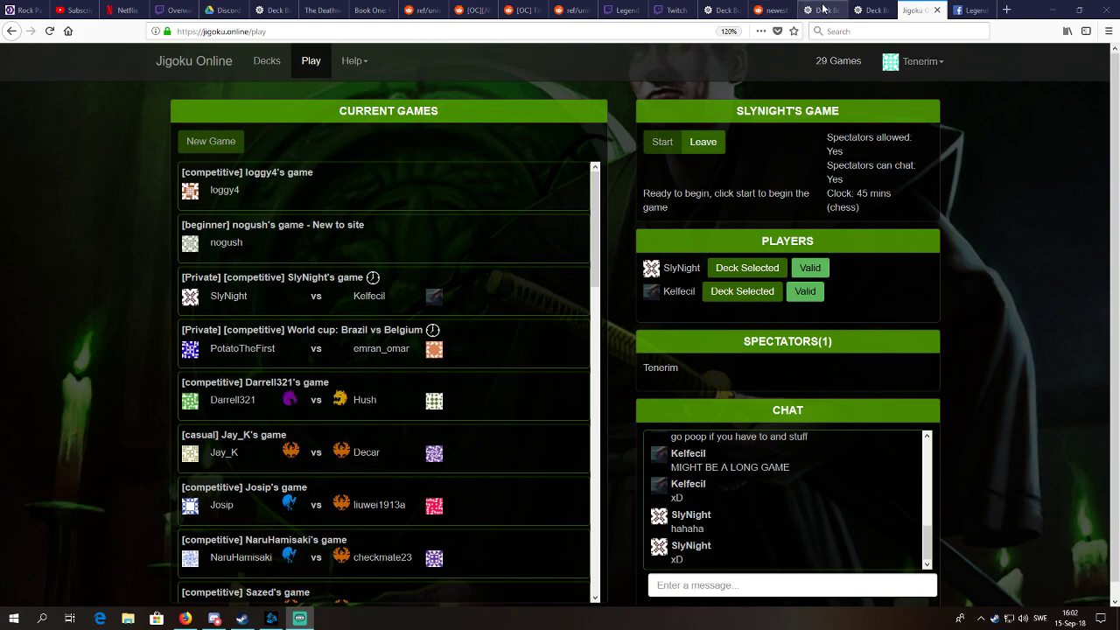
View the Crane World Cup Discord deck list, glancing at the group standings spreadsheet in between
left_click(820, 10)
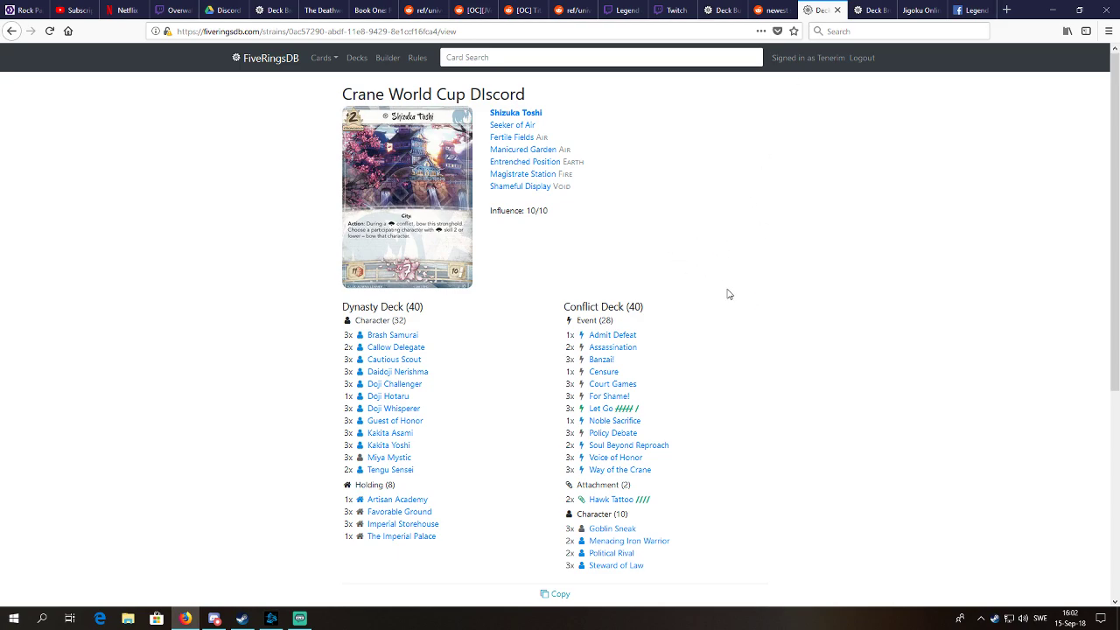
left_click(223, 9)
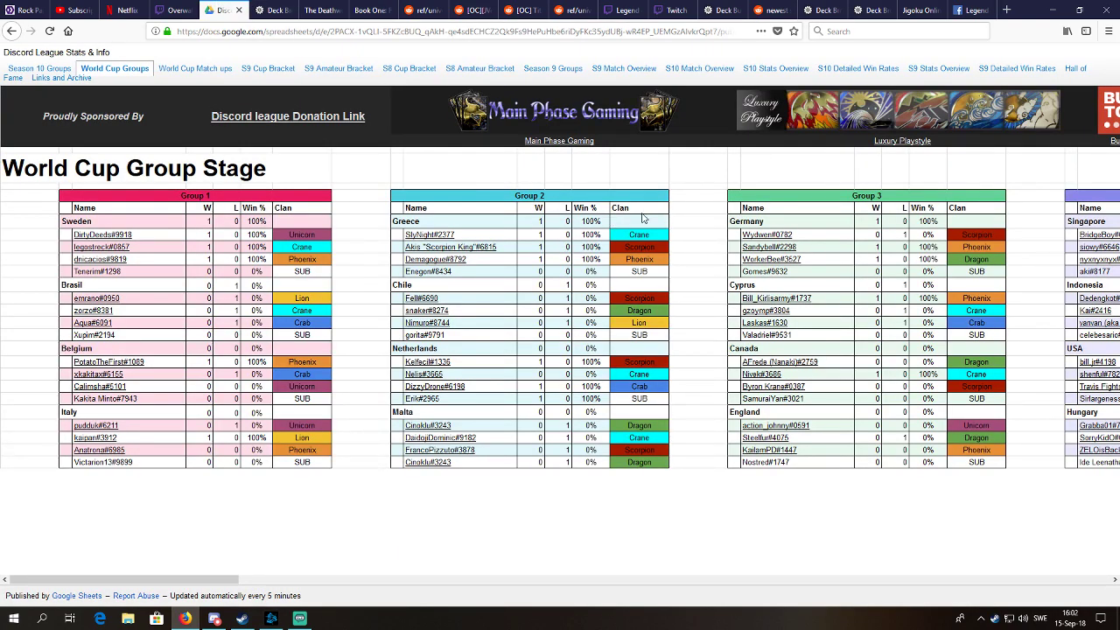
left_click(809, 10)
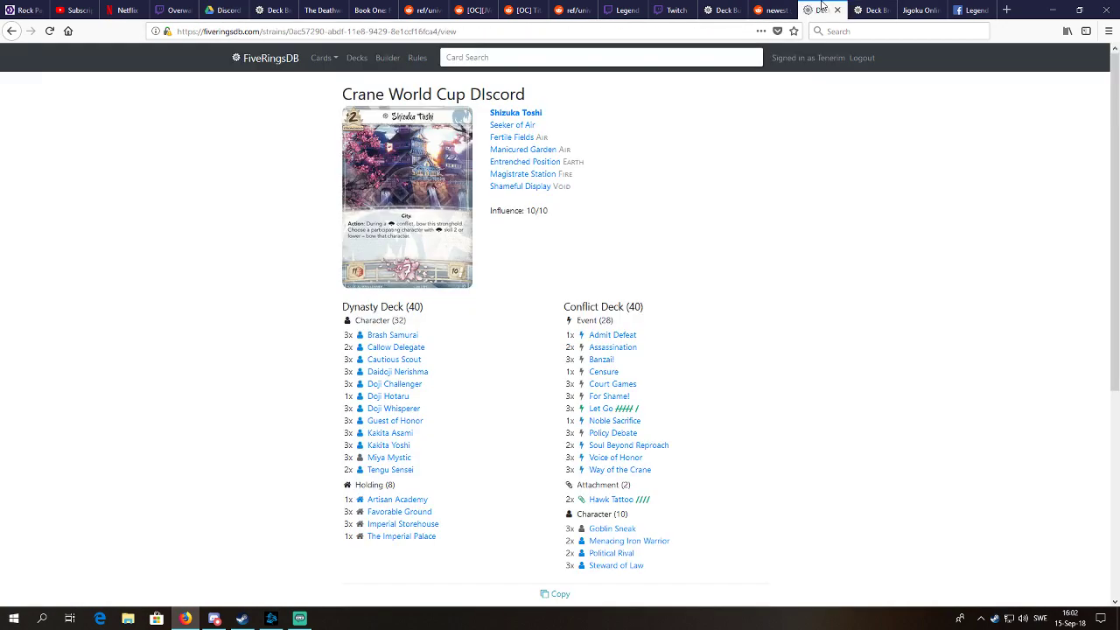
mouse_move(657, 258)
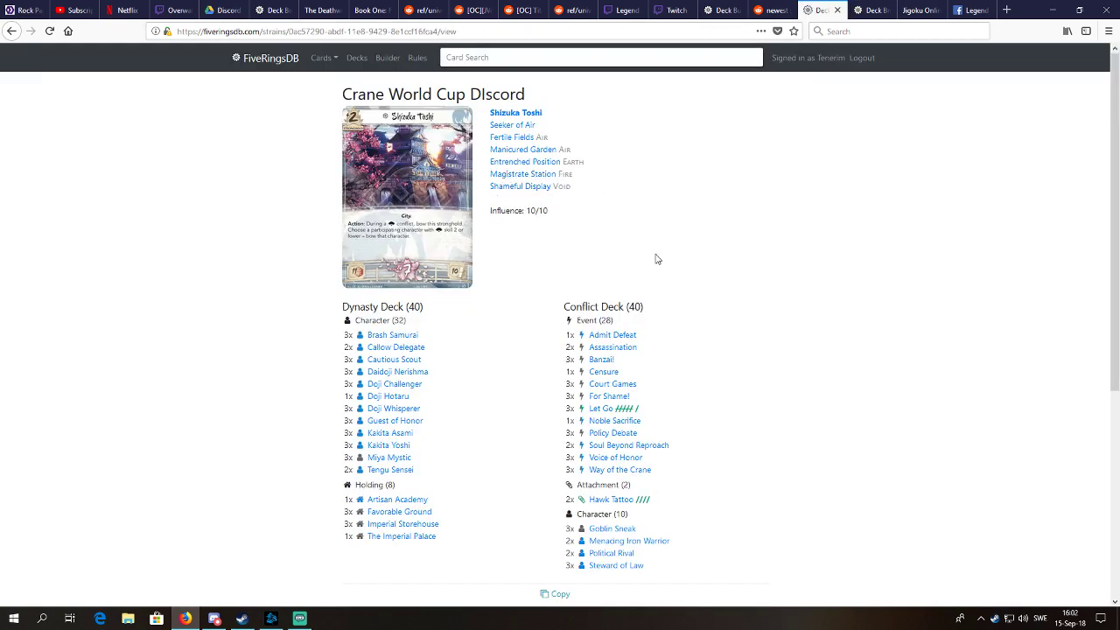
mouse_move(732, 389)
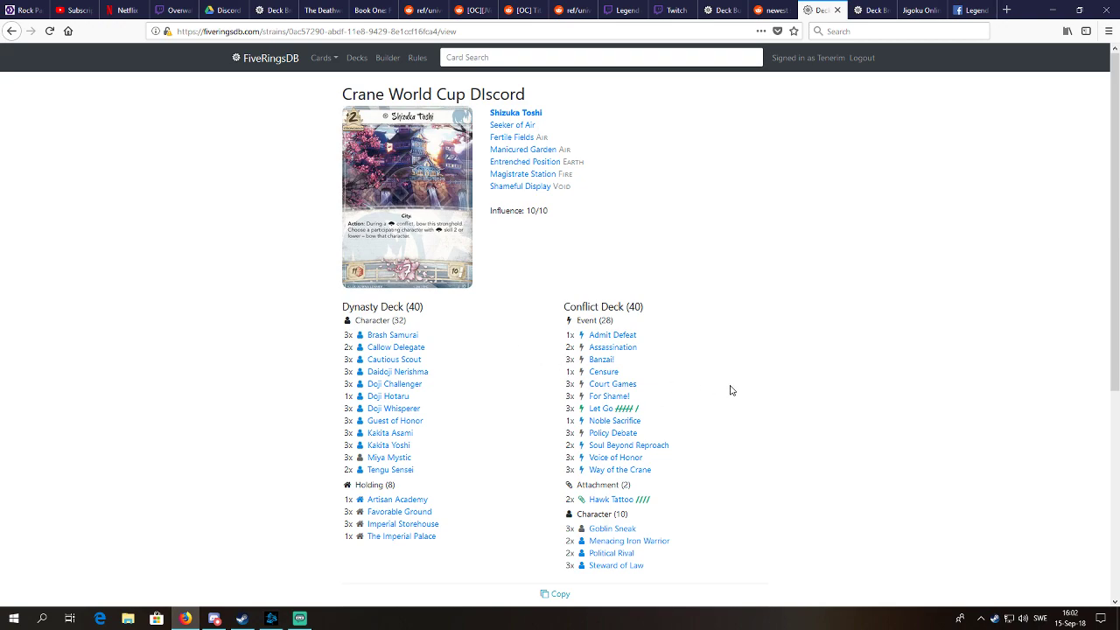
mouse_move(712, 492)
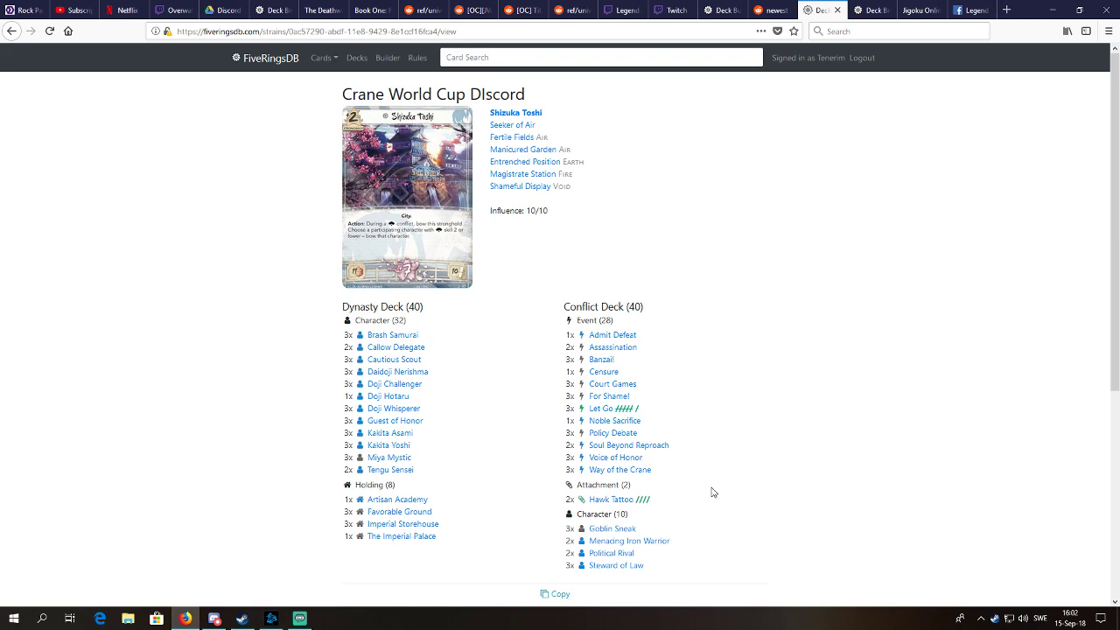
mouse_move(613, 529)
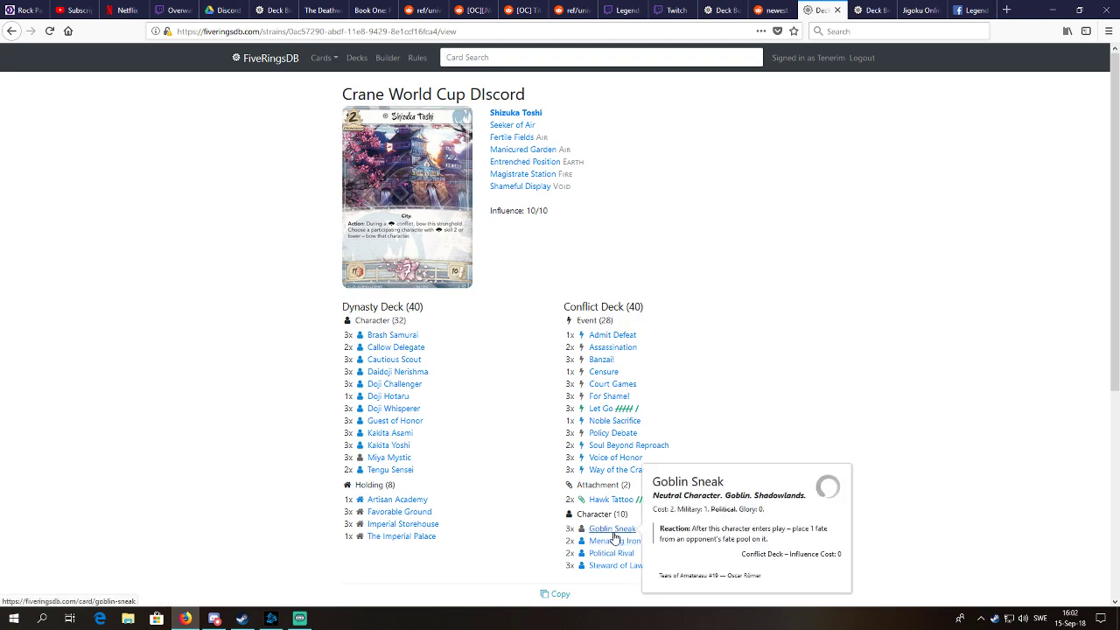
mouse_move(783, 365)
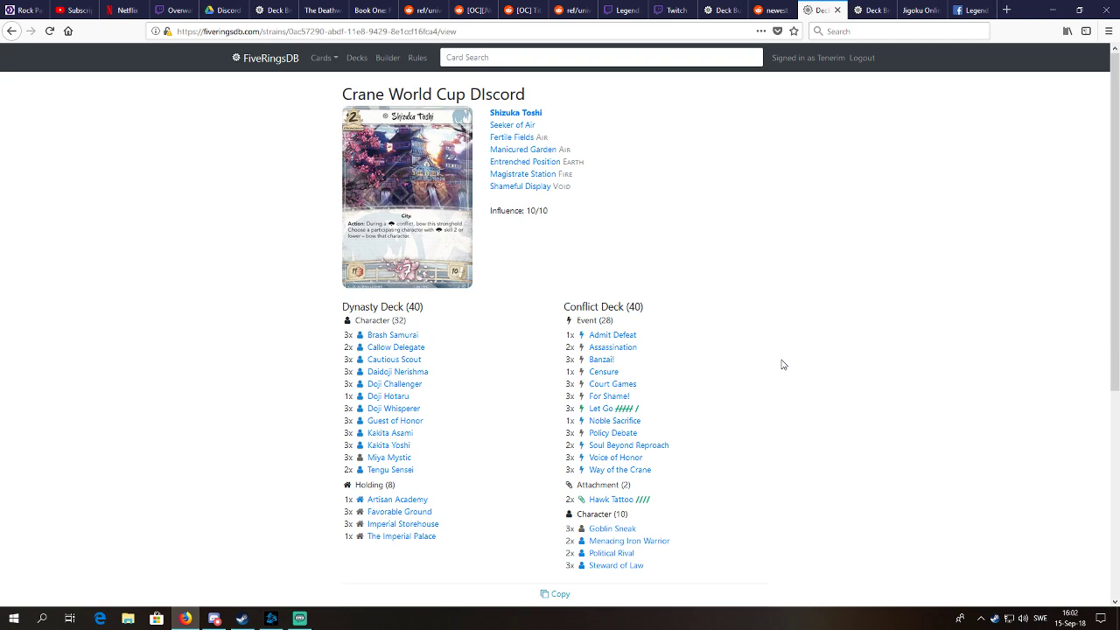
mouse_move(790, 381)
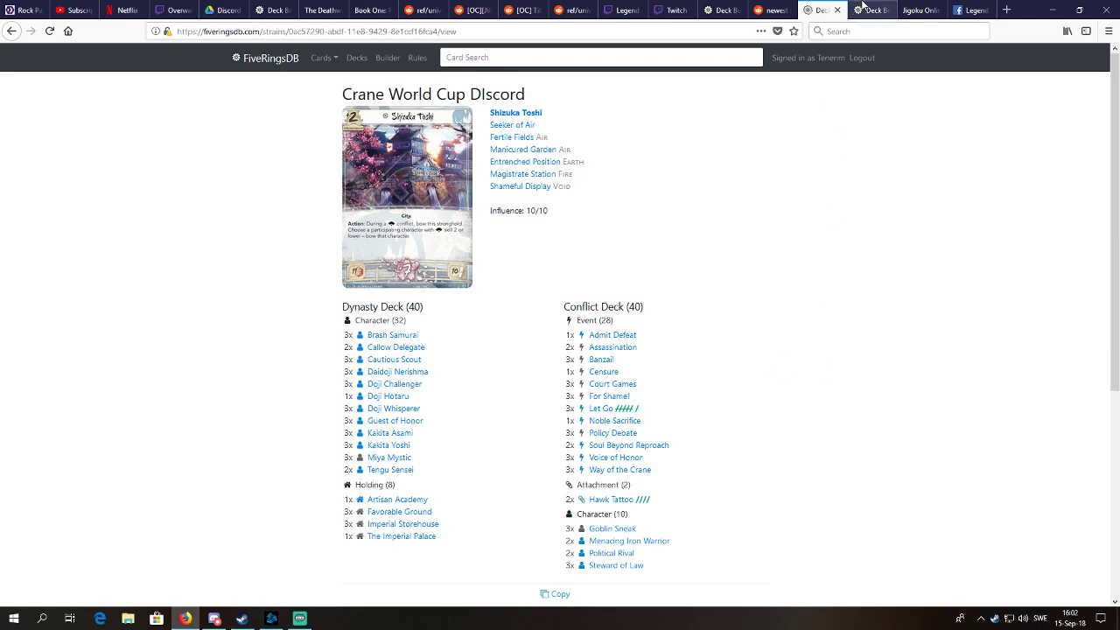
Look over the 12/08/2018 Seeker deck list, then return to the Jigoku Online game lobby
left_click(872, 10)
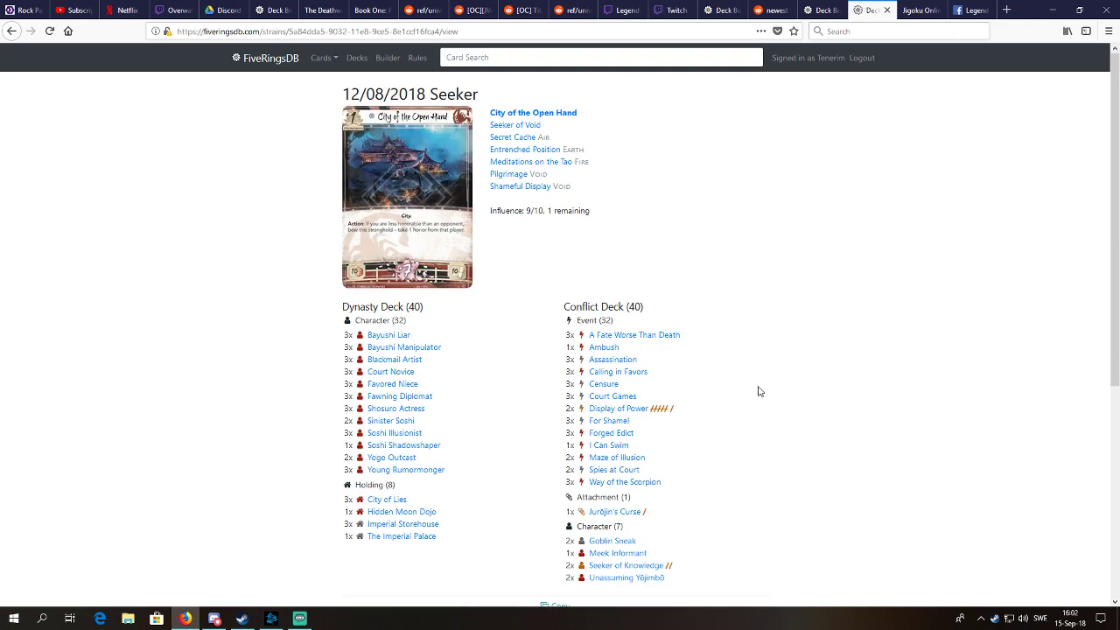
mouse_move(781, 408)
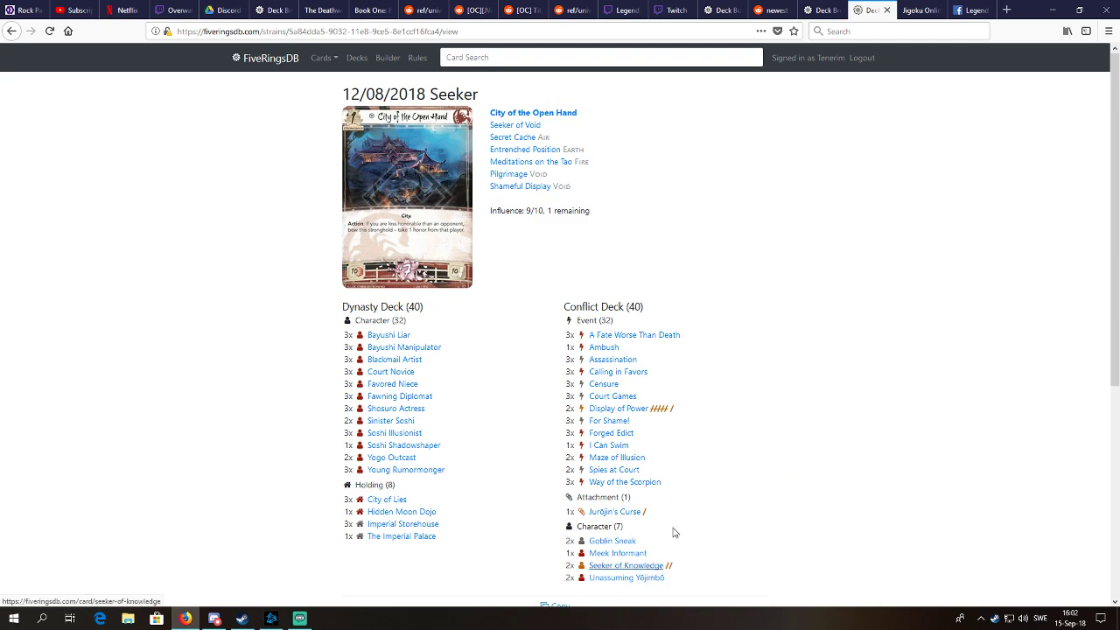
mouse_move(726, 474)
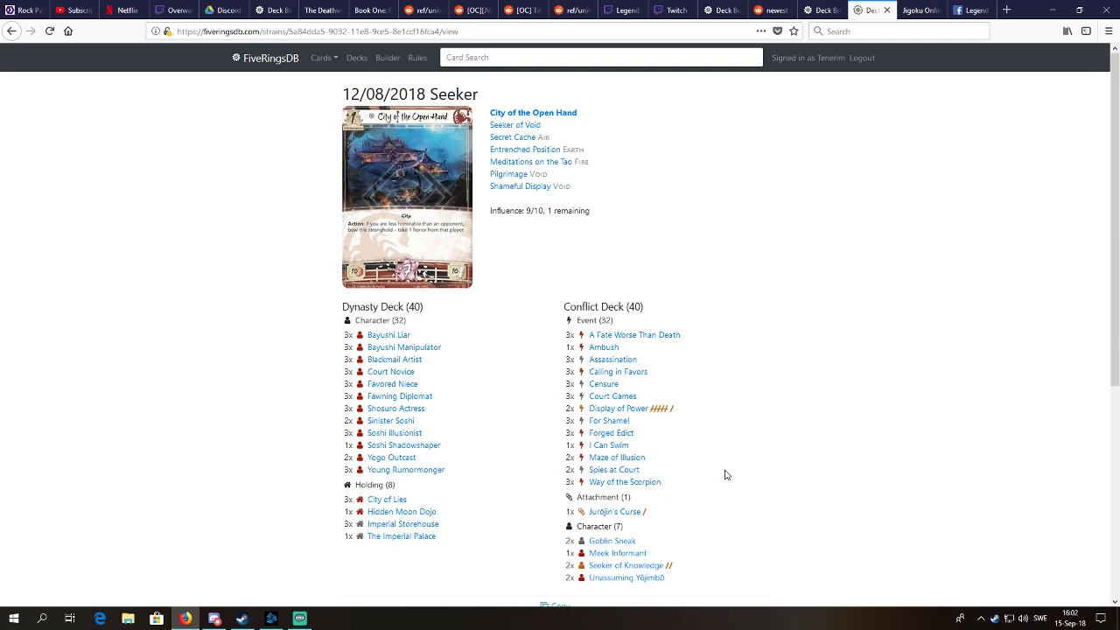
mouse_move(746, 455)
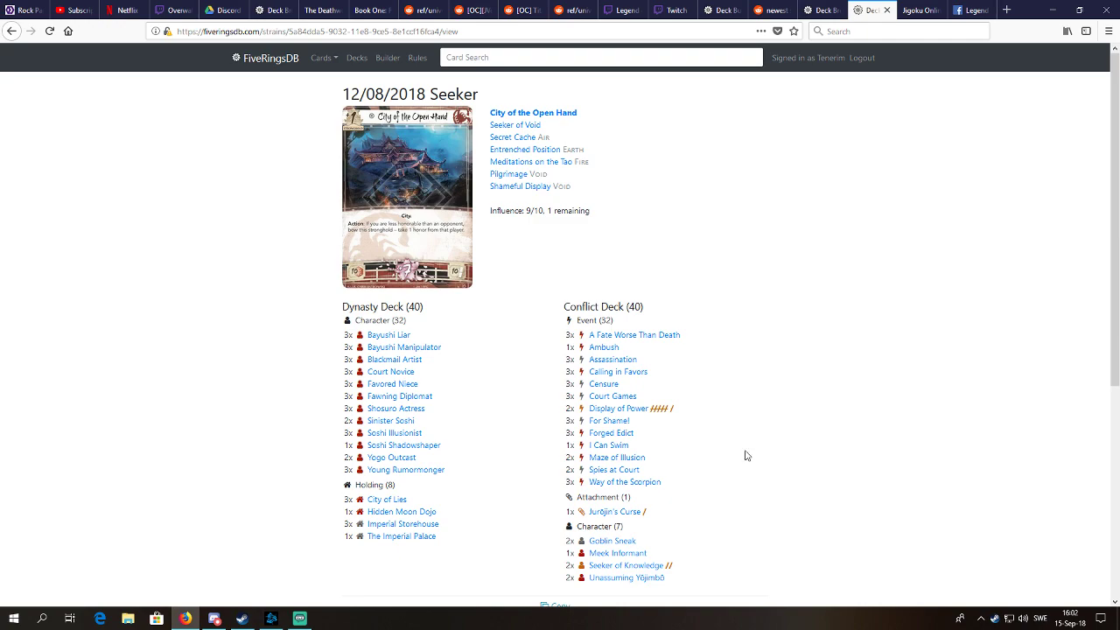
left_click(919, 9)
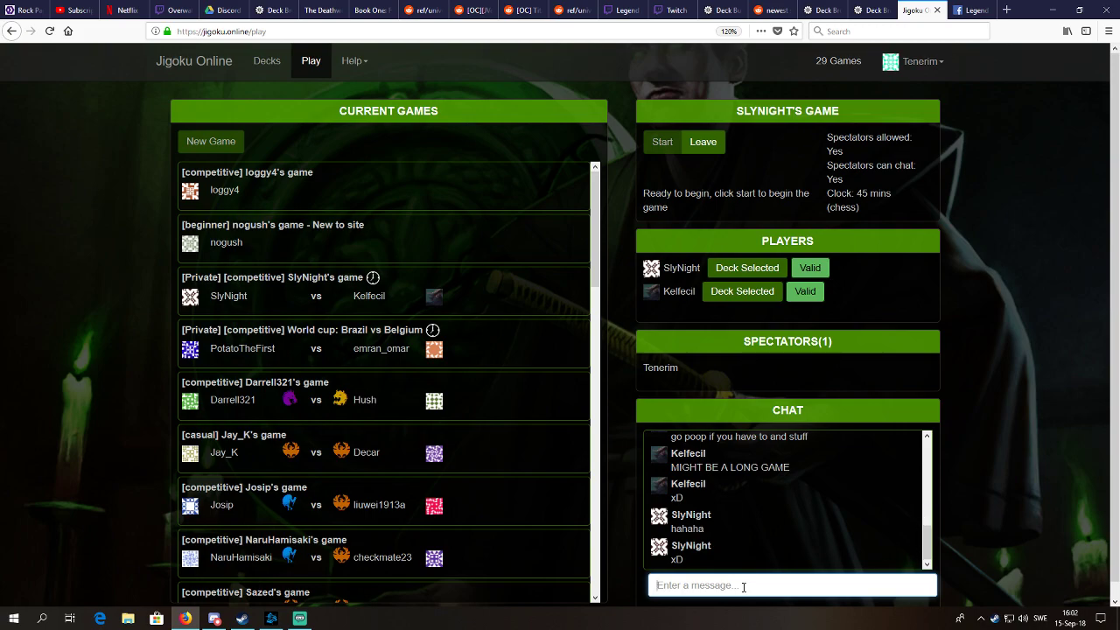
Send an "I'm ready" message in the game chat as the match loads into setup
type("I'm read")
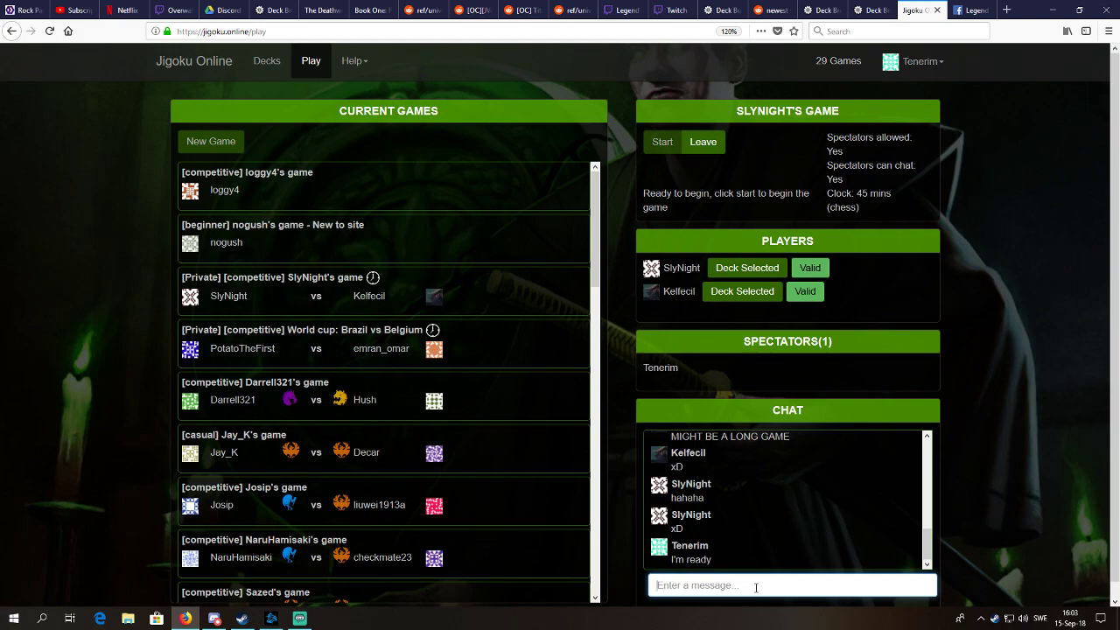
left_click(663, 142)
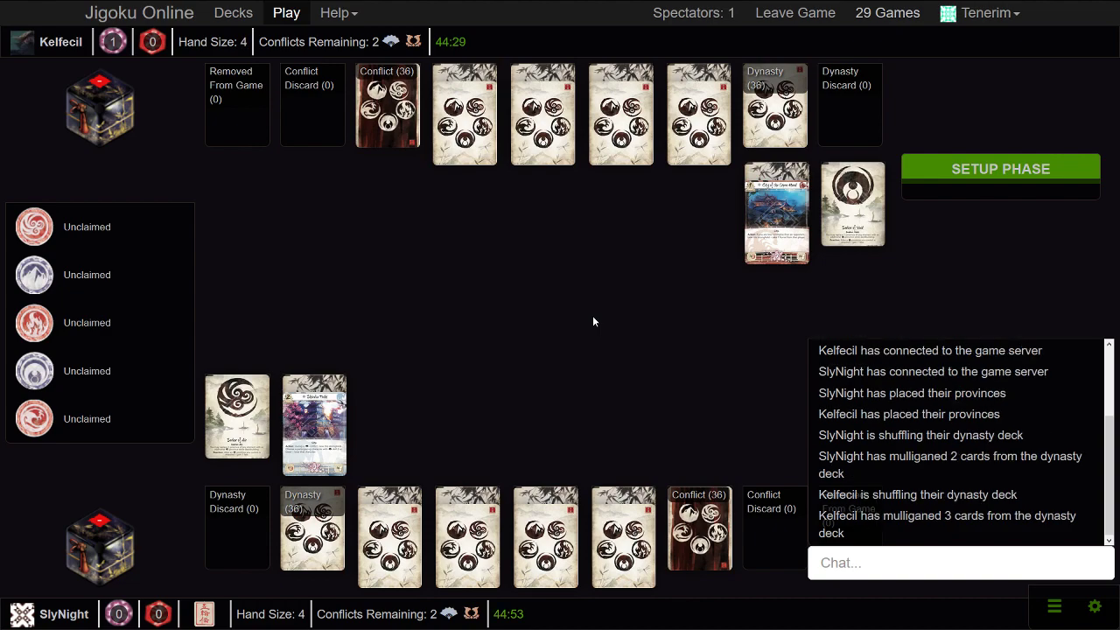
mouse_move(964, 286)
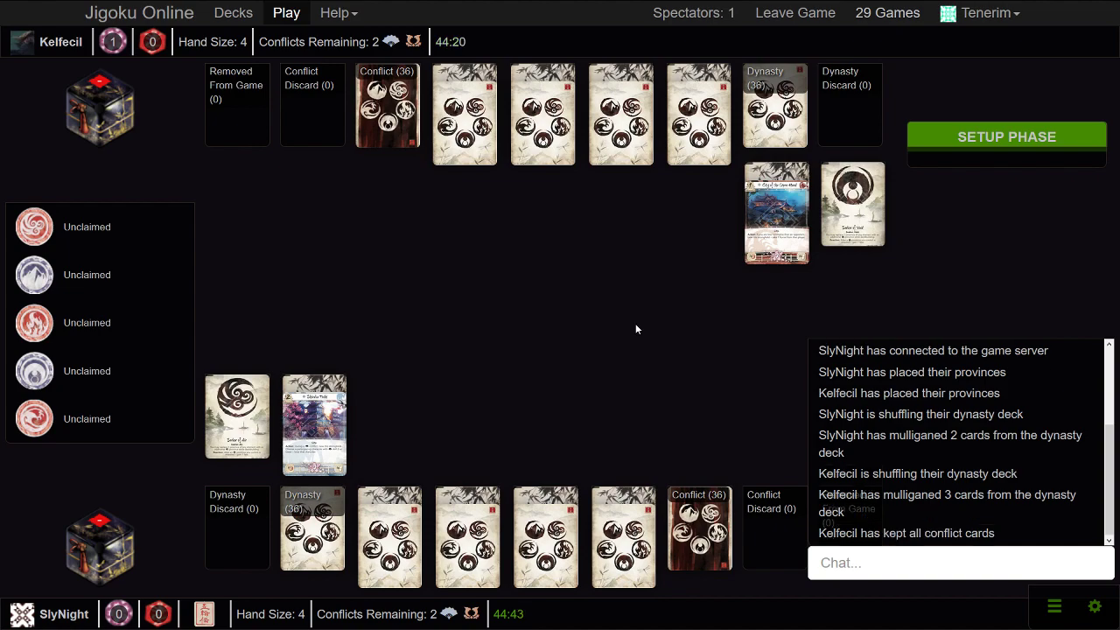
Spectate the board as provinces are revealed and Guest of Honor is played in the dynasty phase
left_click(1006, 135)
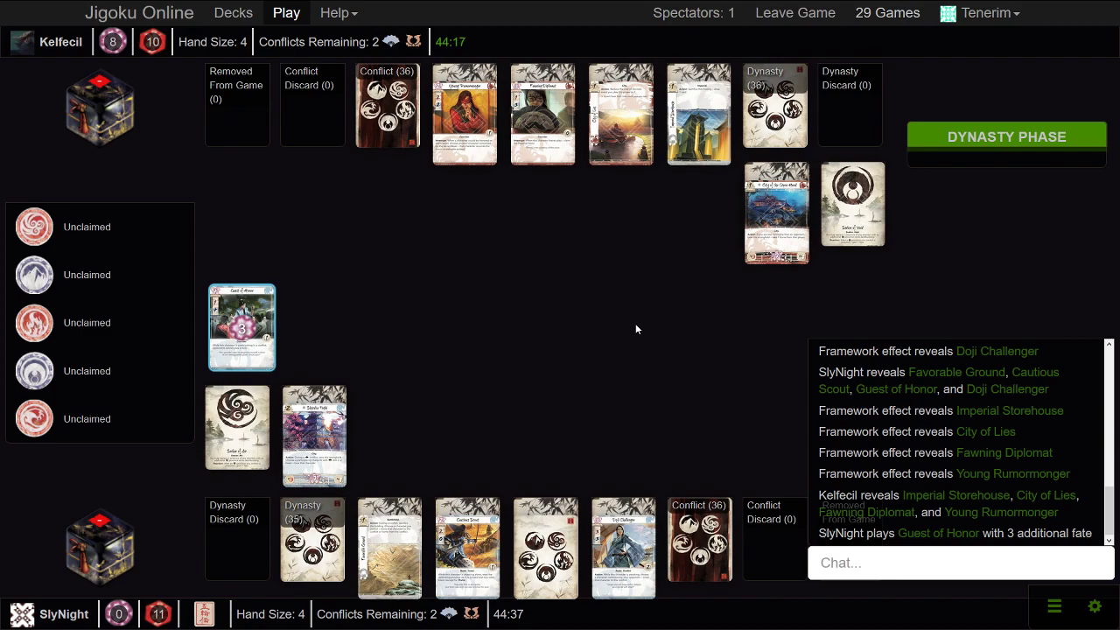
mouse_move(623, 335)
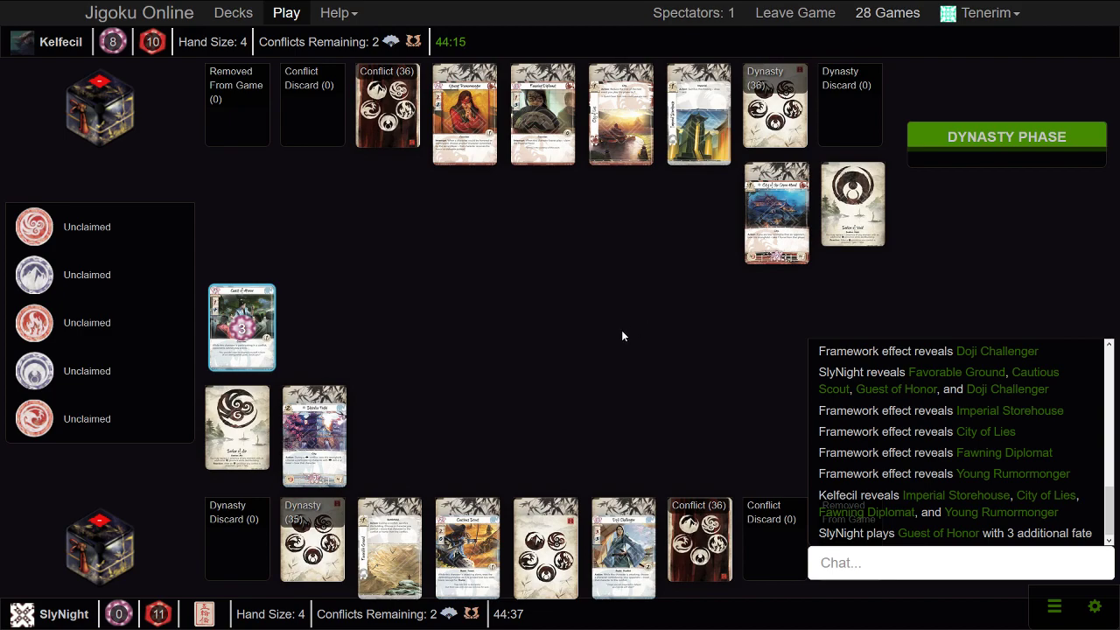
mouse_move(354, 283)
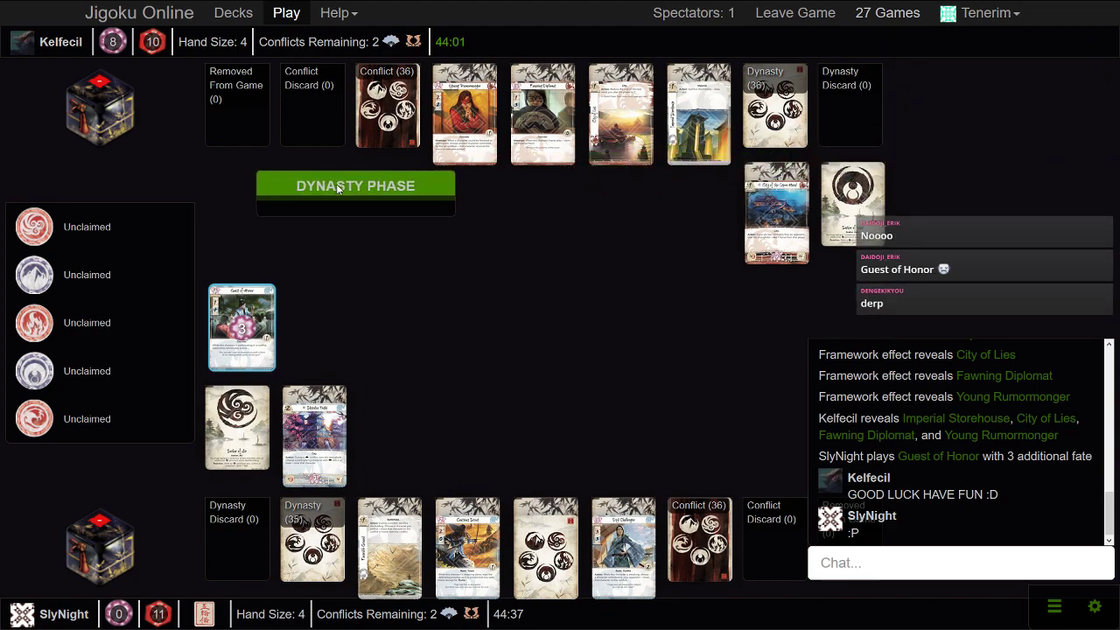
left_click(355, 185)
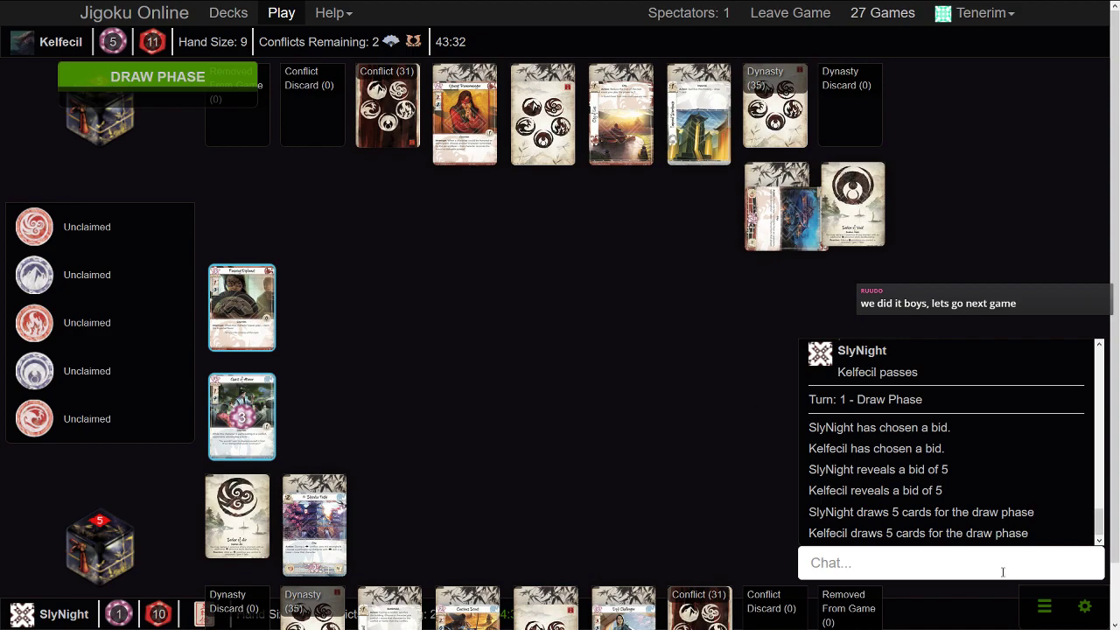
mouse_move(796, 318)
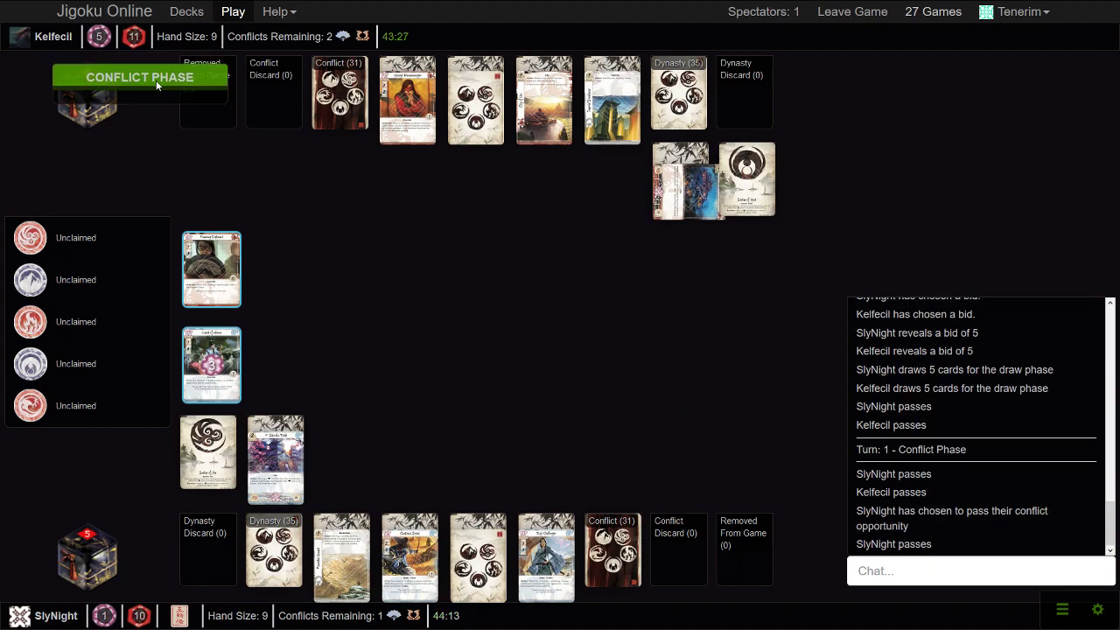
mouse_move(211, 269)
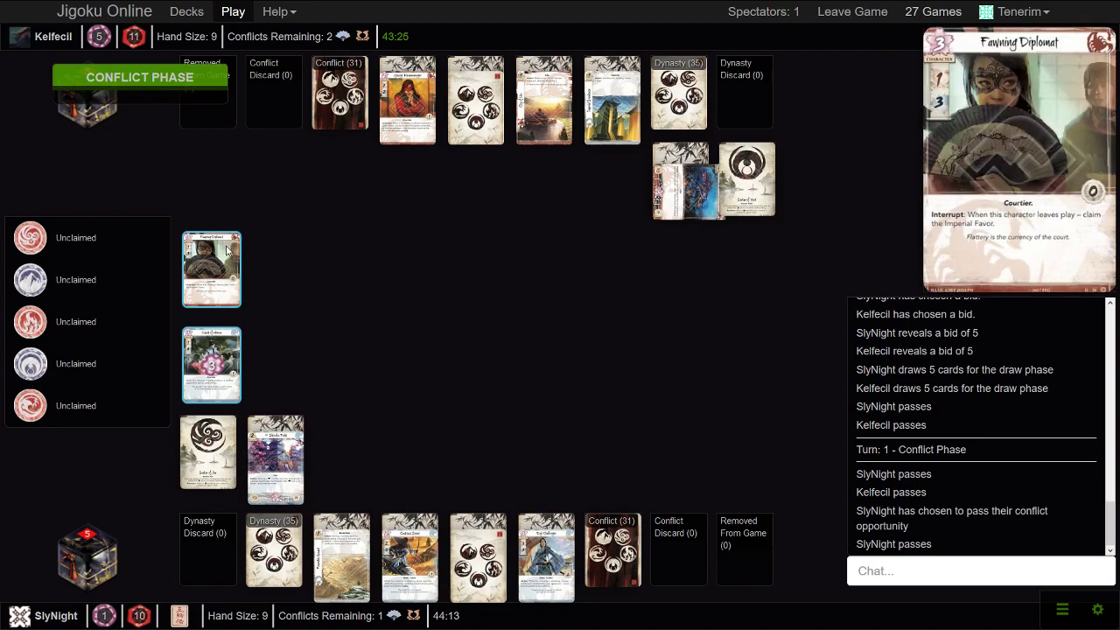
mouse_move(455, 311)
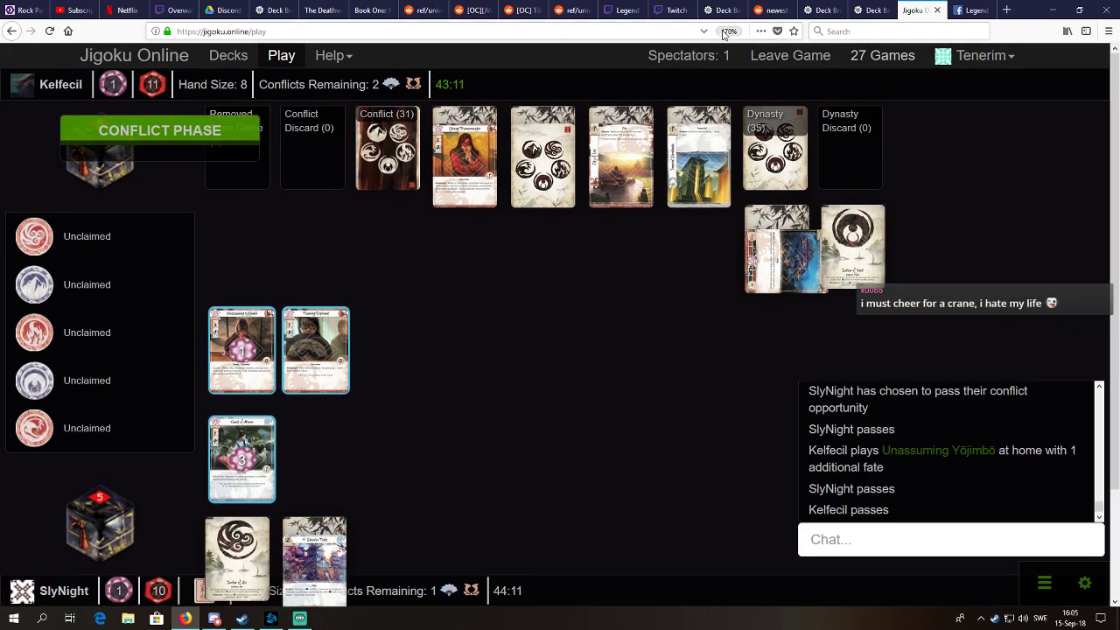
key("ctrl+minus")
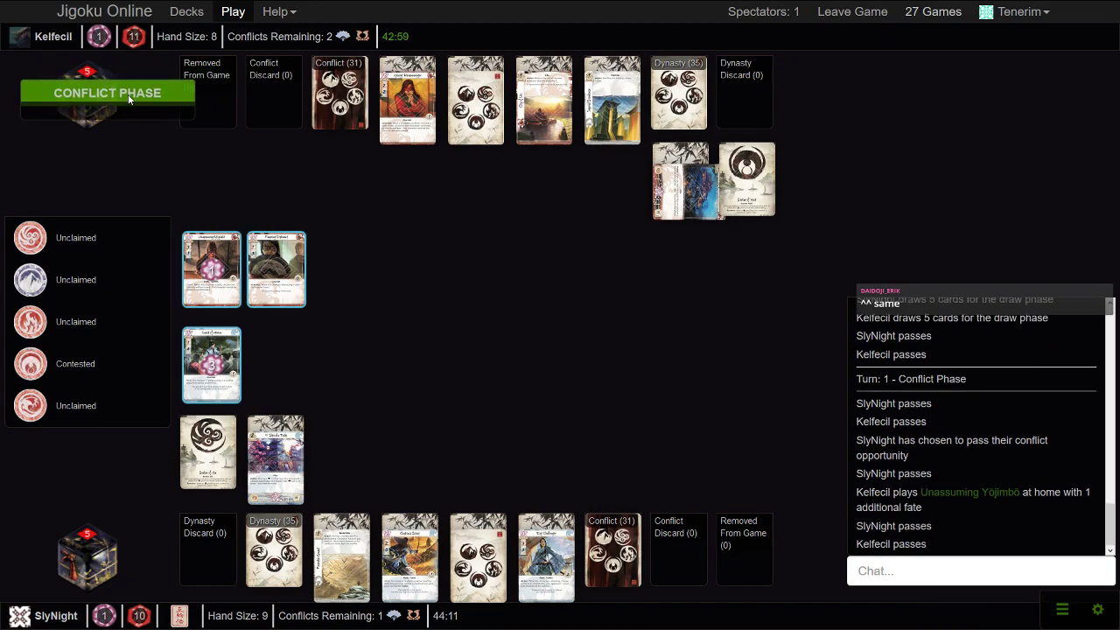
mouse_move(455, 257)
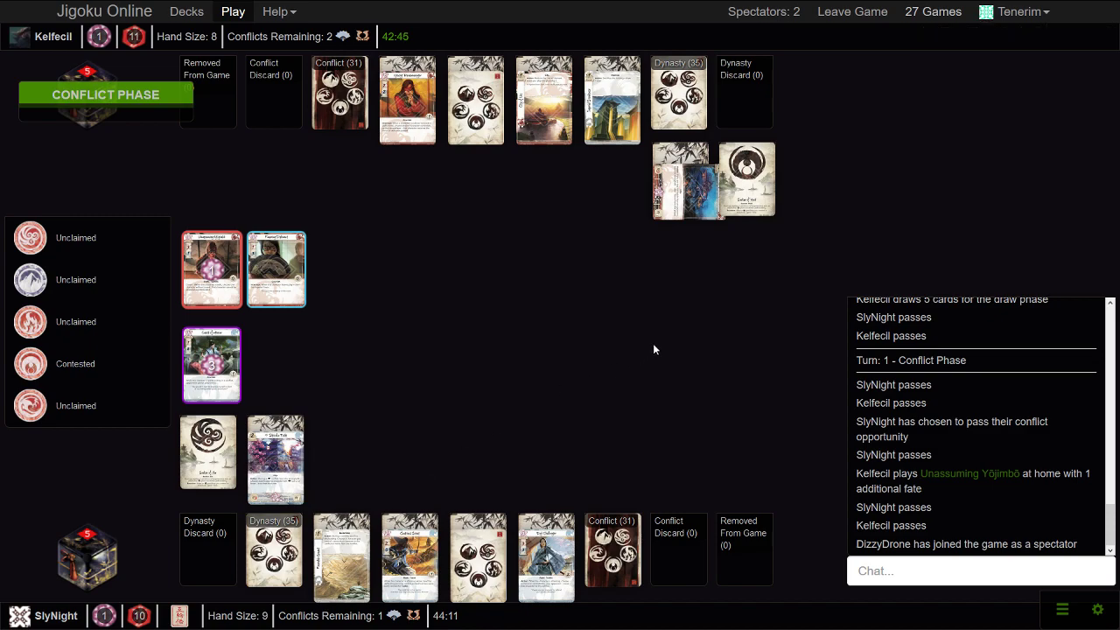
scroll("up", 3)
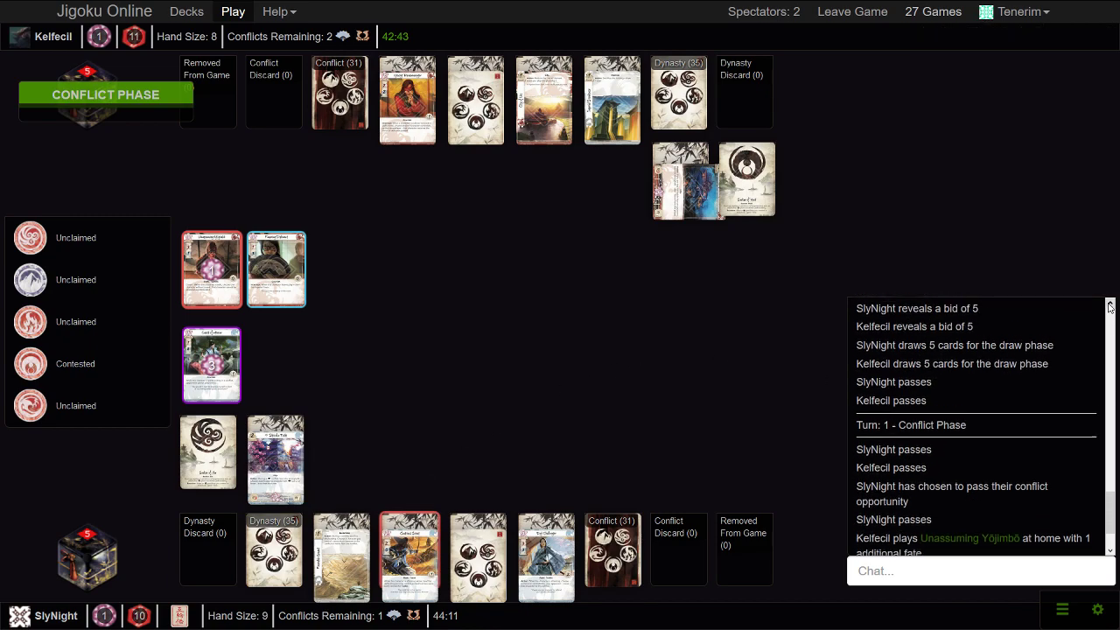
scroll("up", 3)
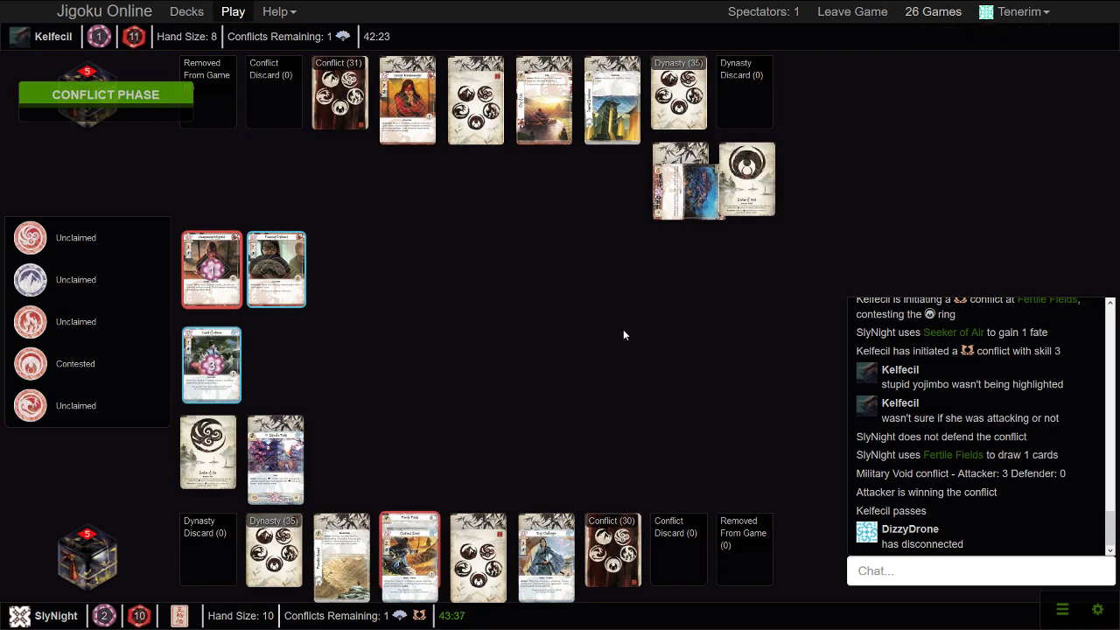
mouse_move(685, 406)
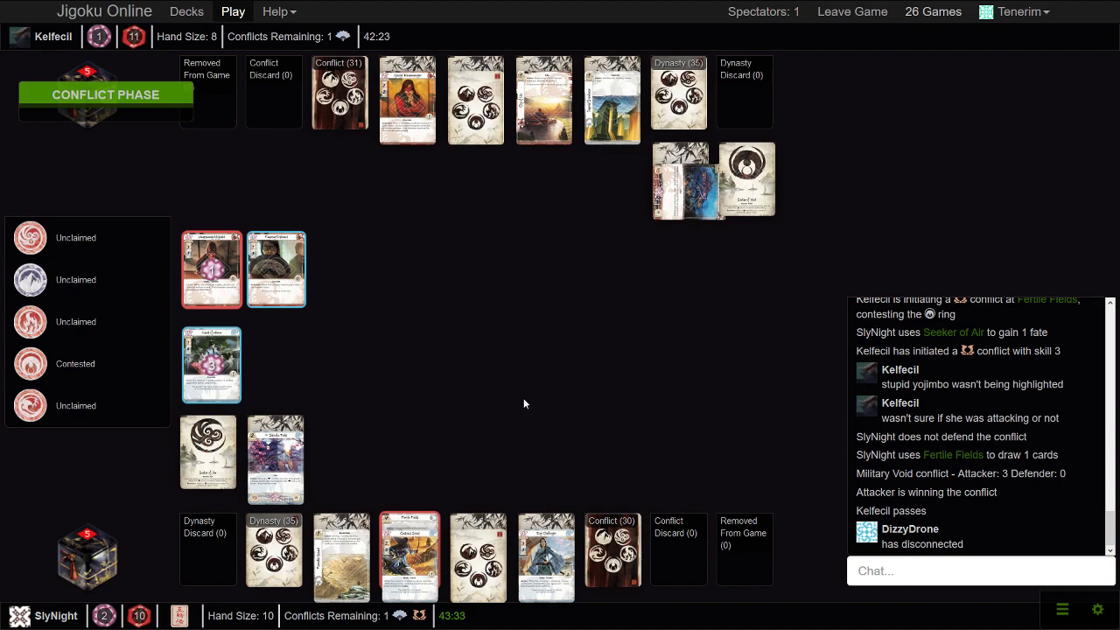
mouse_move(440, 372)
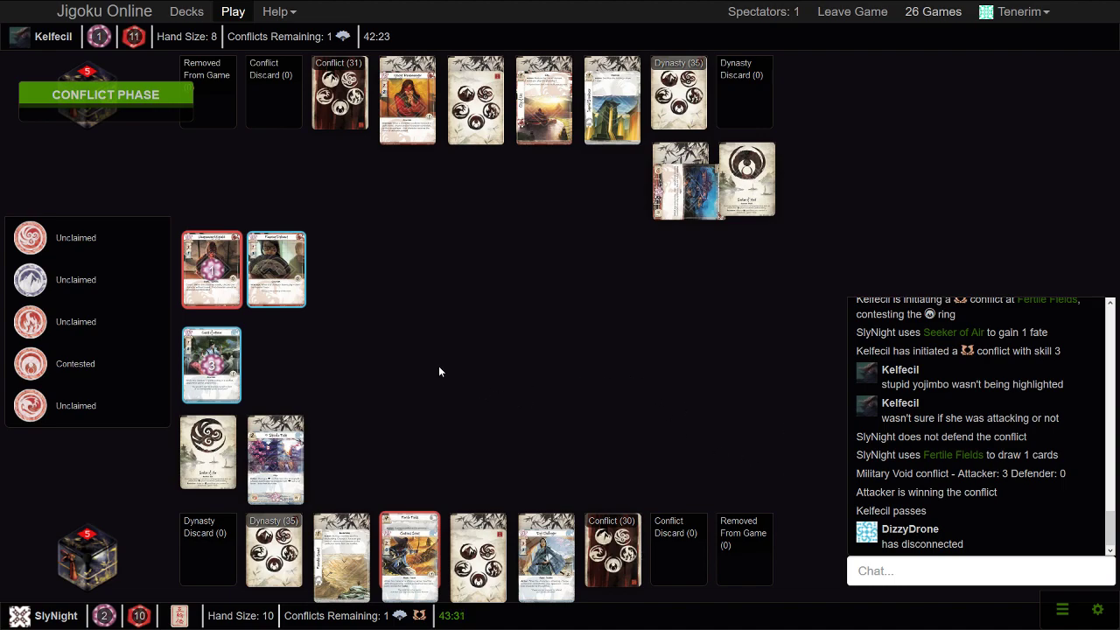
mouse_move(417, 368)
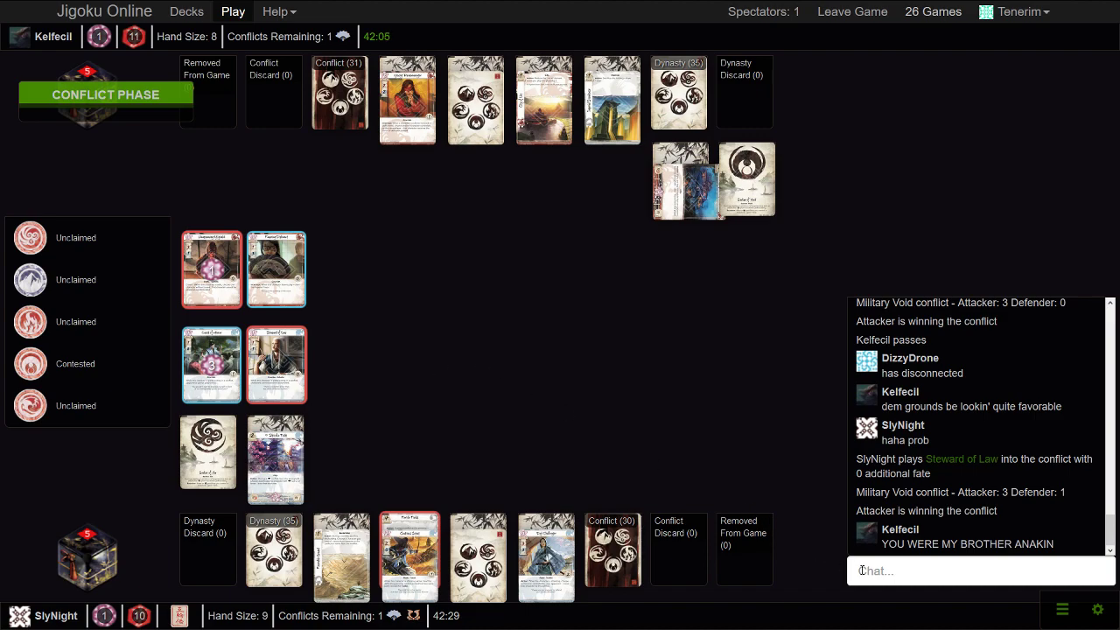
Write "Highground =/= Favorable ground" in the game chat
left_click(980, 571)
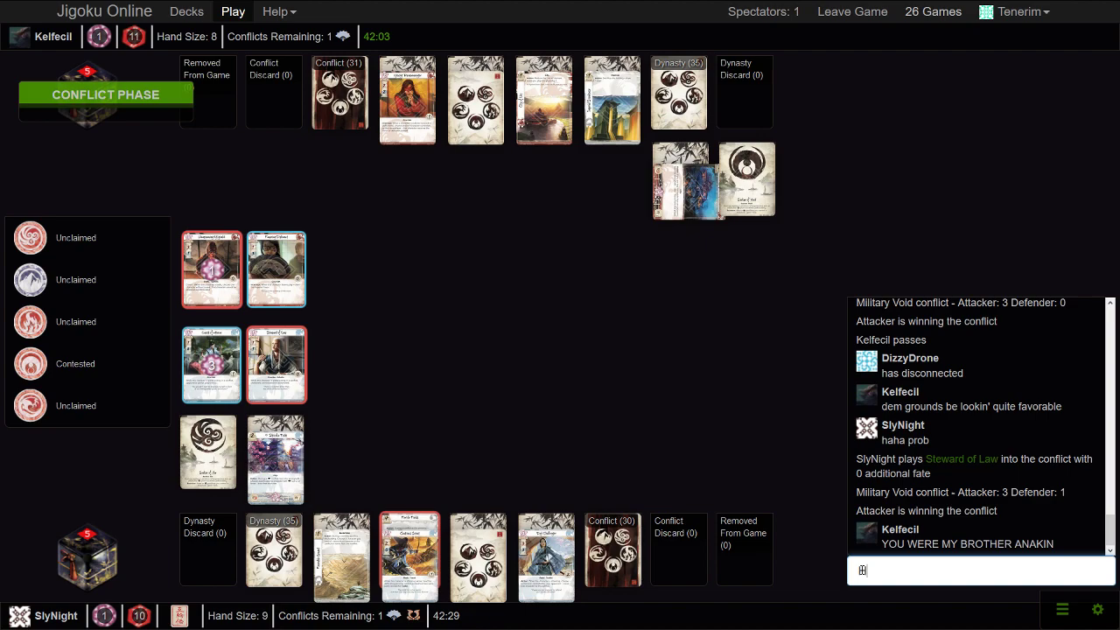
type("Highground =")
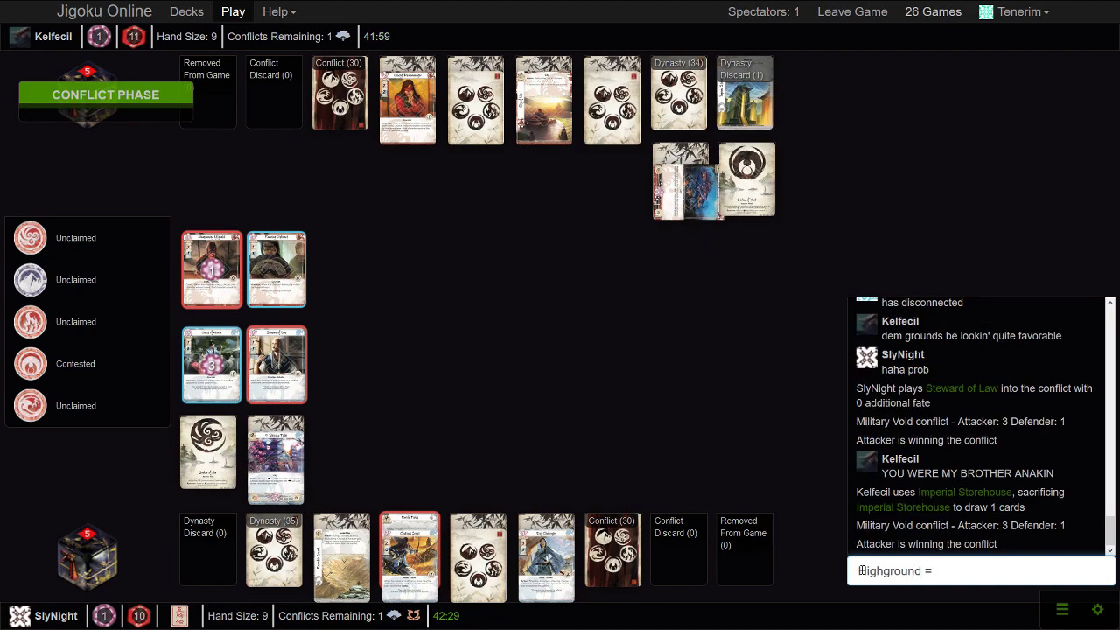
type("/= Favorable")
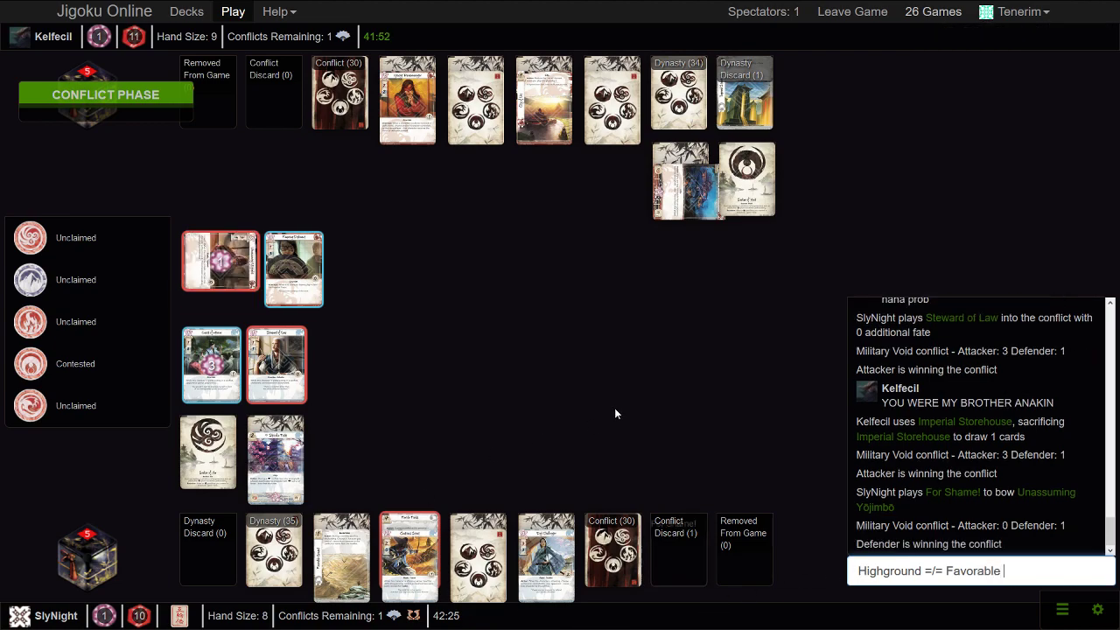
type("ground")
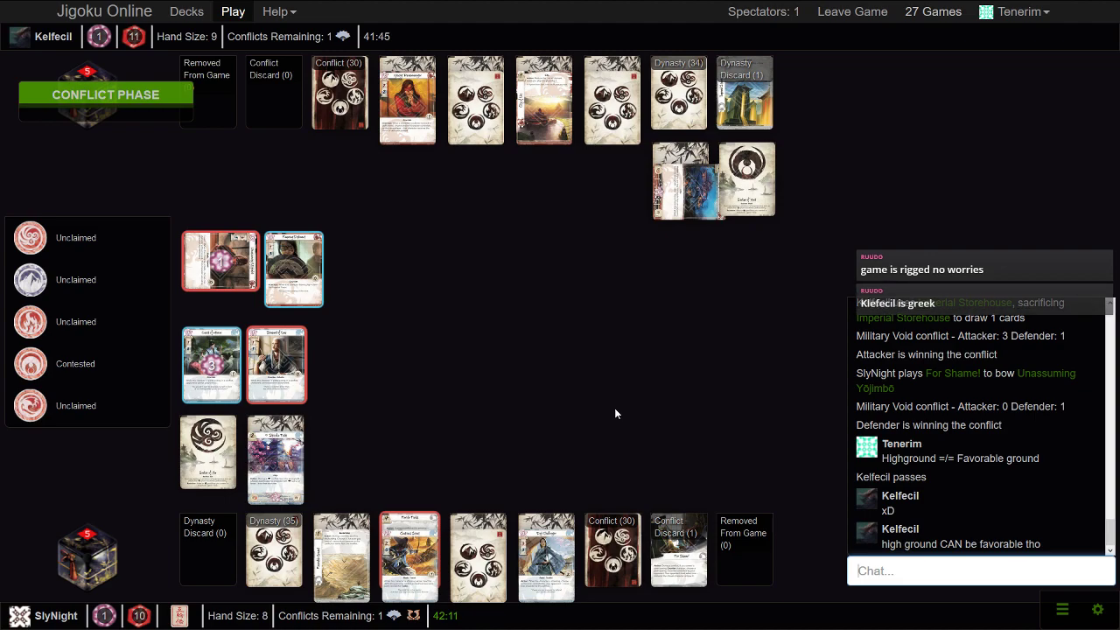
type("Un")
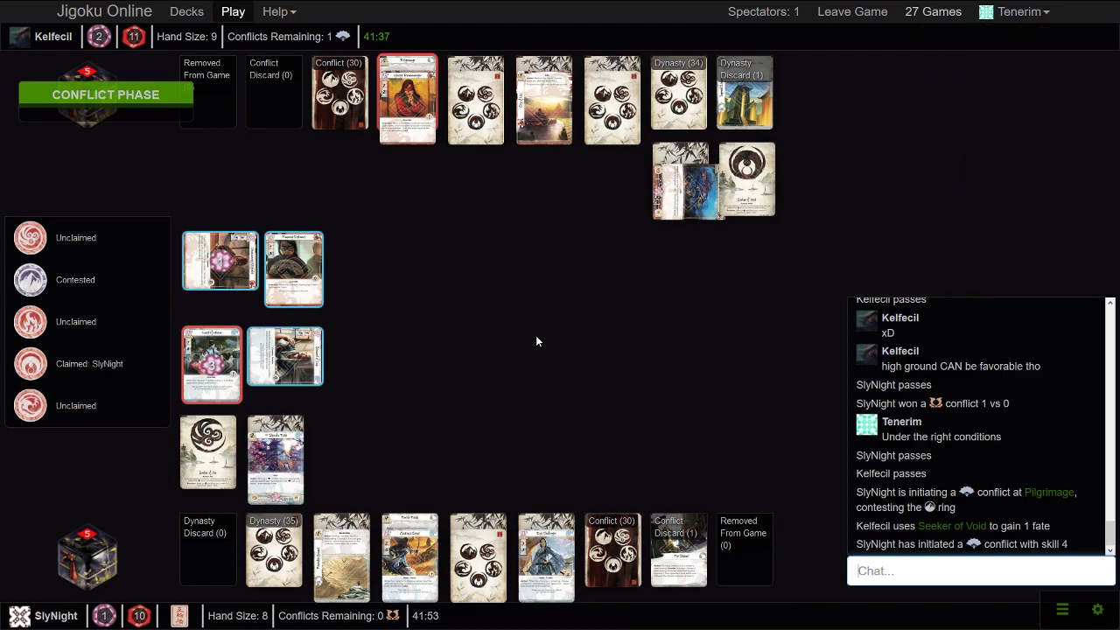
mouse_move(284, 357)
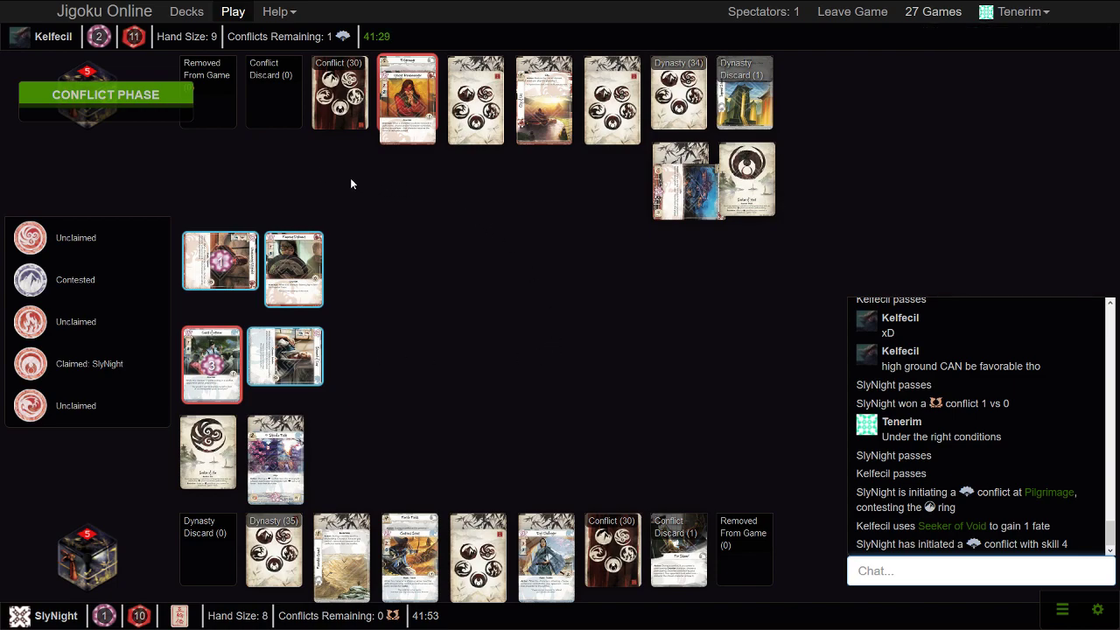
mouse_move(571, 328)
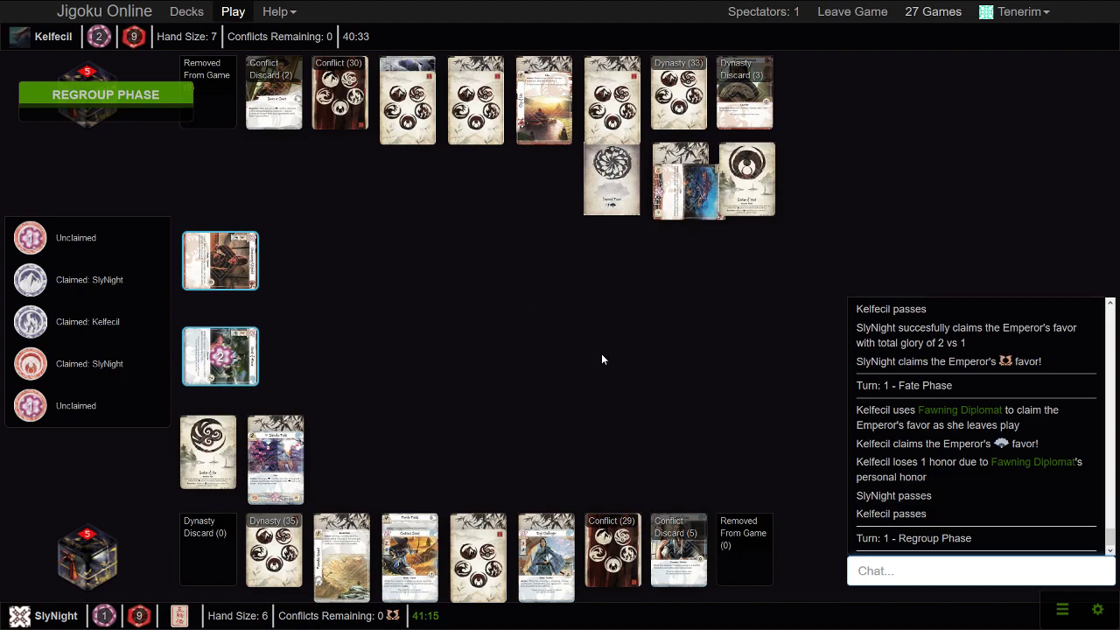
Leave full screen, check the Twitch dashboard and the league standings, then return to the match
key("F11")
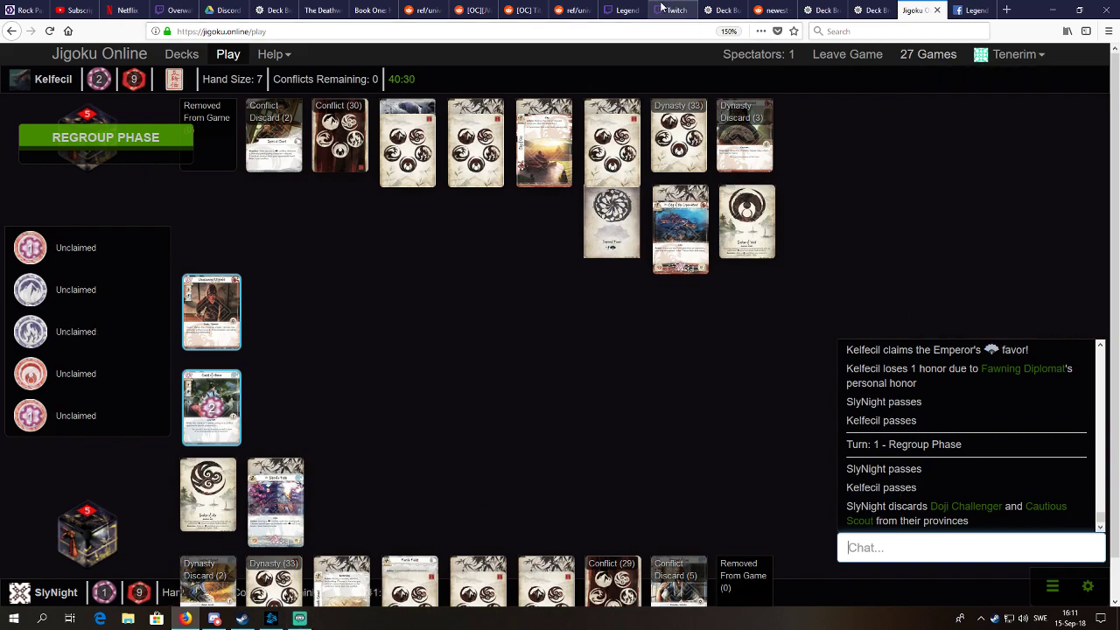
left_click(671, 9)
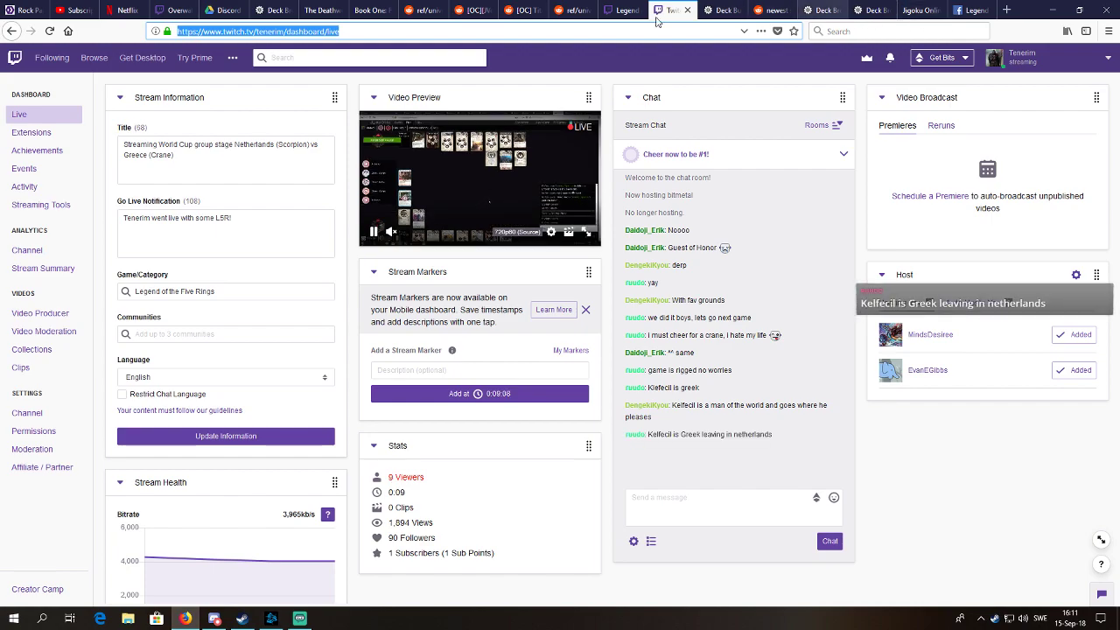
left_click(223, 9)
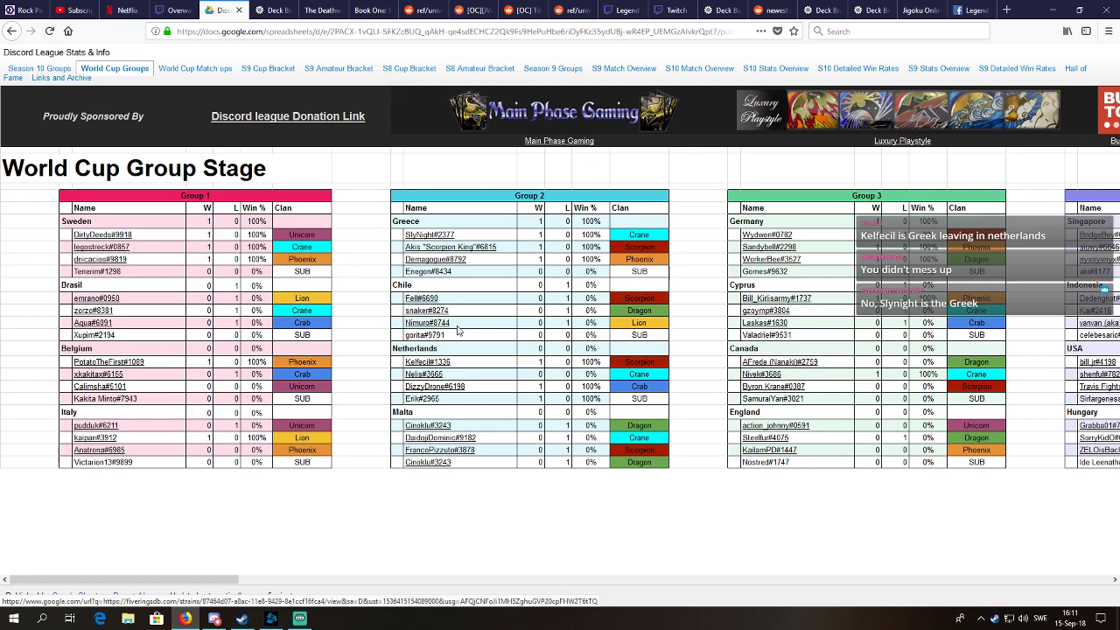
left_click(916, 10)
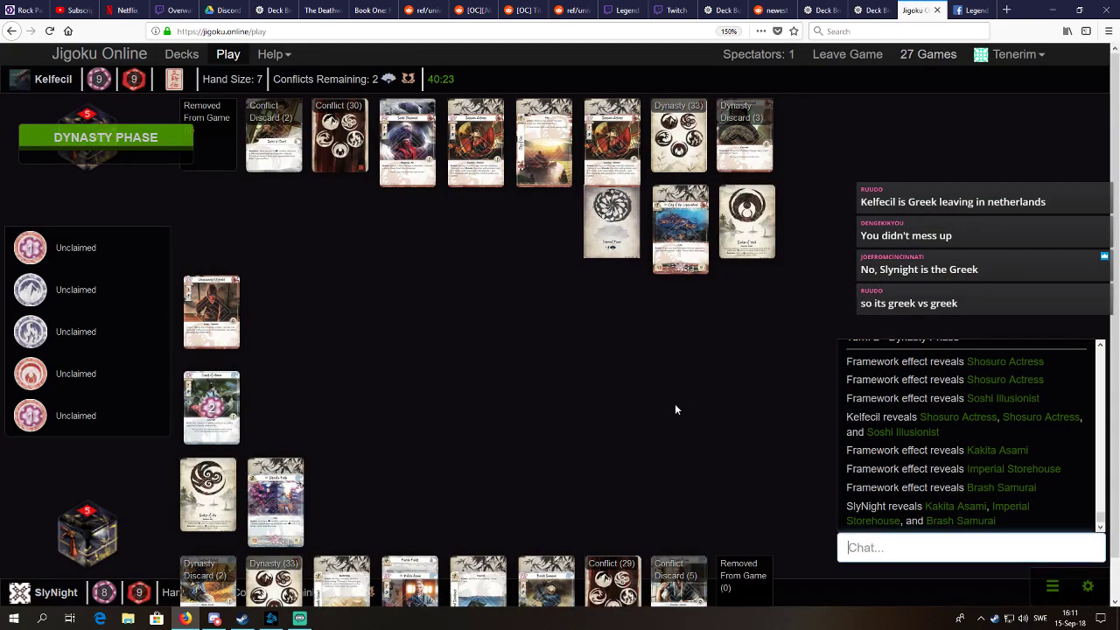
Put the match back in full screen and post ":P" in the chat
key("F11")
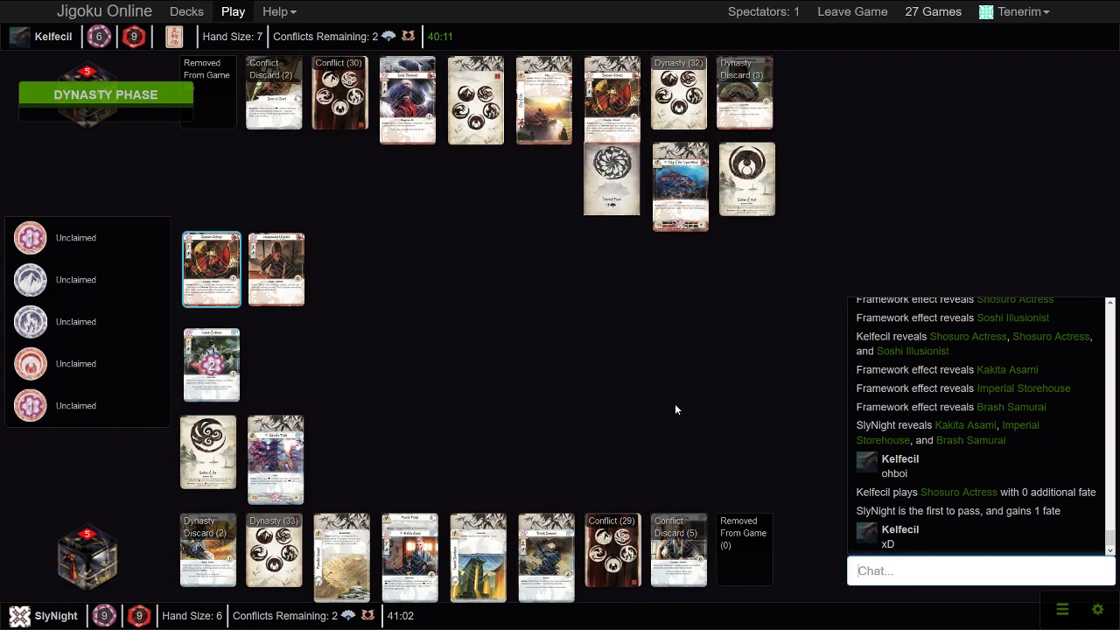
mouse_move(602, 378)
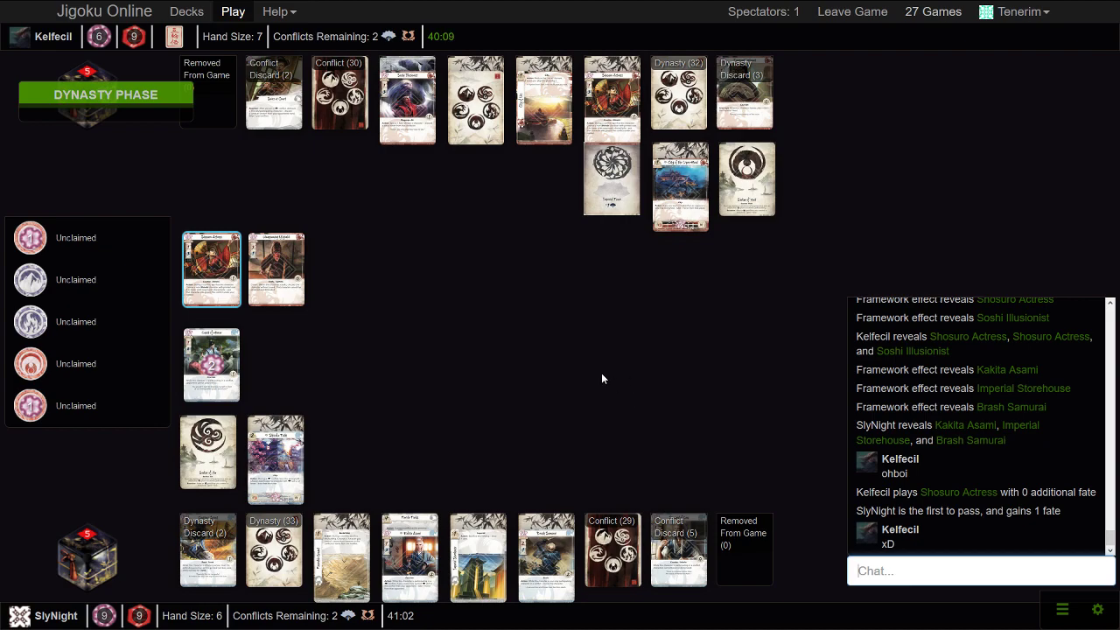
type(":P")
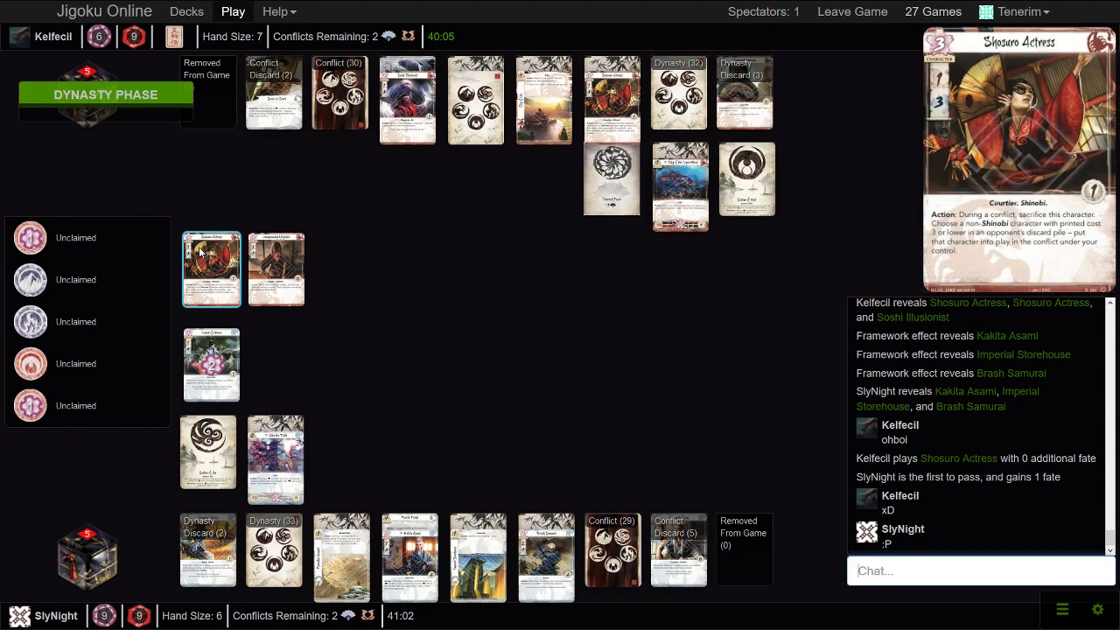
left_click(208, 549)
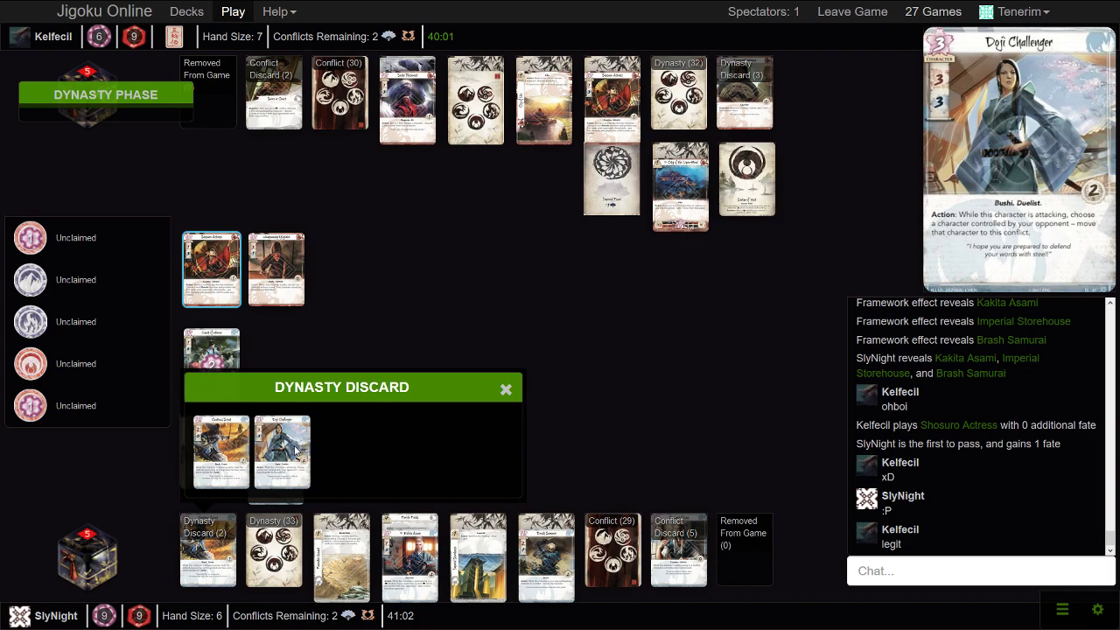
mouse_move(420, 411)
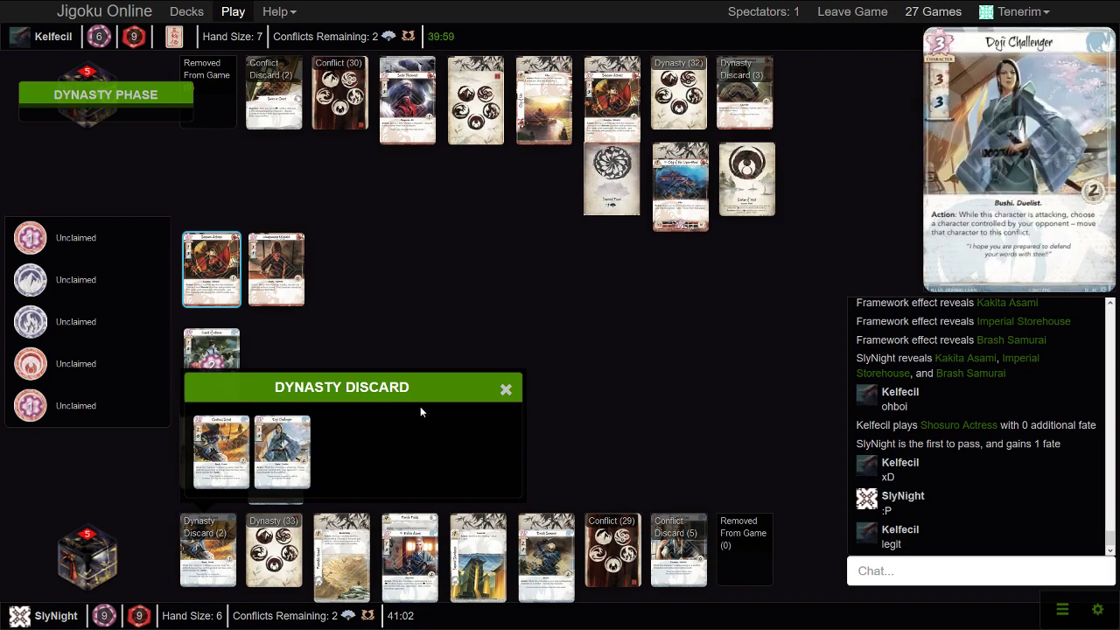
left_click(506, 387)
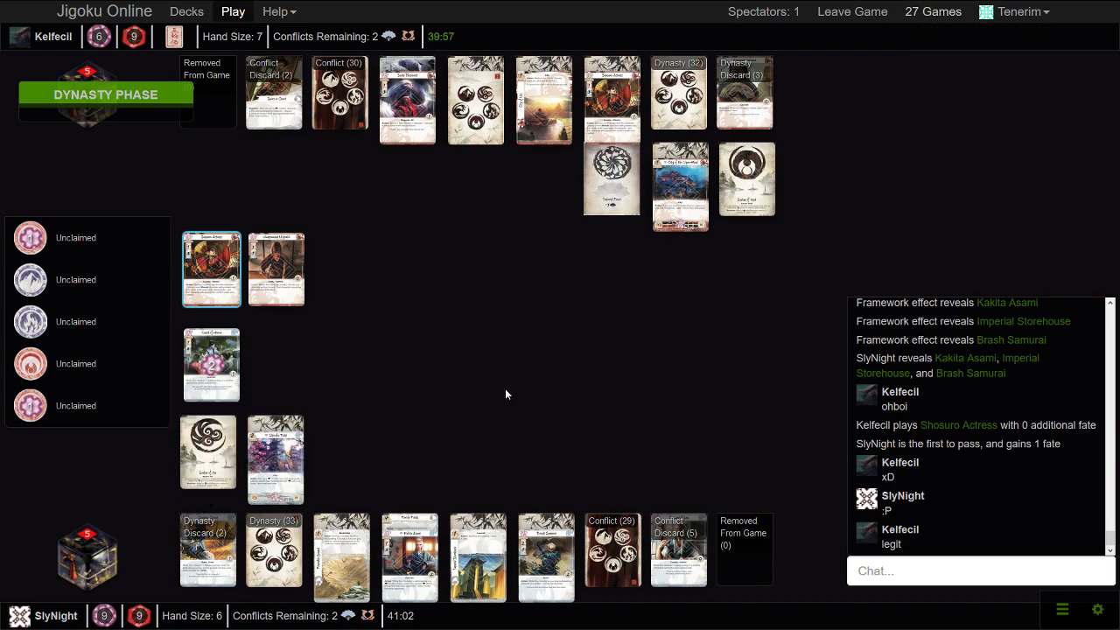
mouse_move(499, 355)
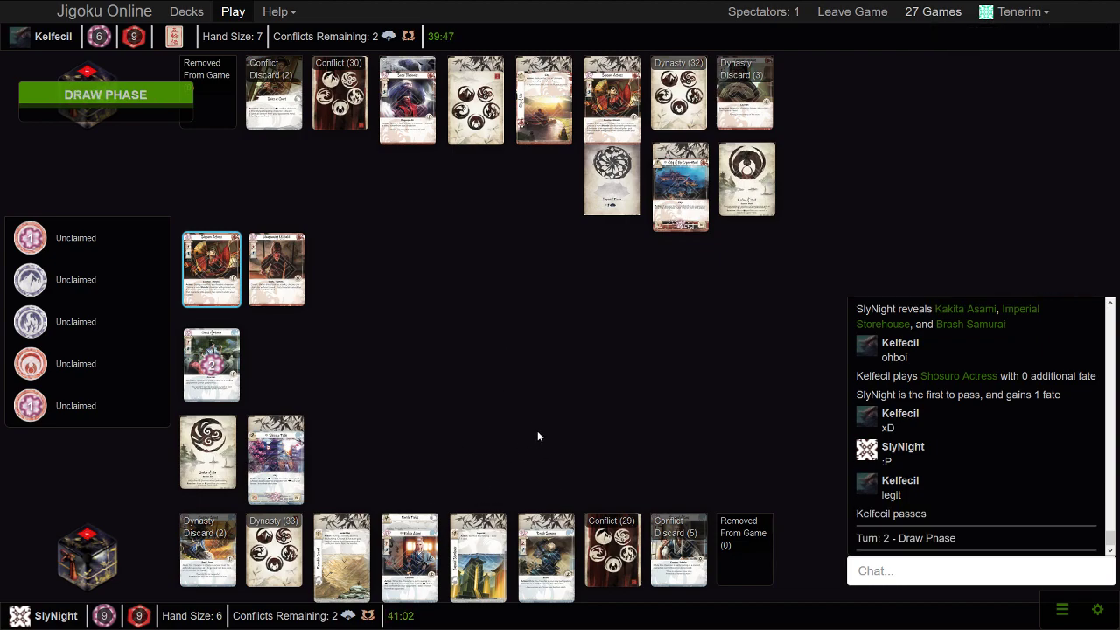
mouse_move(597, 409)
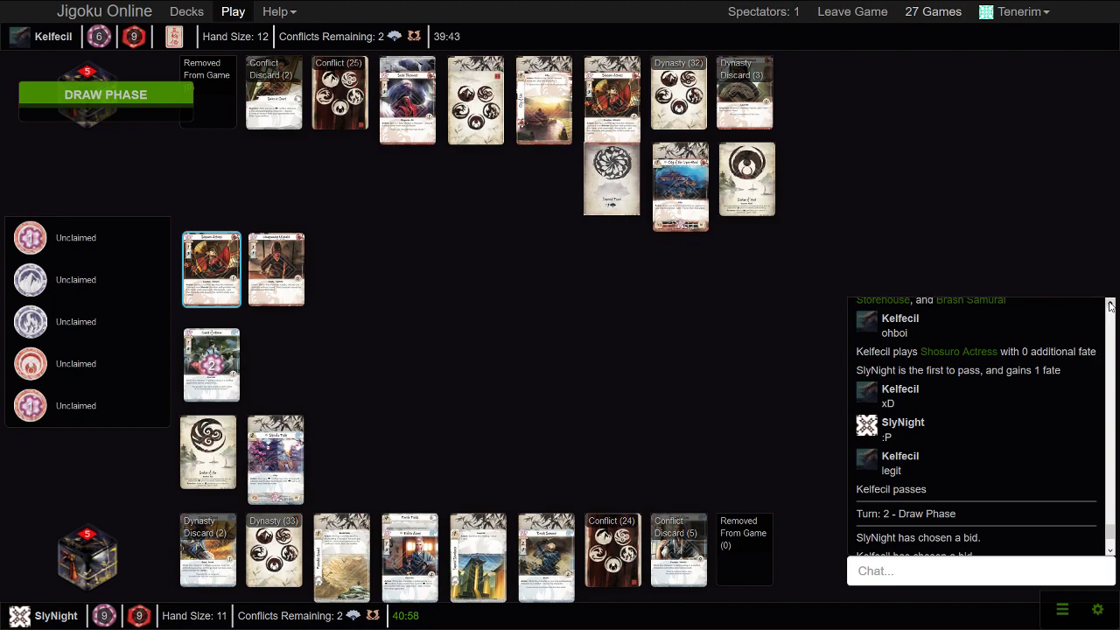
Scroll back through the game log as turn 2 enters the conflict phase
scroll("up", 3)
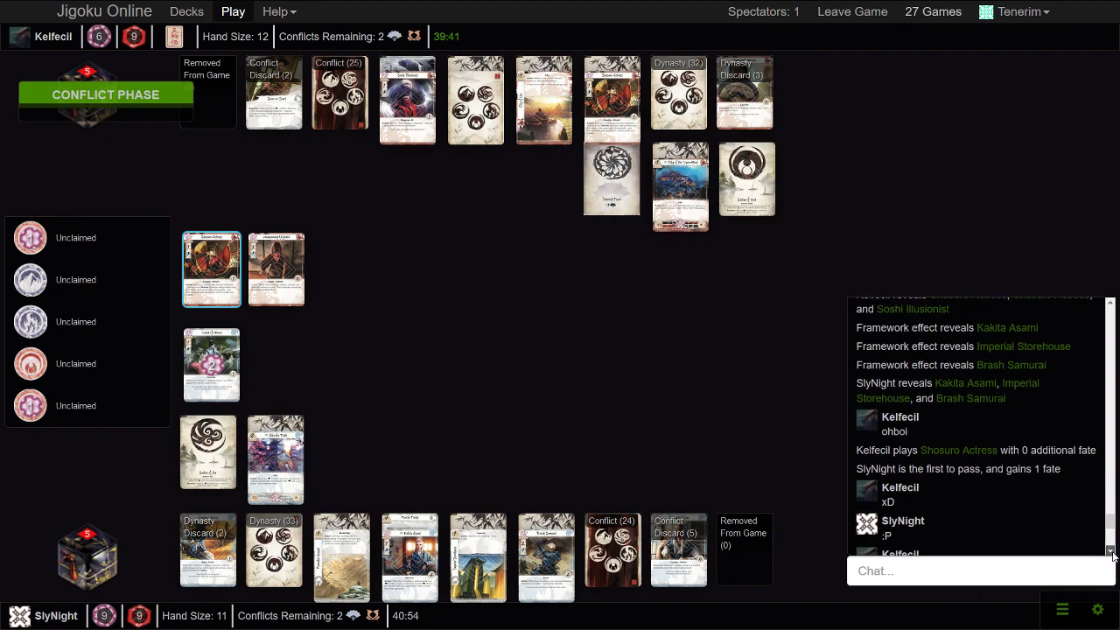
Scroll the game log down to follow the undefended military conflict at Fertile Fields
scroll("down", 3)
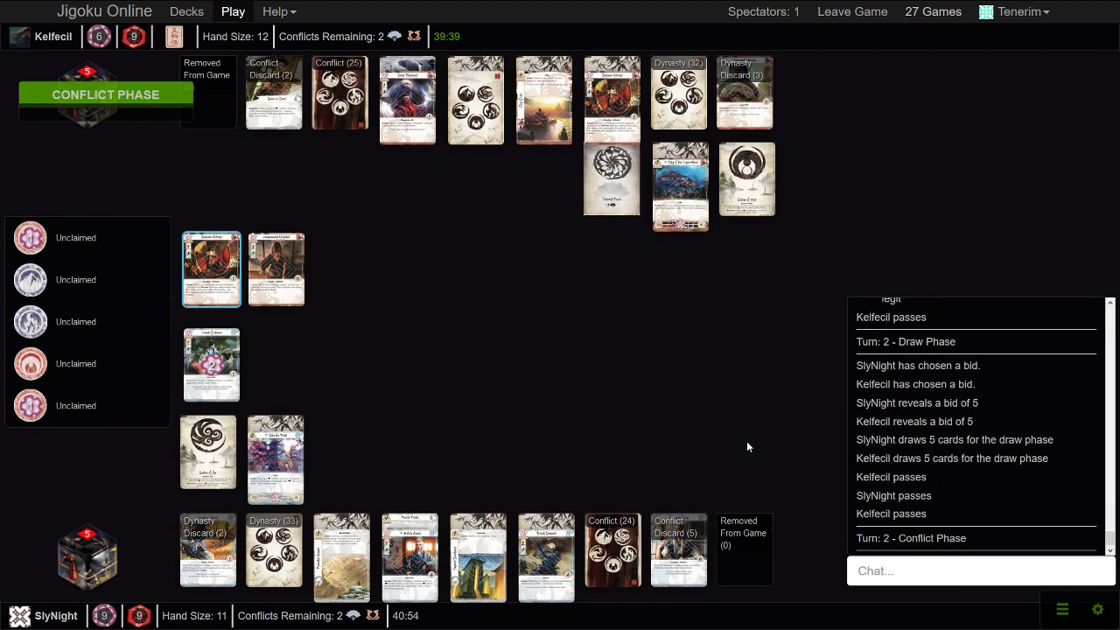
mouse_move(700, 402)
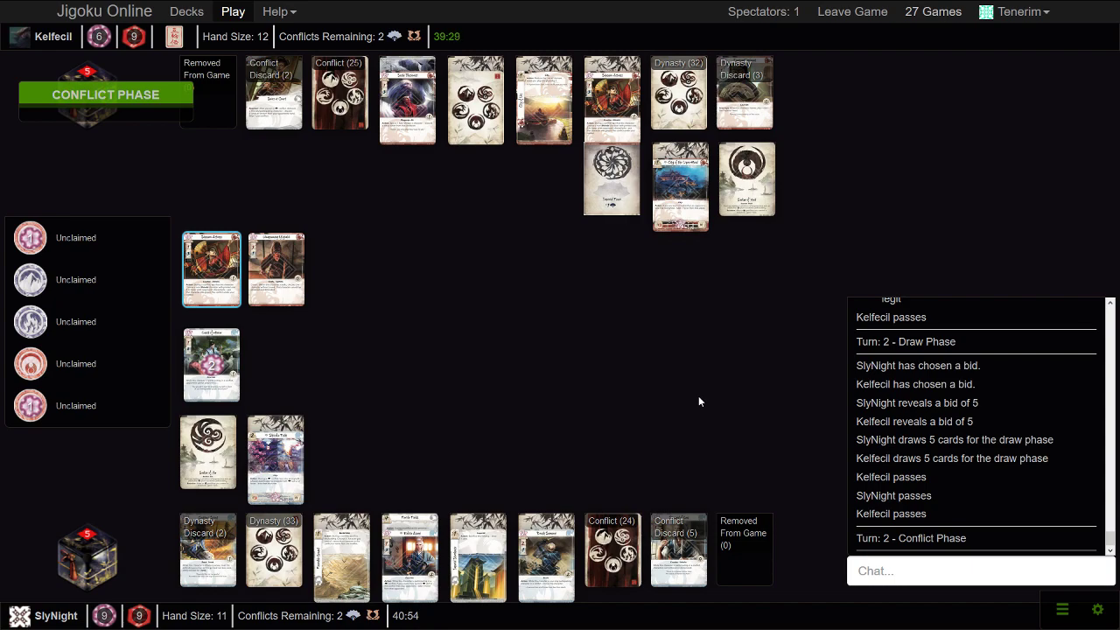
mouse_move(275, 352)
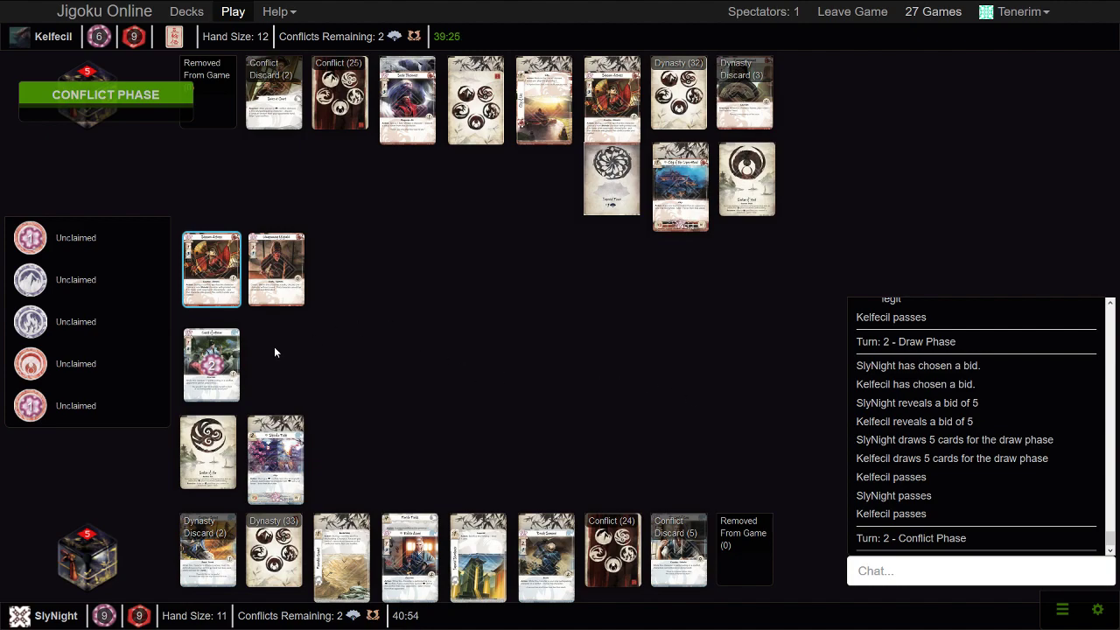
mouse_move(577, 365)
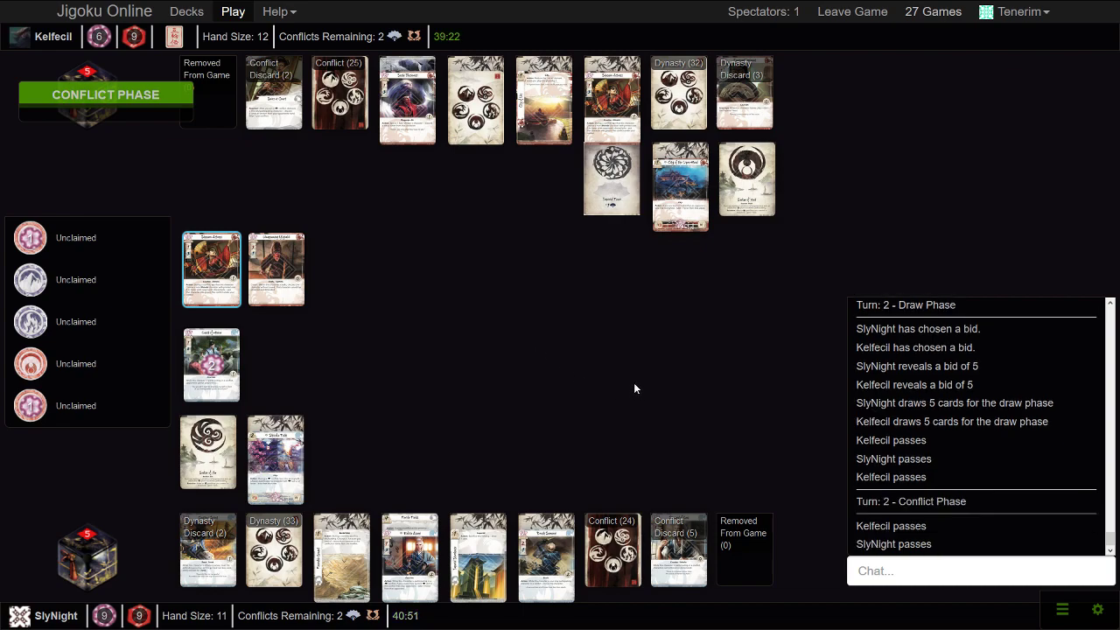
mouse_move(620, 357)
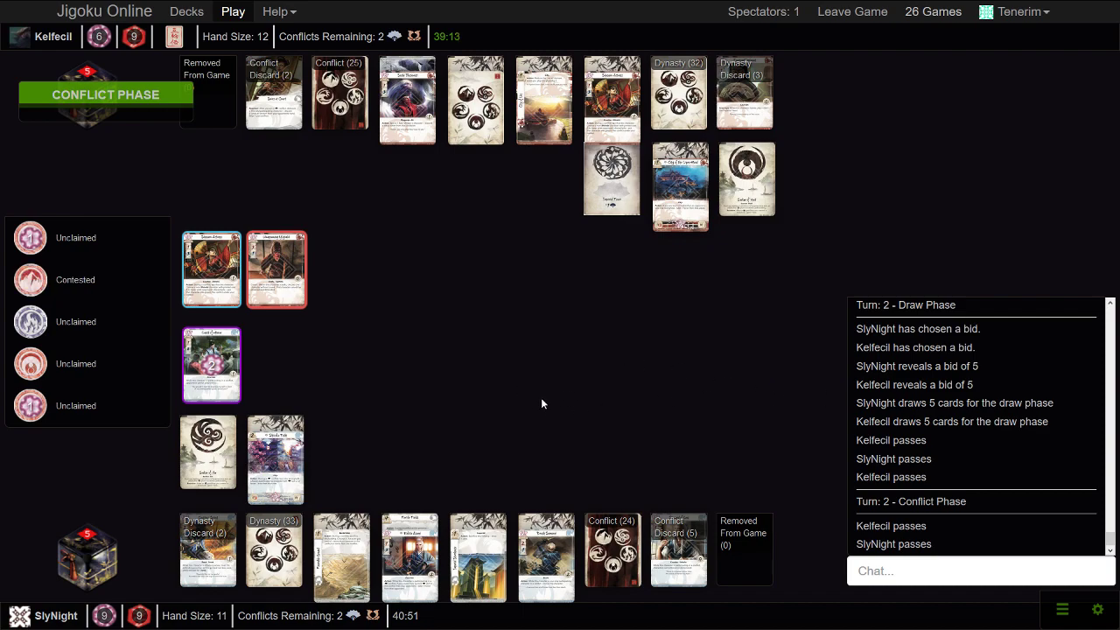
mouse_move(551, 411)
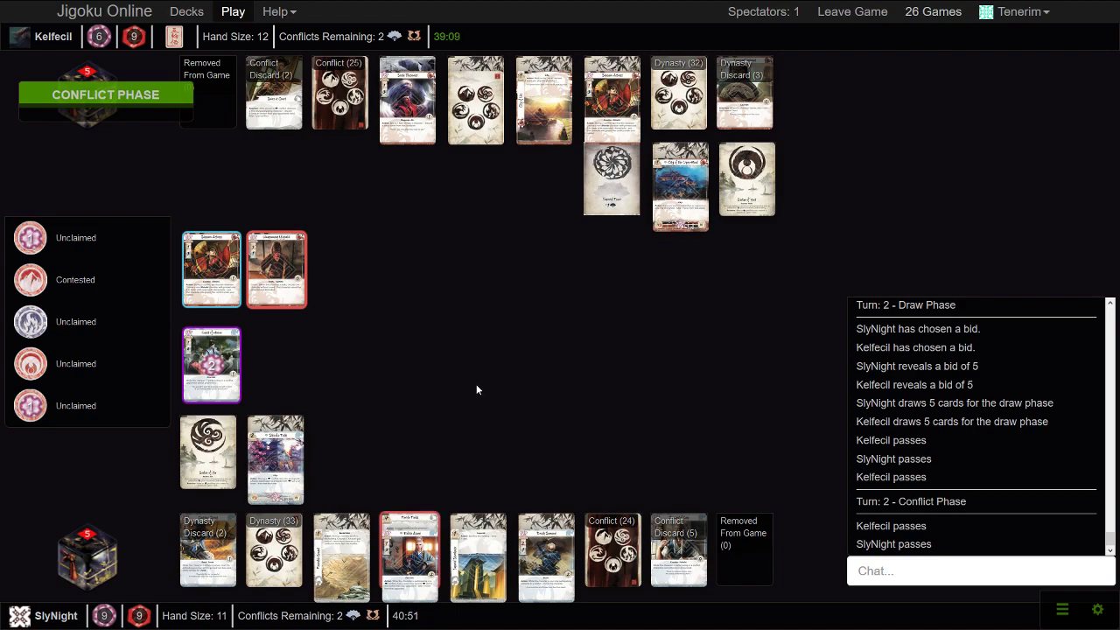
mouse_move(481, 372)
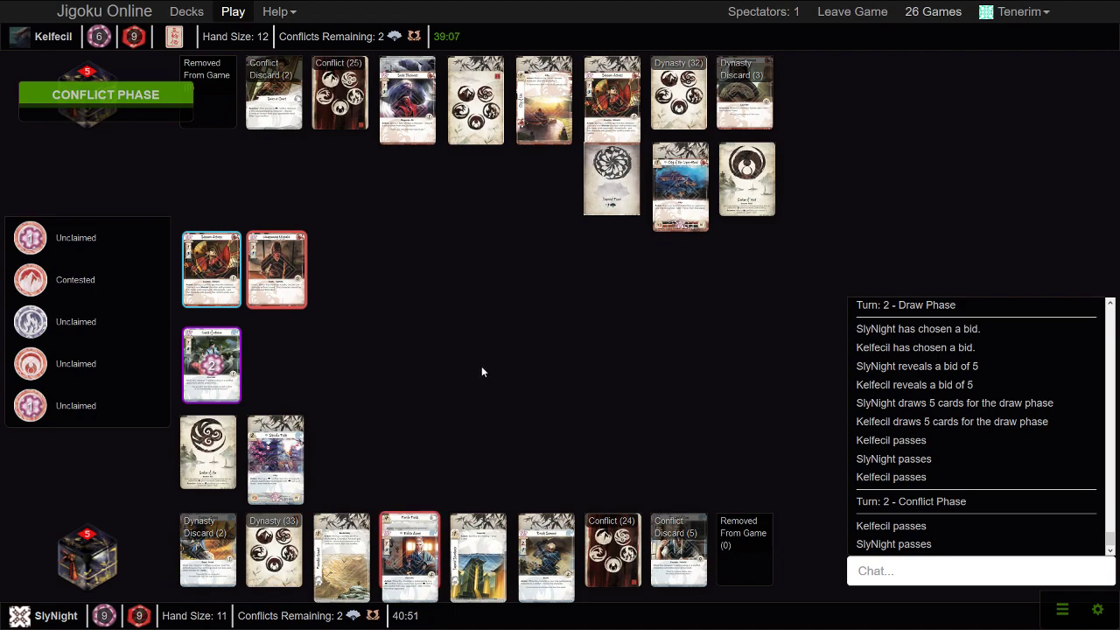
mouse_move(513, 366)
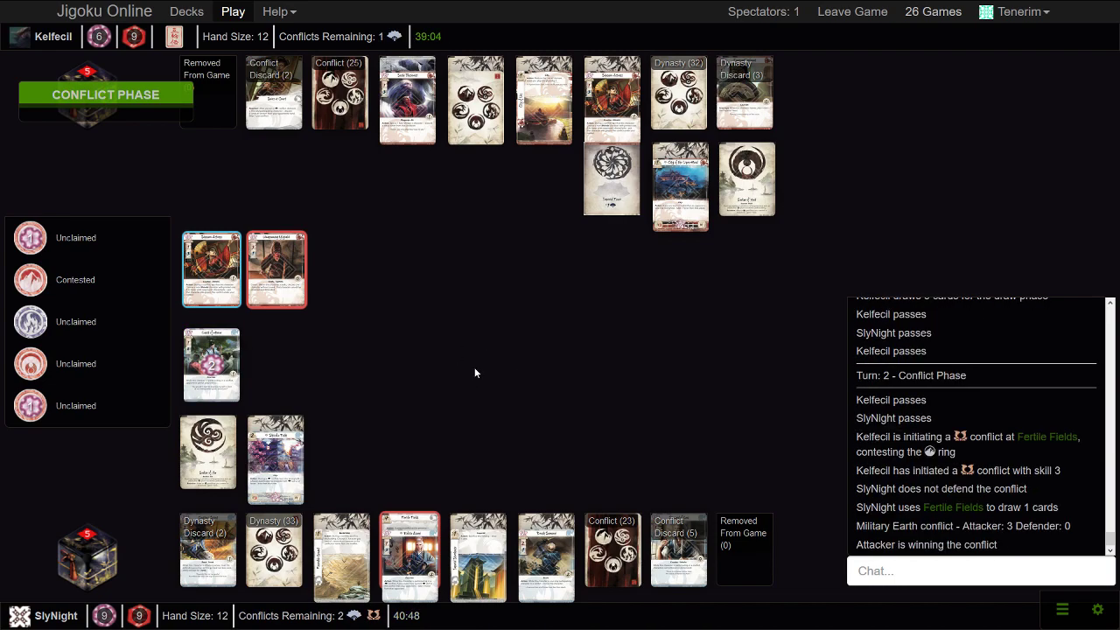
mouse_move(495, 392)
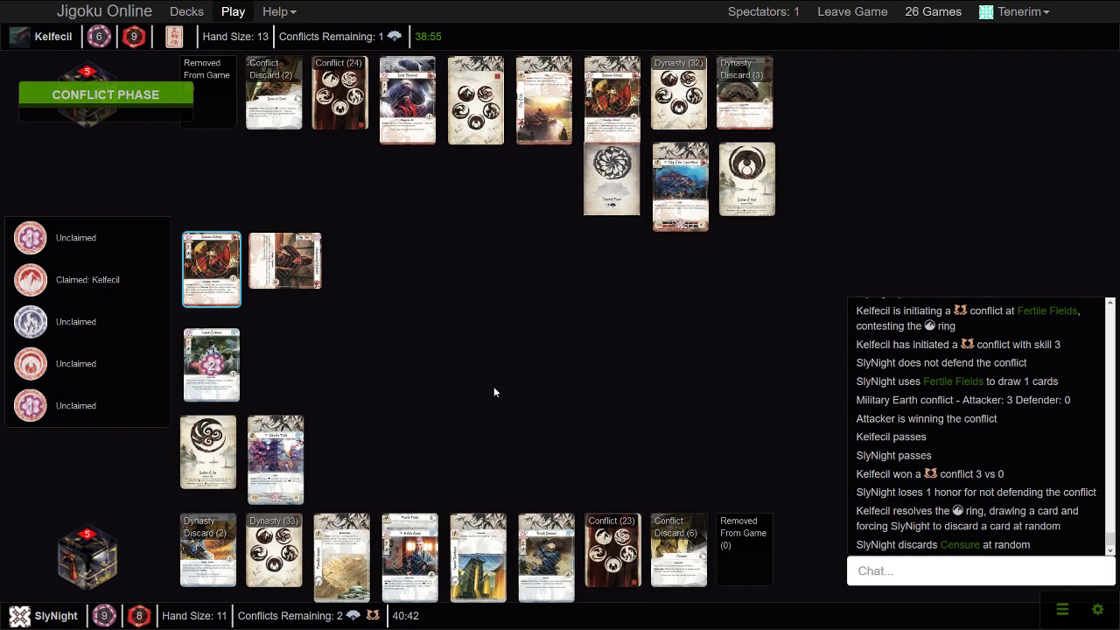
mouse_move(478, 369)
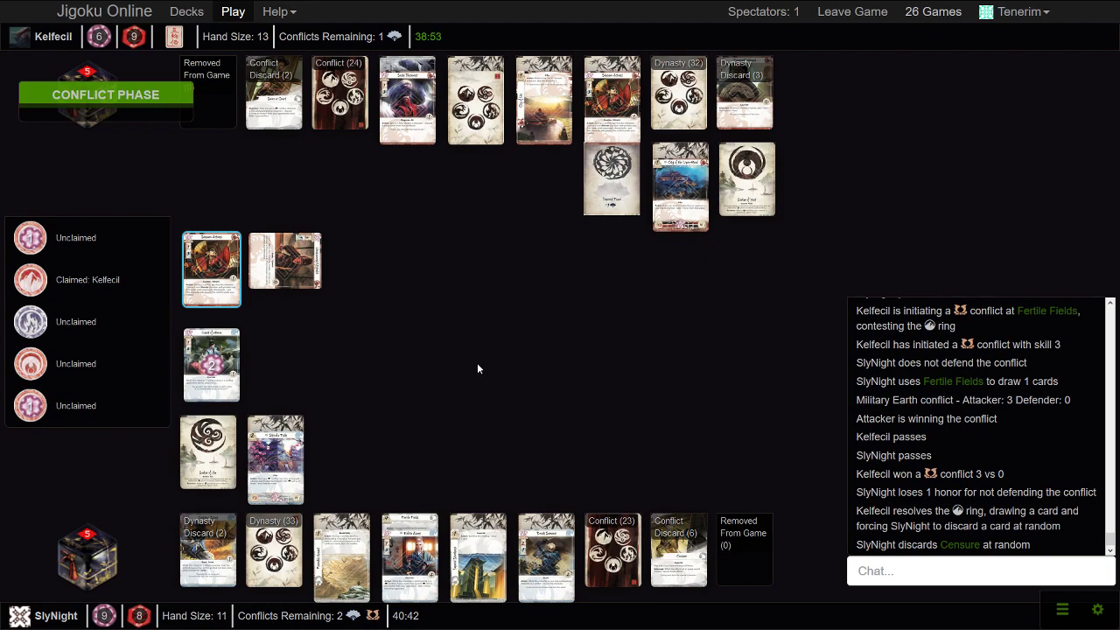
mouse_move(687, 475)
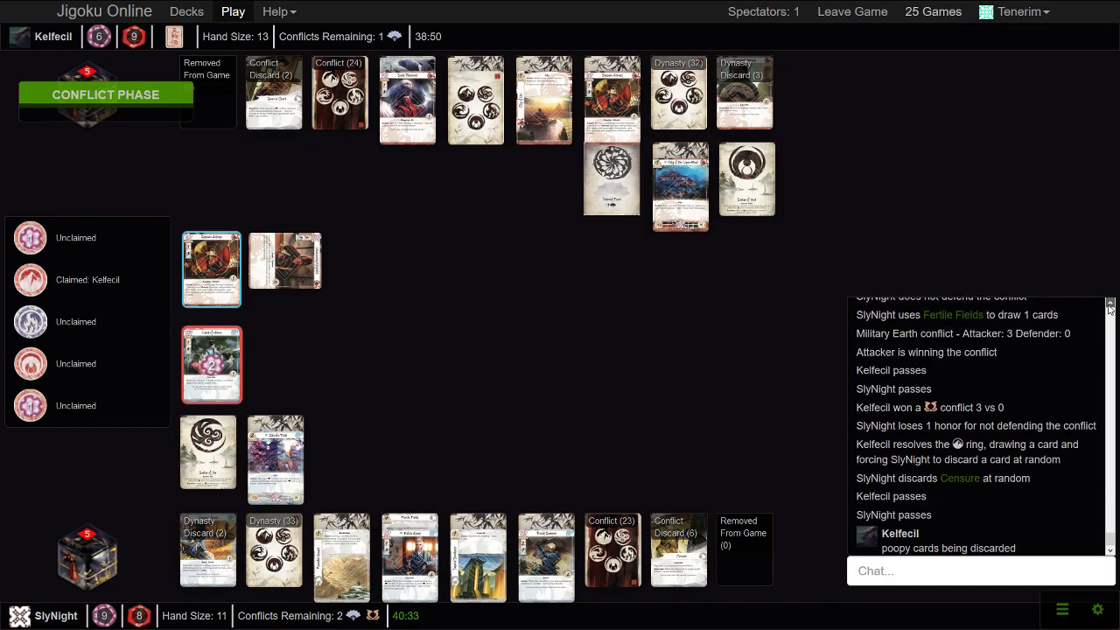
View the bottom player's conflict discard pile with its six cards, including Hawk Tattoo
scroll("down", 3)
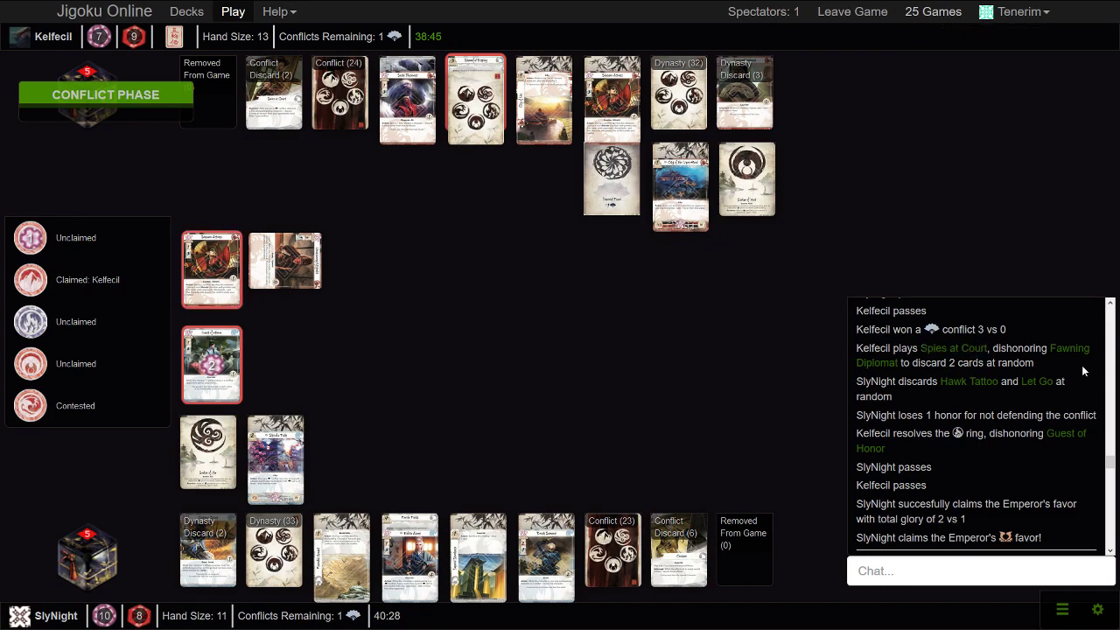
mouse_move(953, 348)
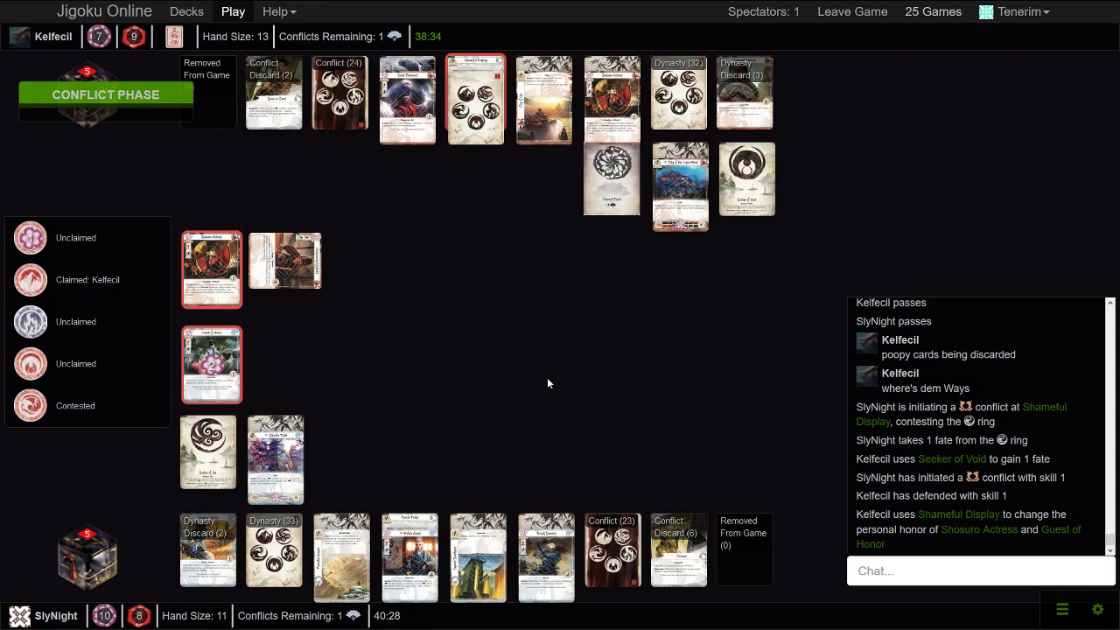
left_click(273, 92)
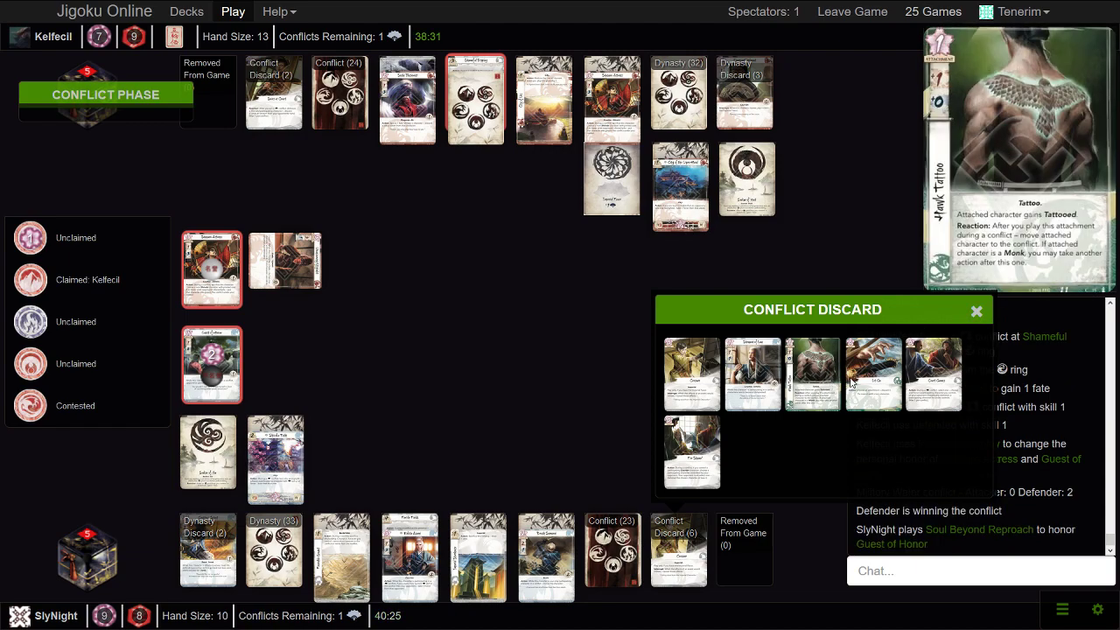
Close the discard pile view and return to the match as Banzai! swings the Water conflict
left_click(977, 311)
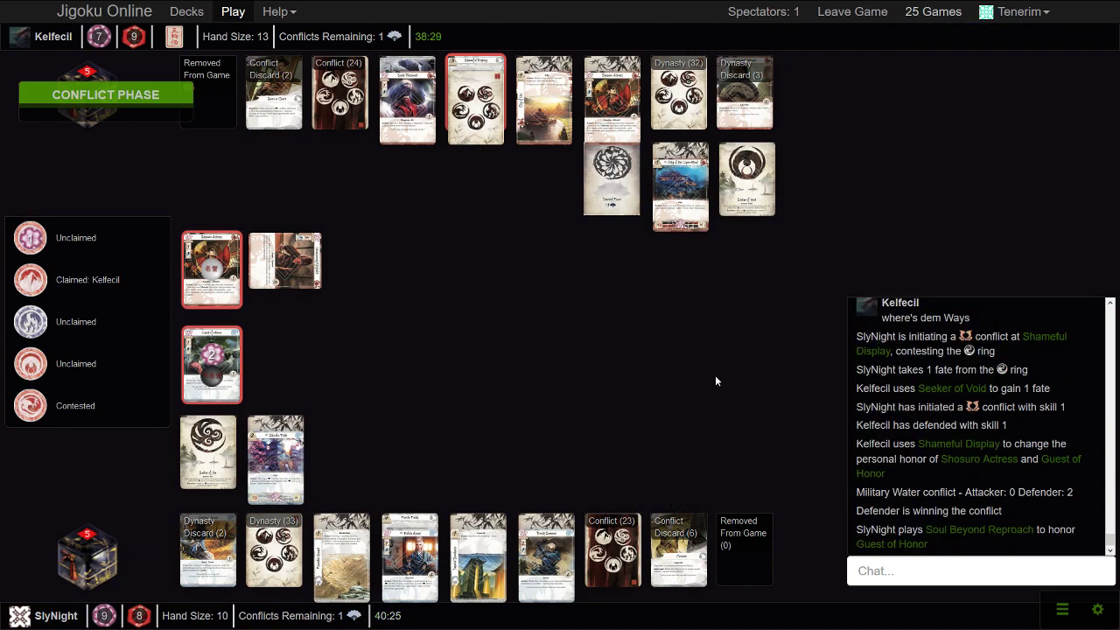
mouse_move(539, 424)
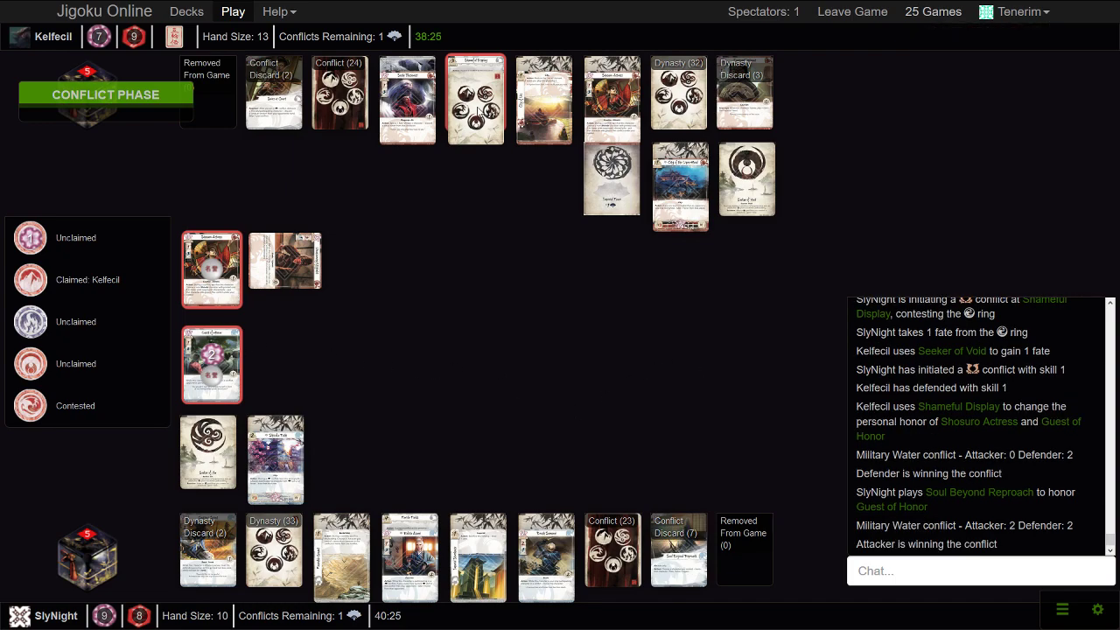
mouse_move(383, 343)
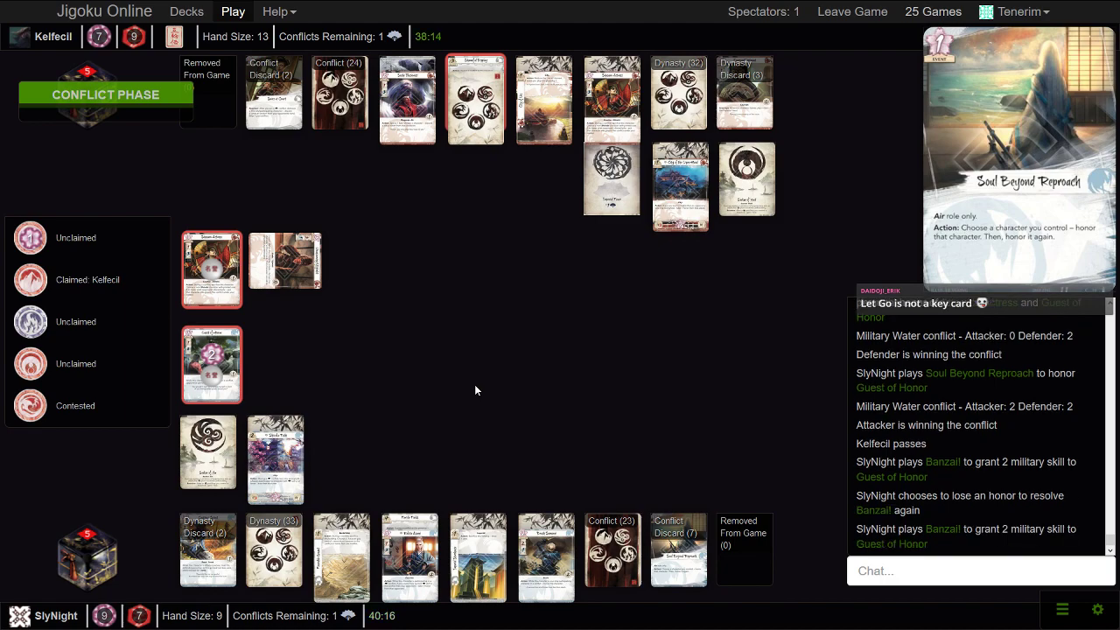
mouse_move(544, 311)
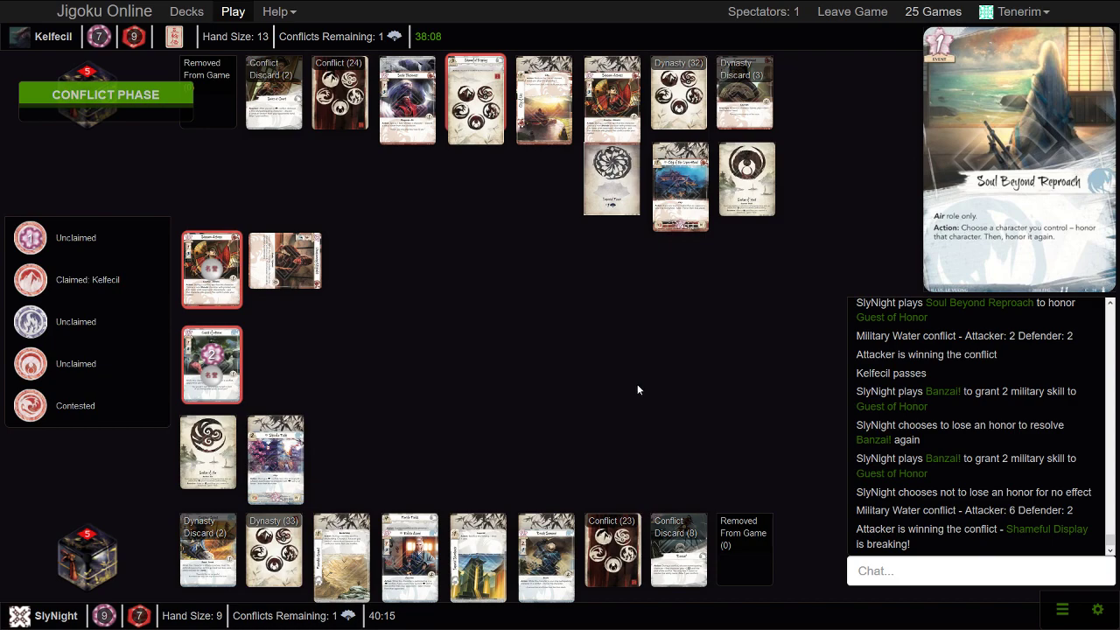
mouse_move(643, 392)
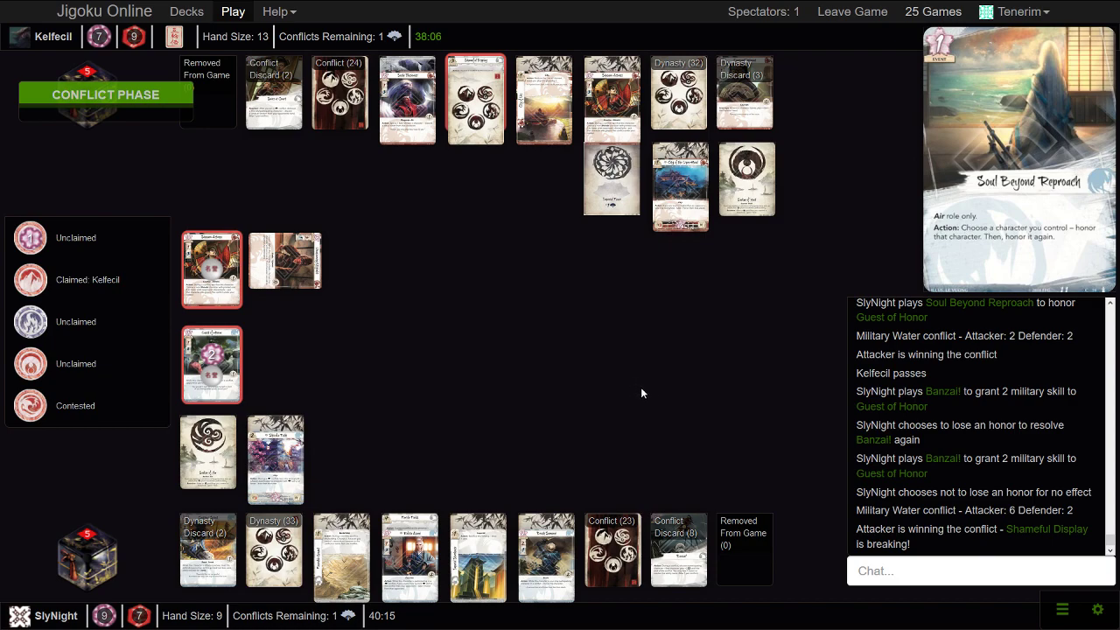
mouse_move(700, 302)
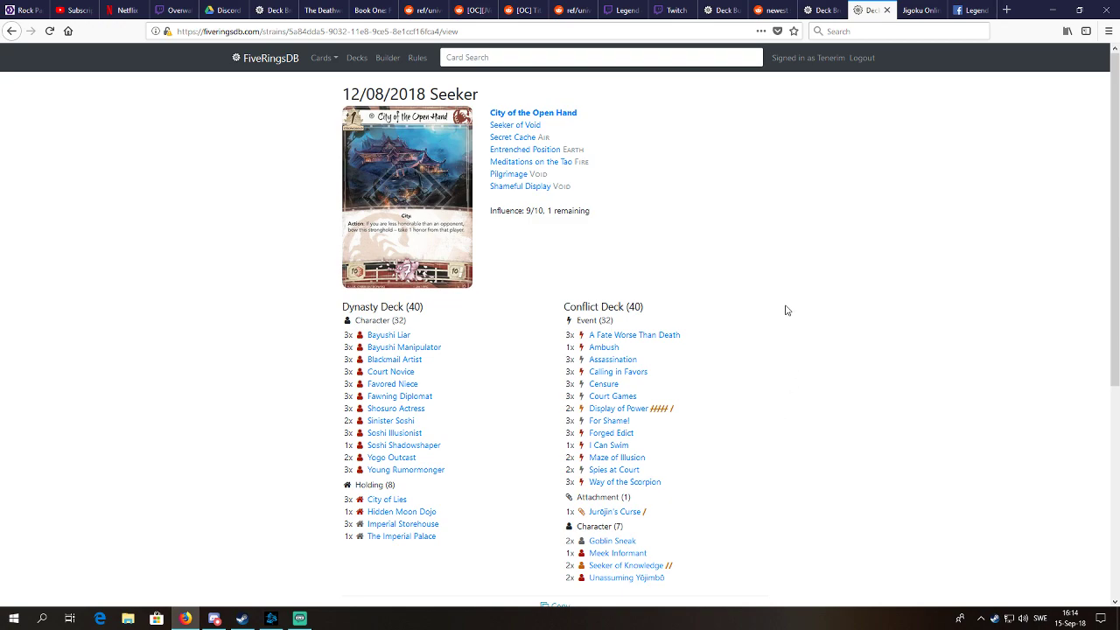
left_click(918, 10)
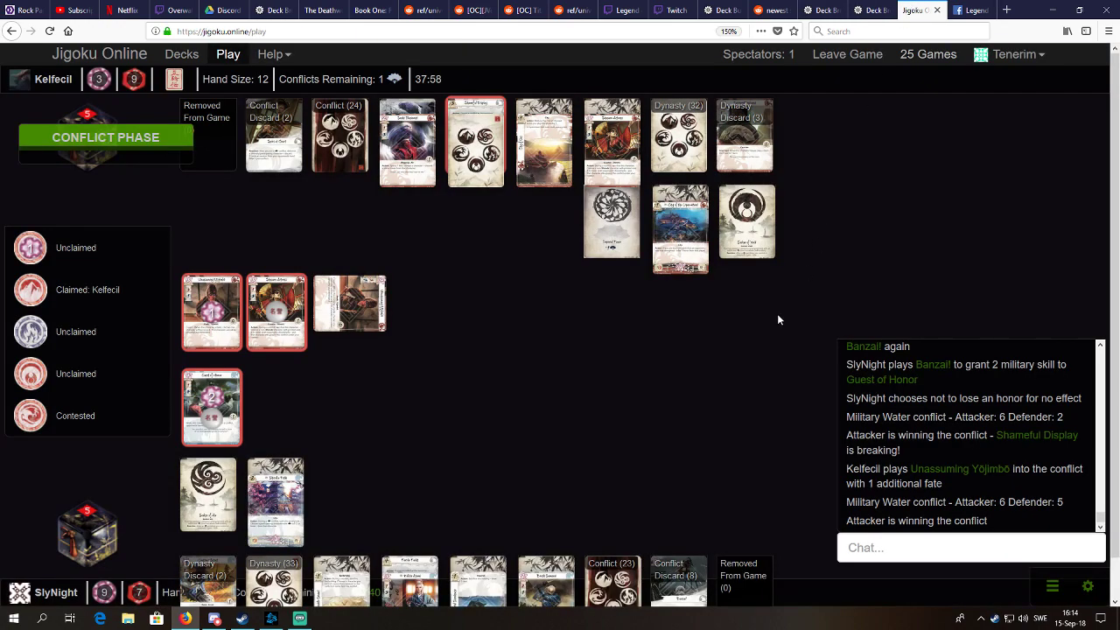
mouse_move(746, 395)
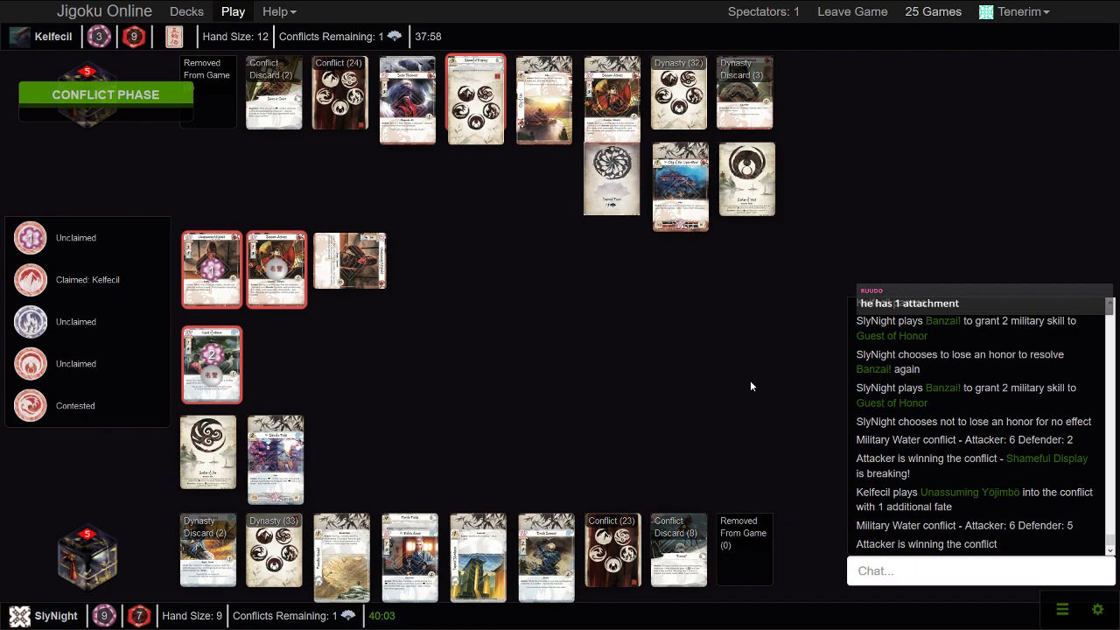
mouse_move(472, 373)
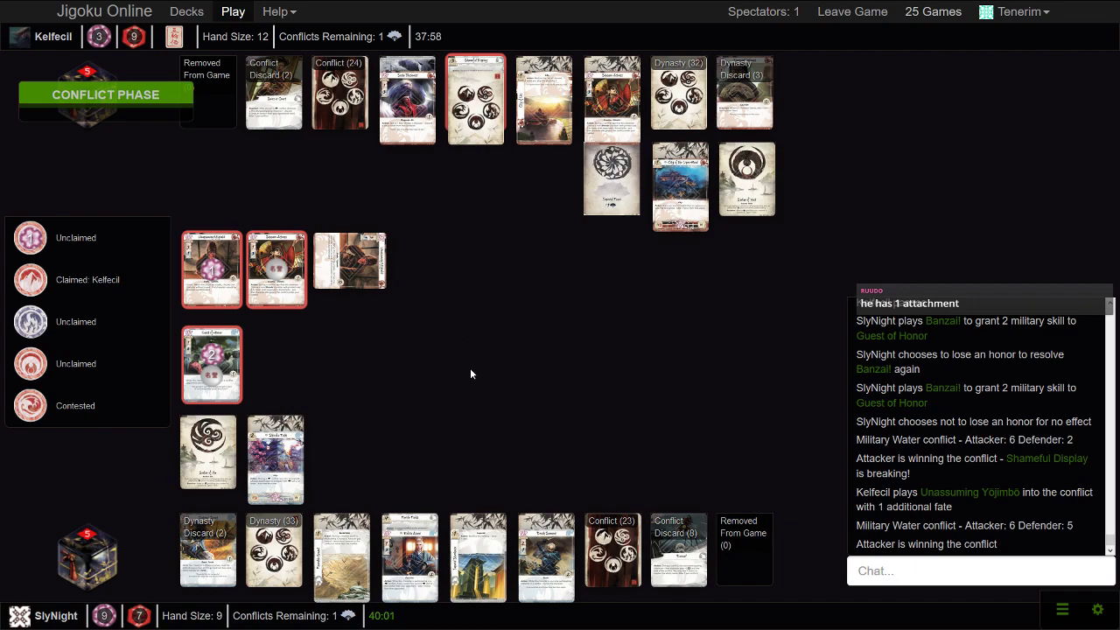
mouse_move(228, 288)
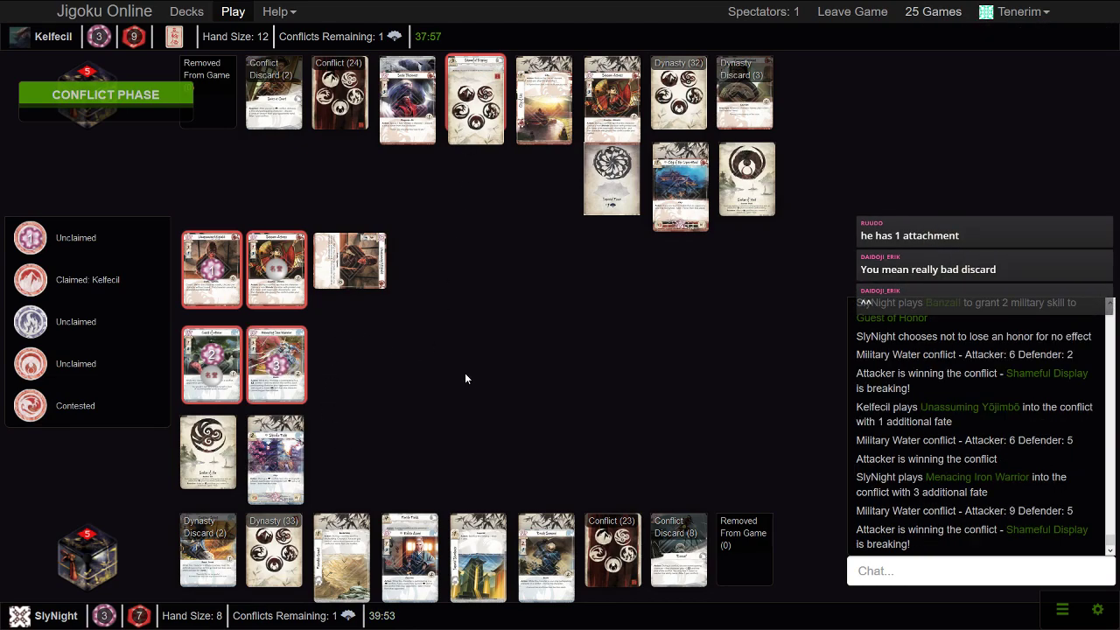
mouse_move(501, 350)
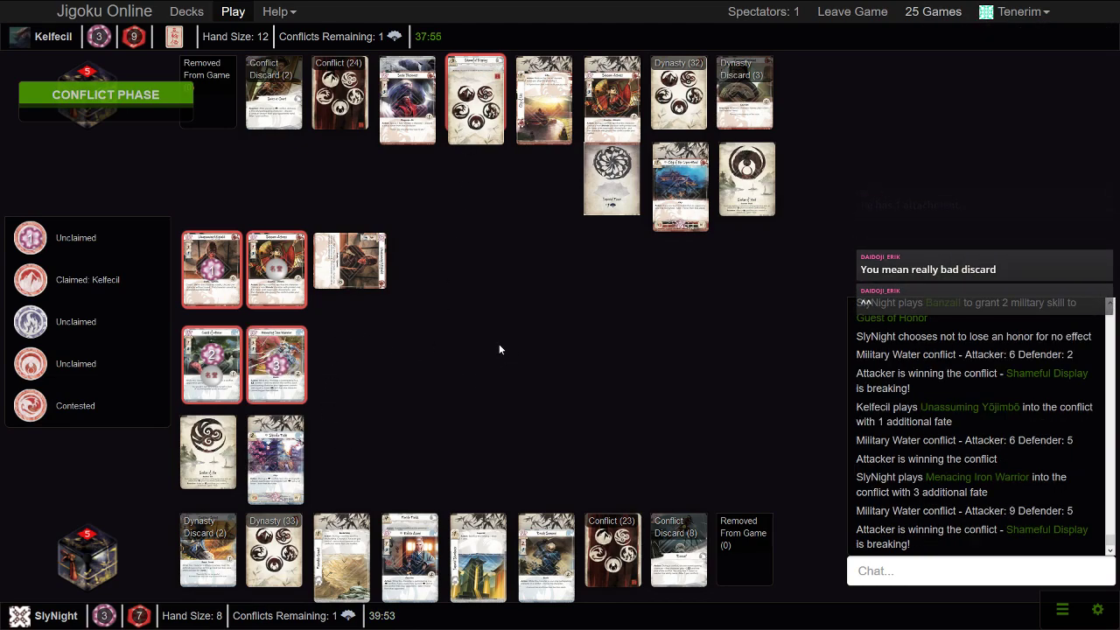
mouse_move(657, 371)
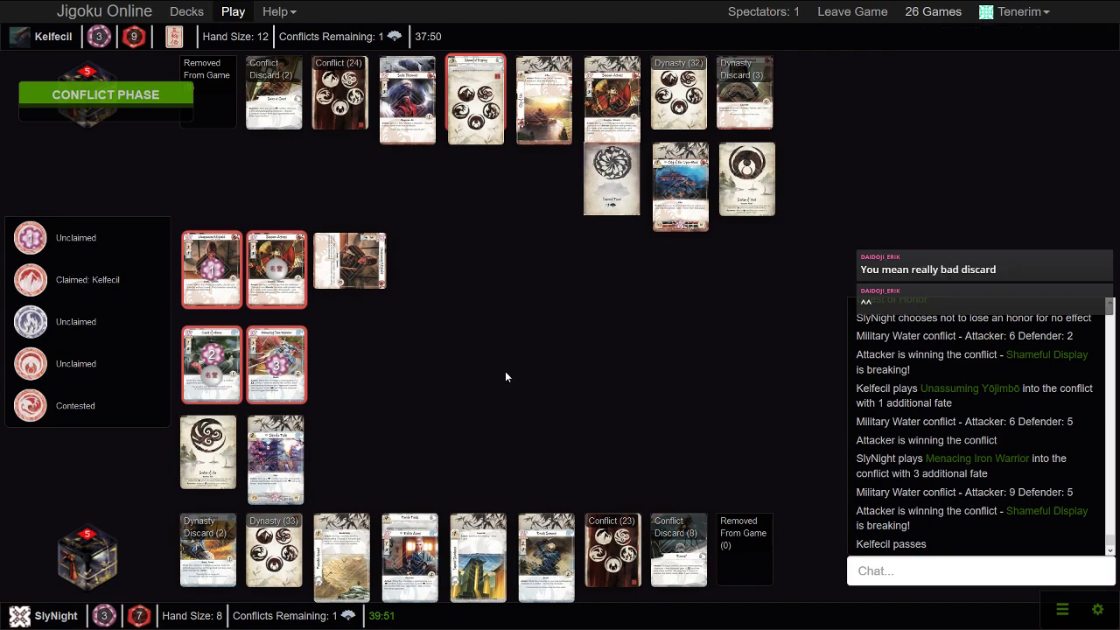
mouse_move(543, 374)
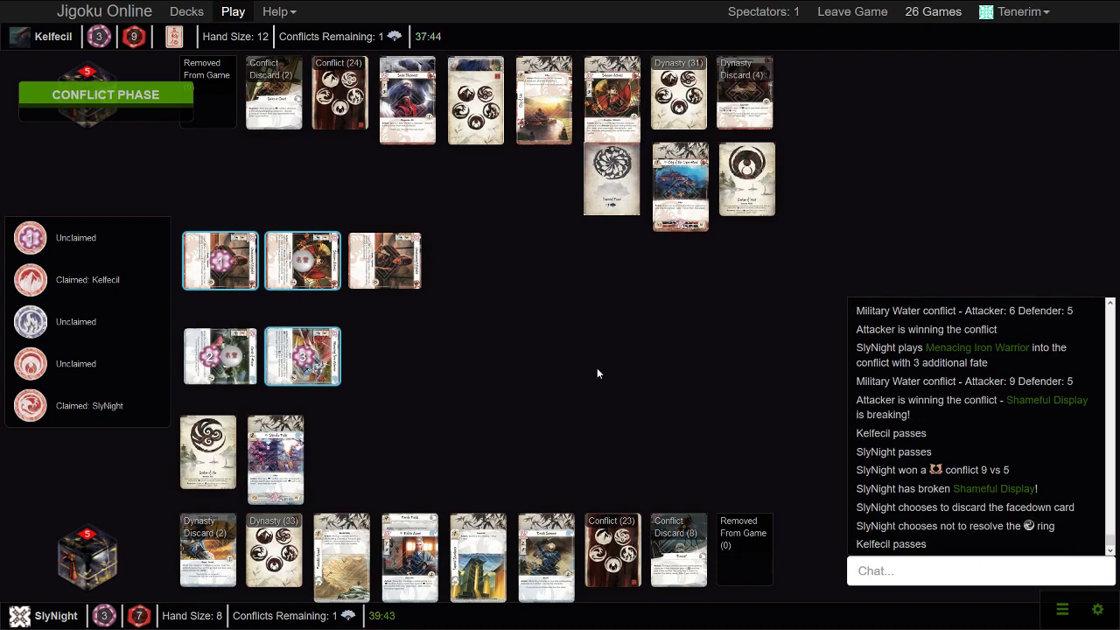
mouse_move(637, 372)
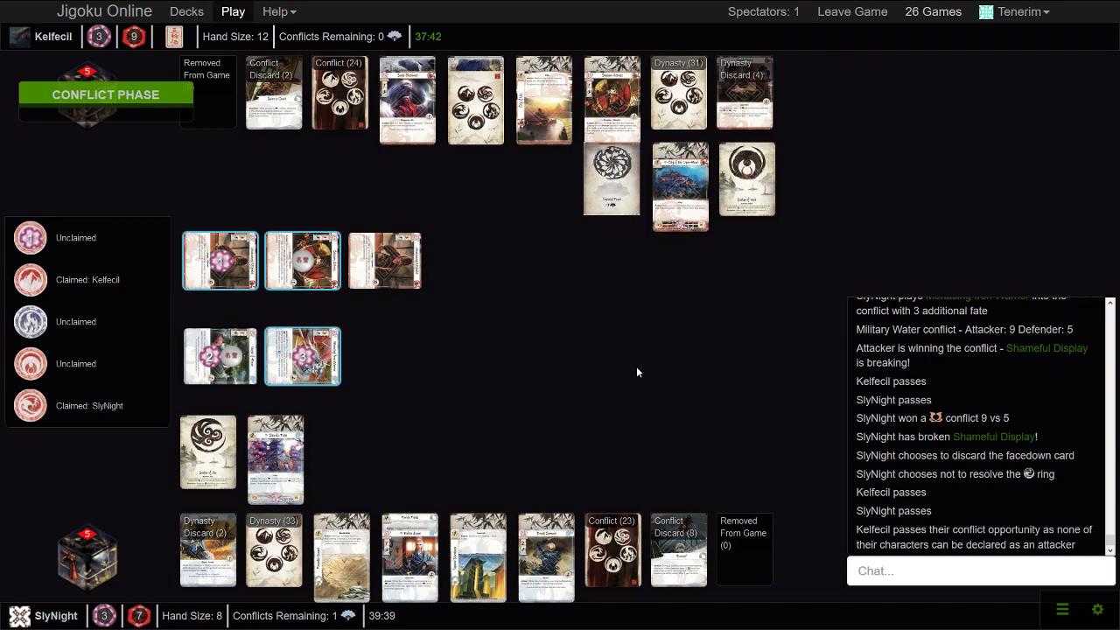
mouse_move(661, 401)
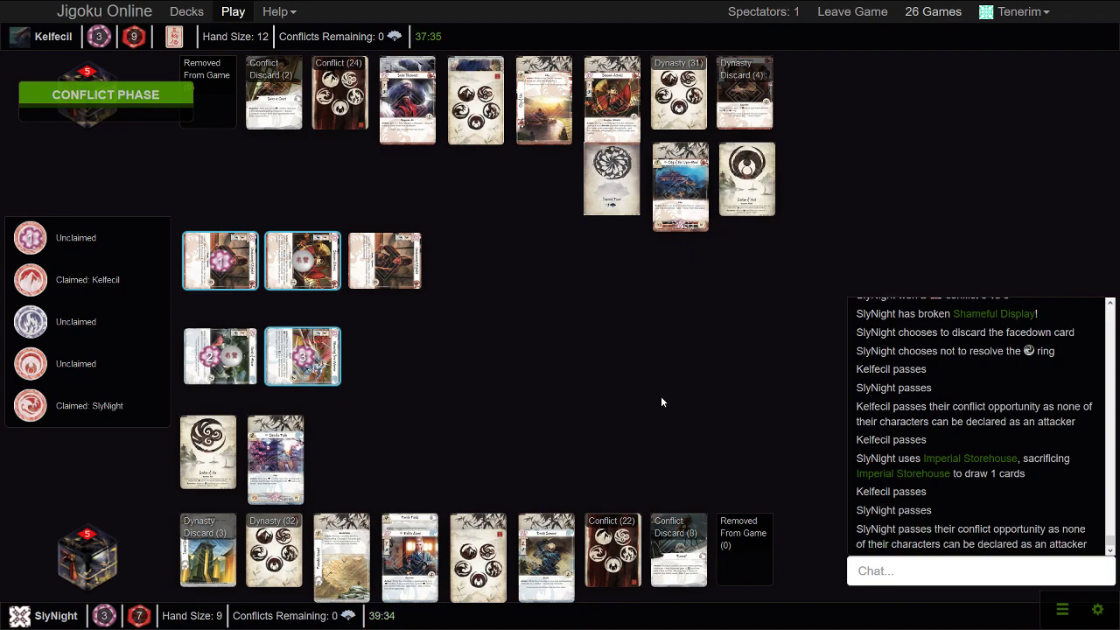
Look through SlyNight's eight-card conflict discard pile, then close the viewer
left_click(678, 549)
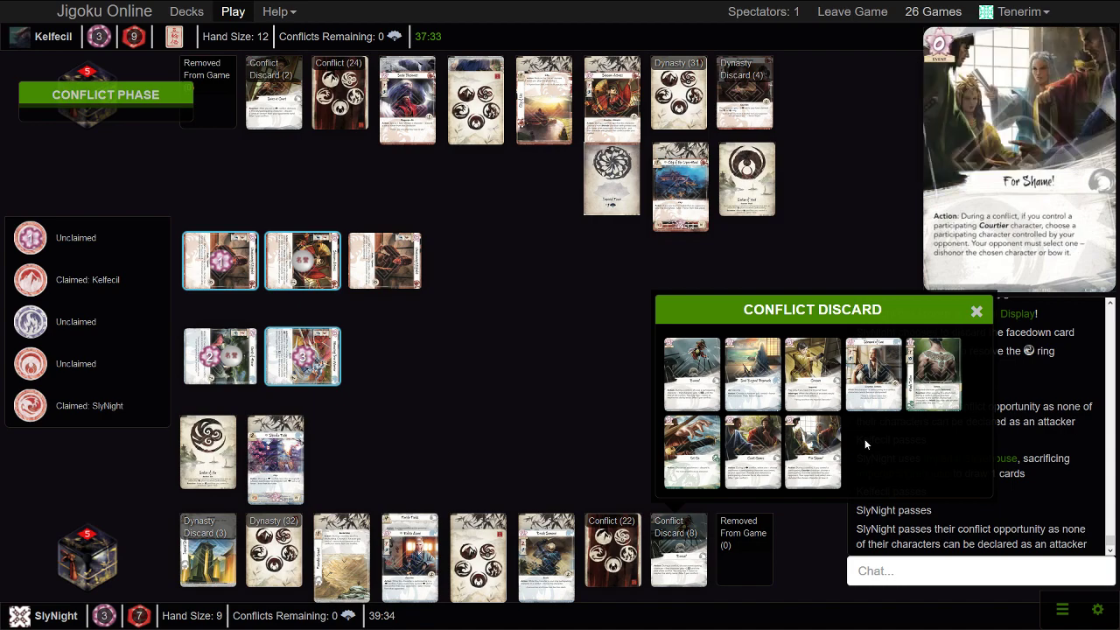
left_click(976, 311)
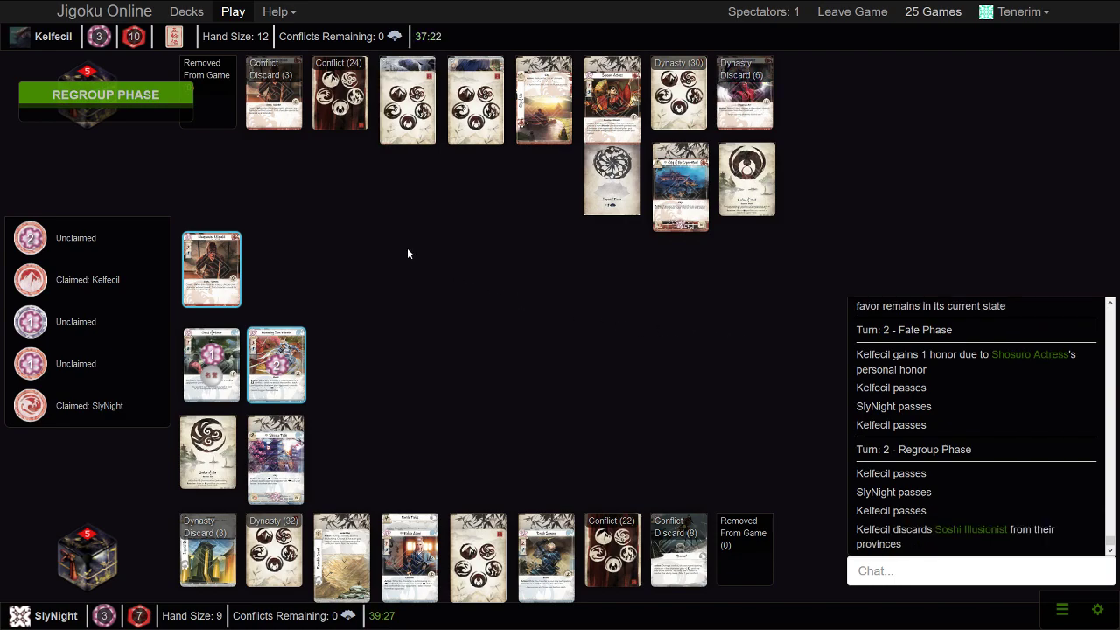
mouse_move(836, 348)
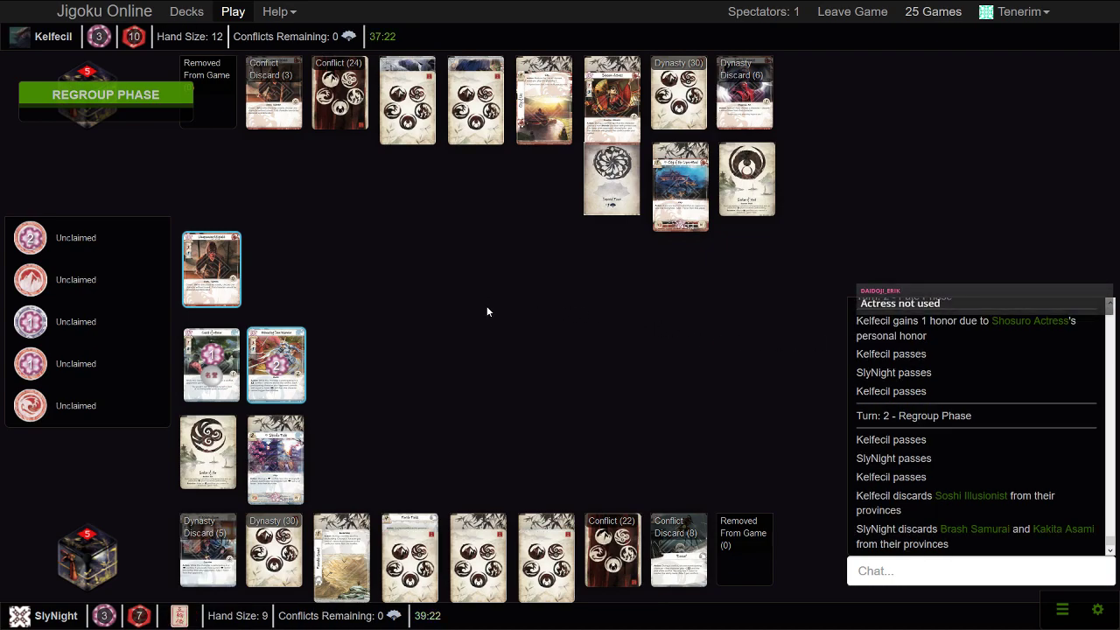
mouse_move(441, 325)
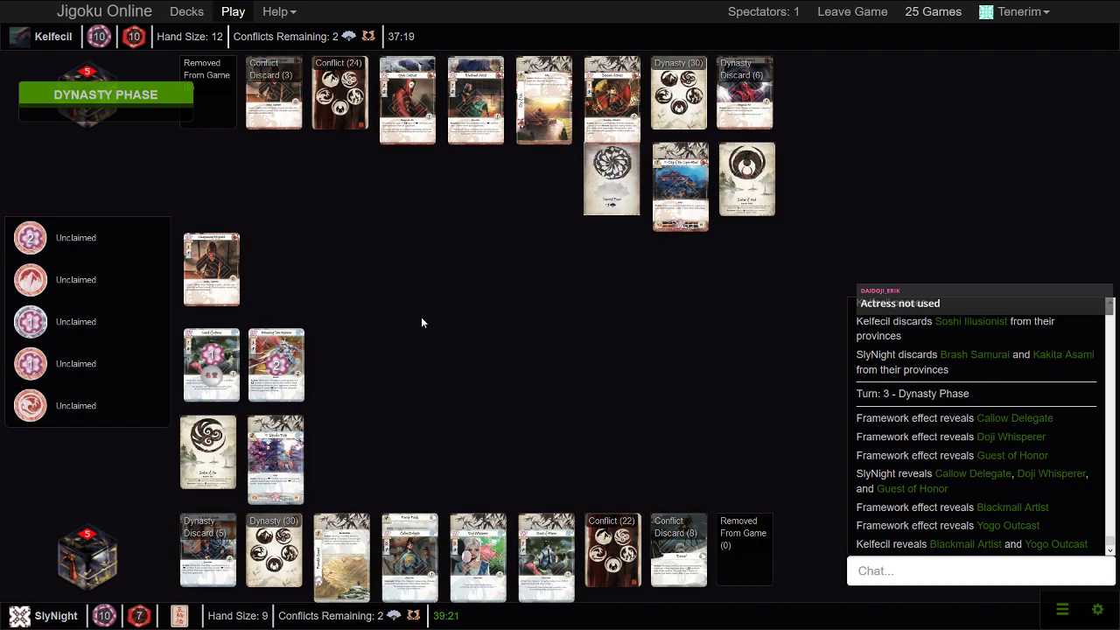
mouse_move(451, 357)
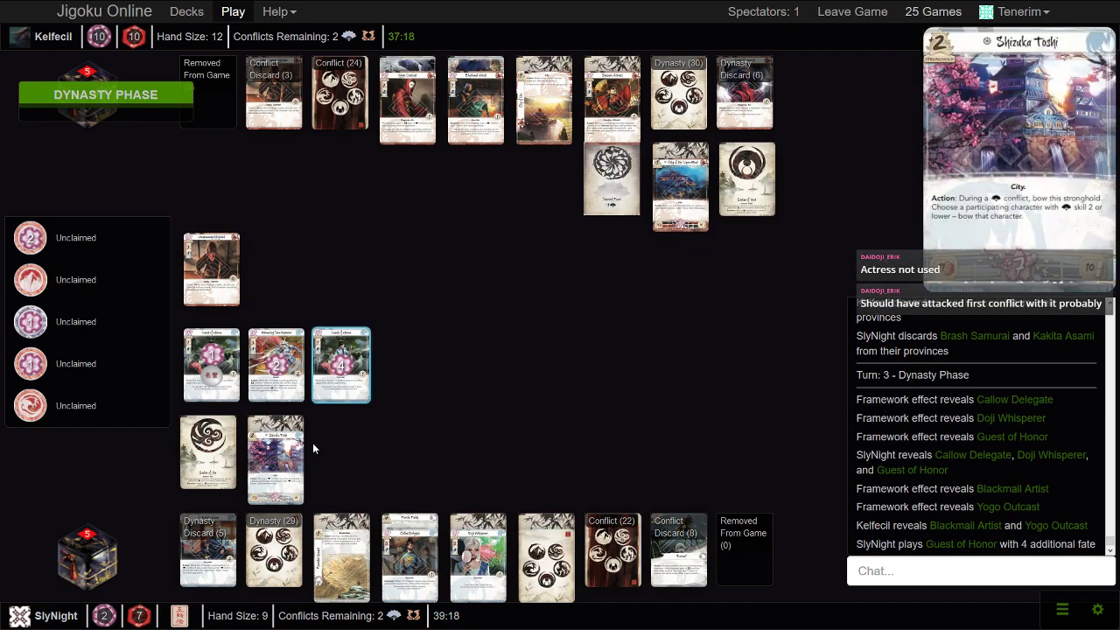
mouse_move(342, 363)
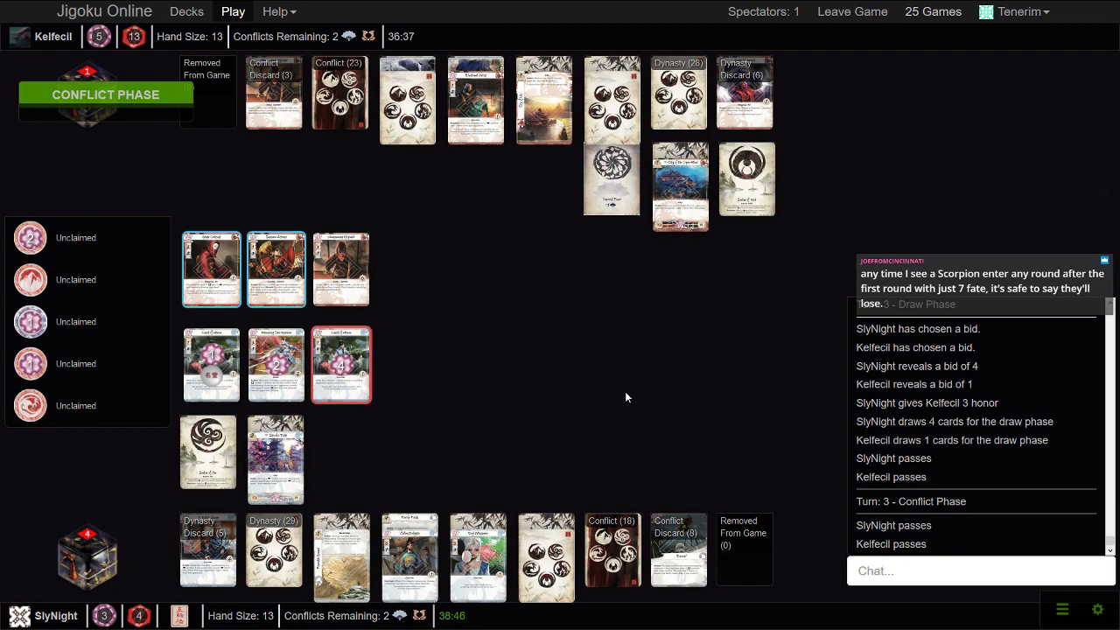
Keep spectating turn 3 as honor bids of 4 and 1 are revealed and conflicts begin
left_click(29, 237)
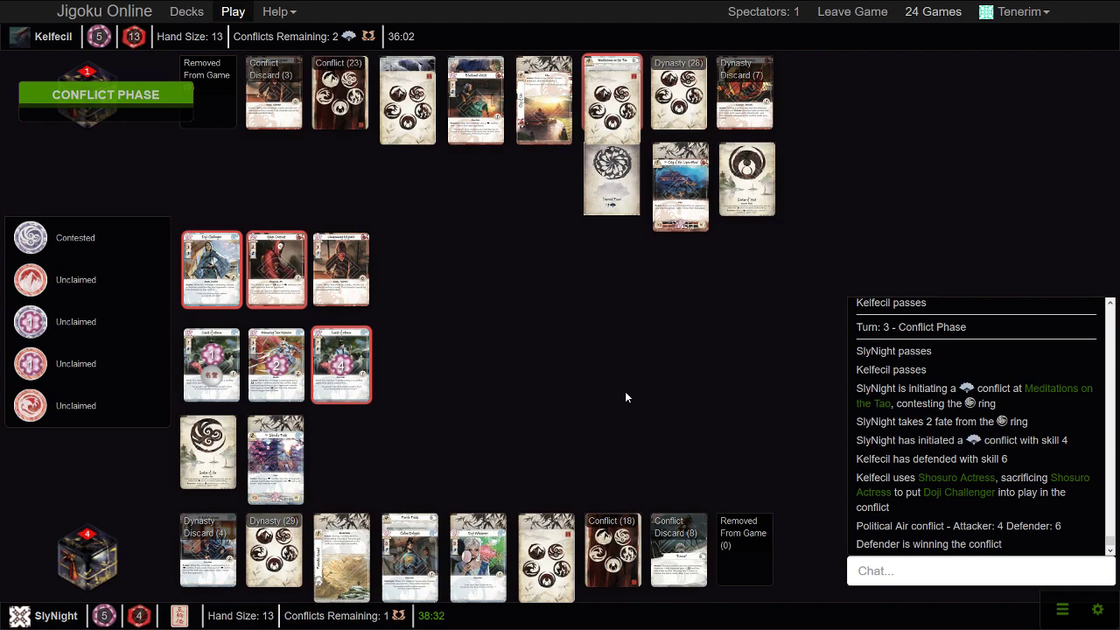
mouse_move(551, 367)
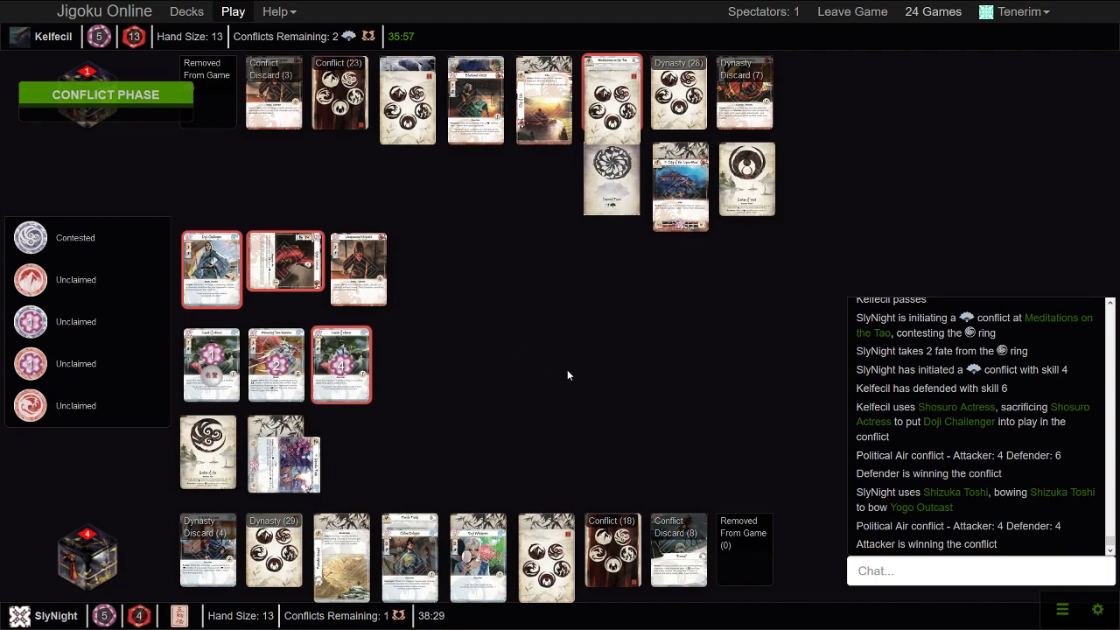
mouse_move(523, 332)
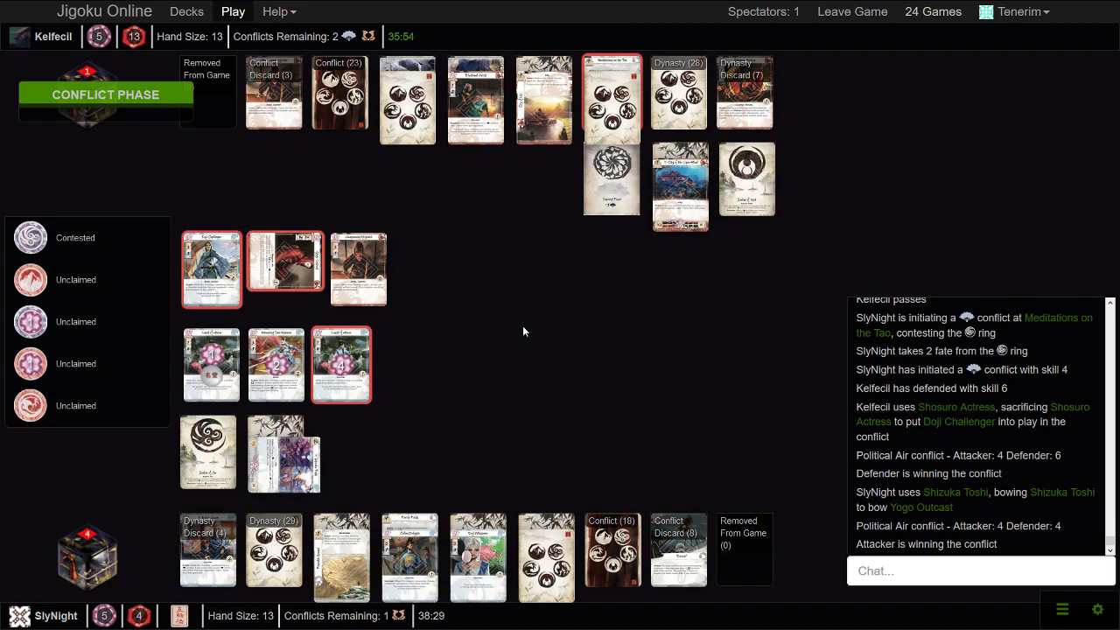
mouse_move(466, 351)
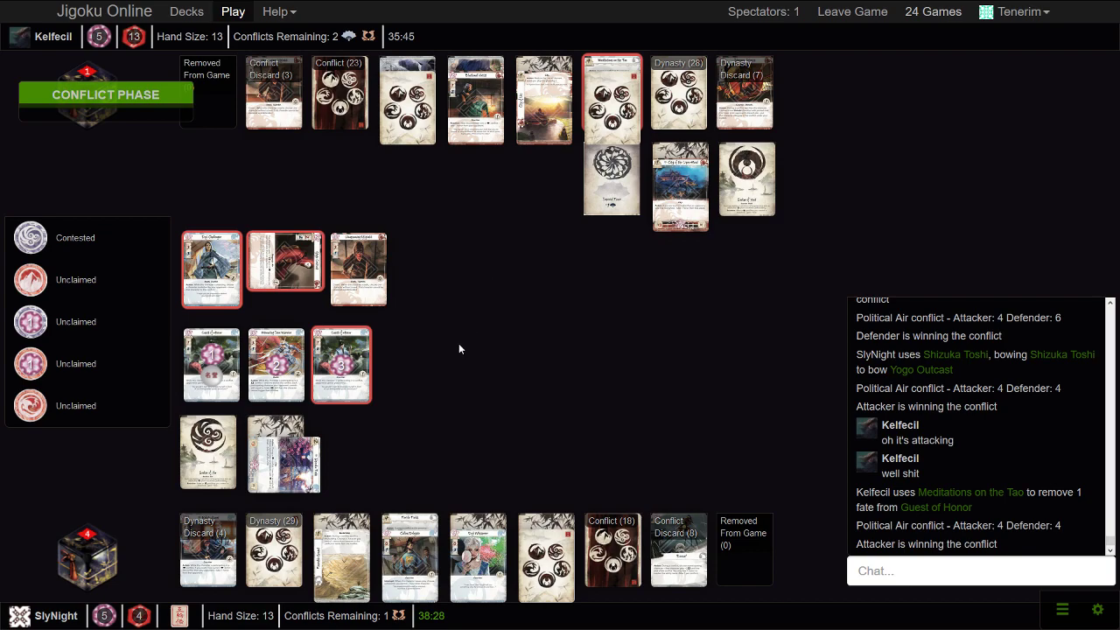
mouse_move(479, 342)
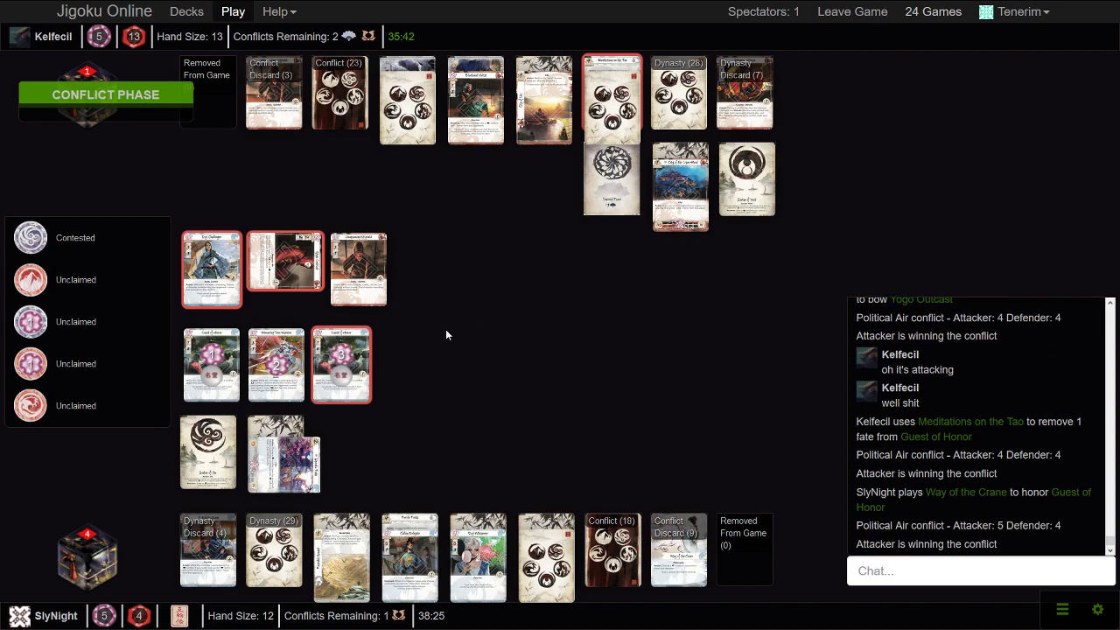
mouse_move(353, 273)
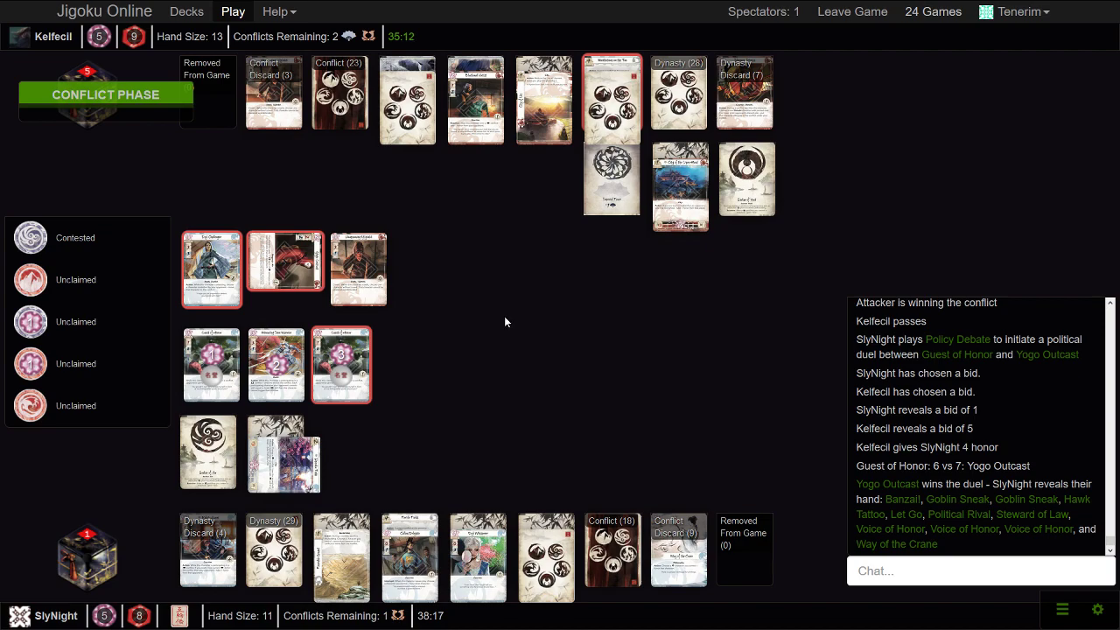
mouse_move(496, 326)
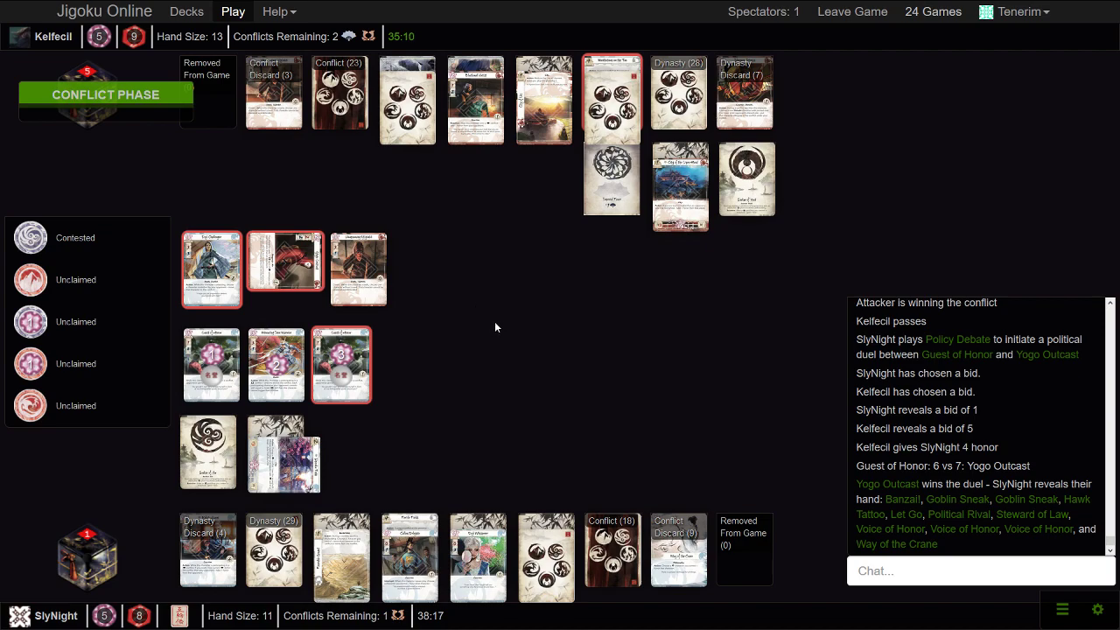
mouse_move(598, 375)
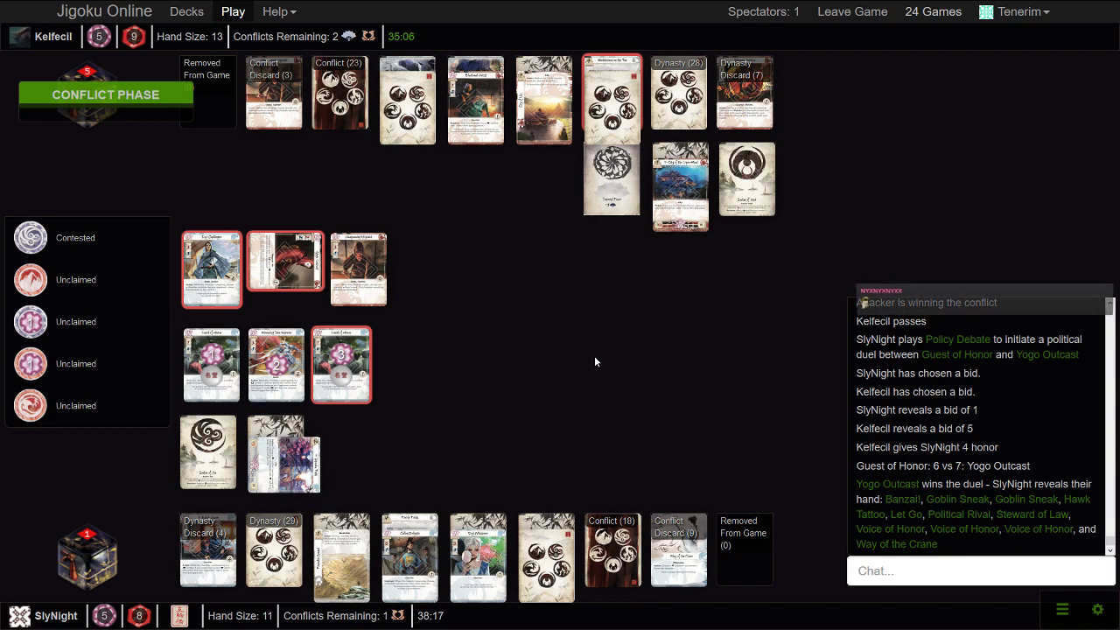
mouse_move(747, 349)
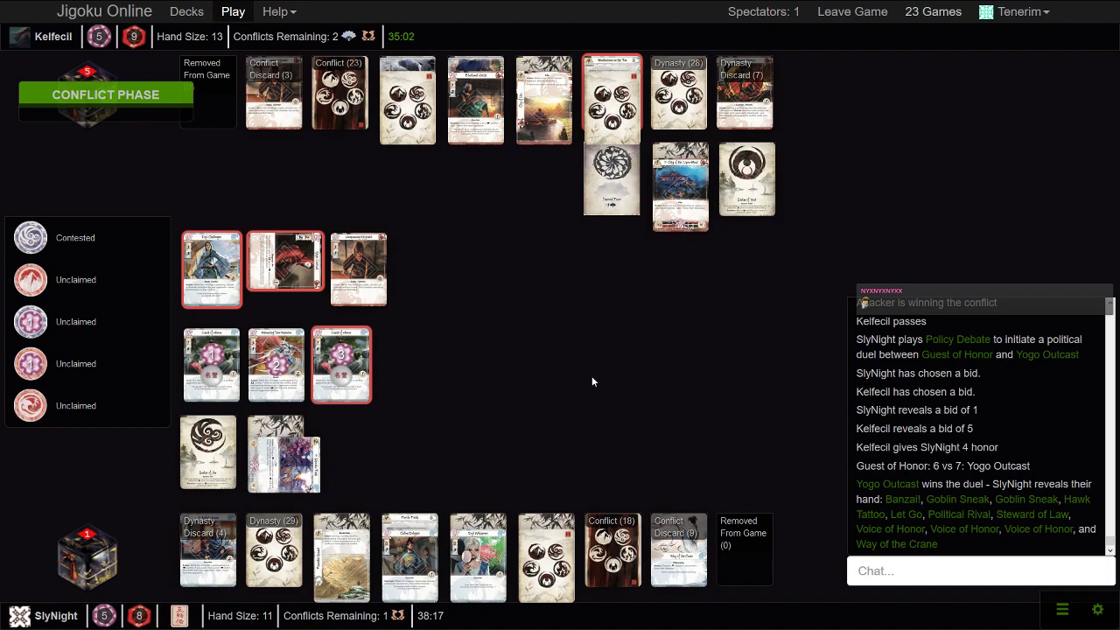
mouse_move(585, 362)
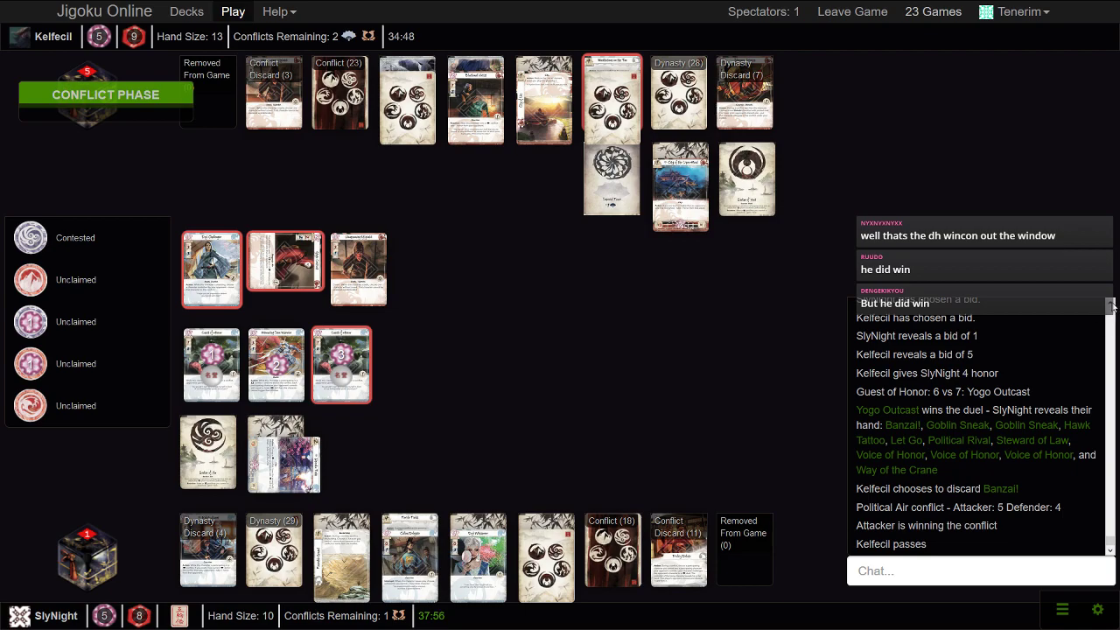
mouse_move(739, 415)
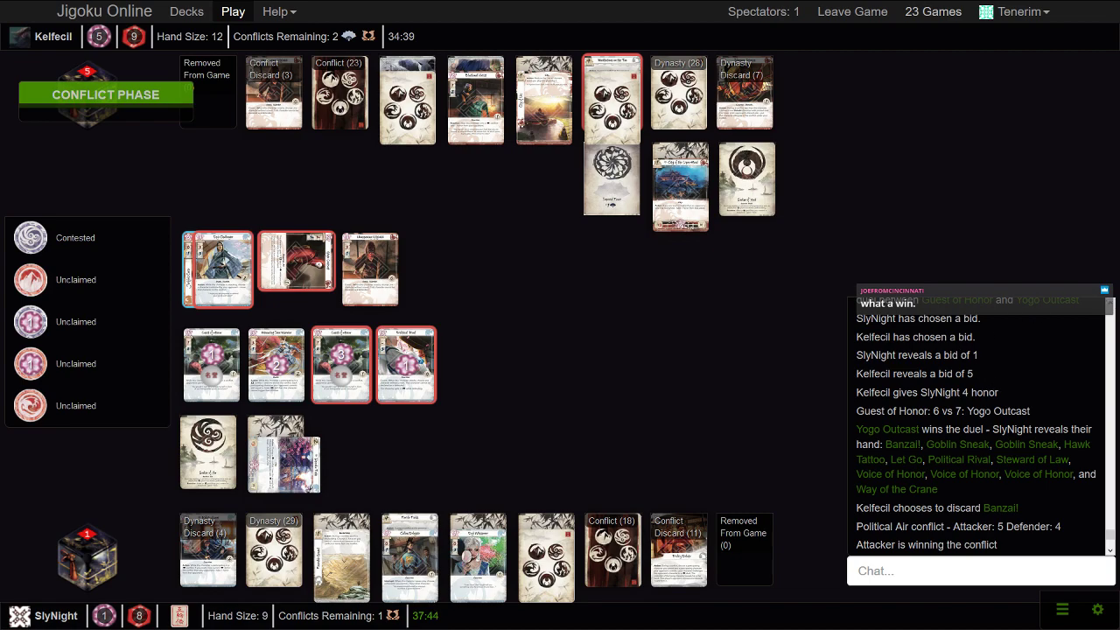
mouse_move(847, 429)
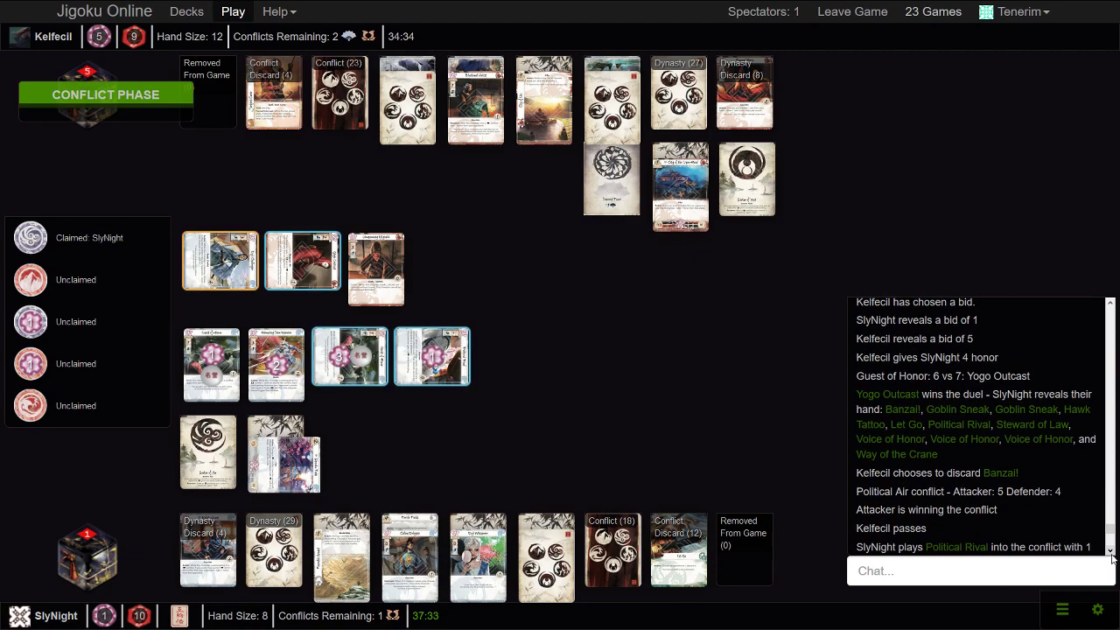
Scroll the game log to the duel and revealed hand, previewing the Voice of Honor card
scroll("down", 3)
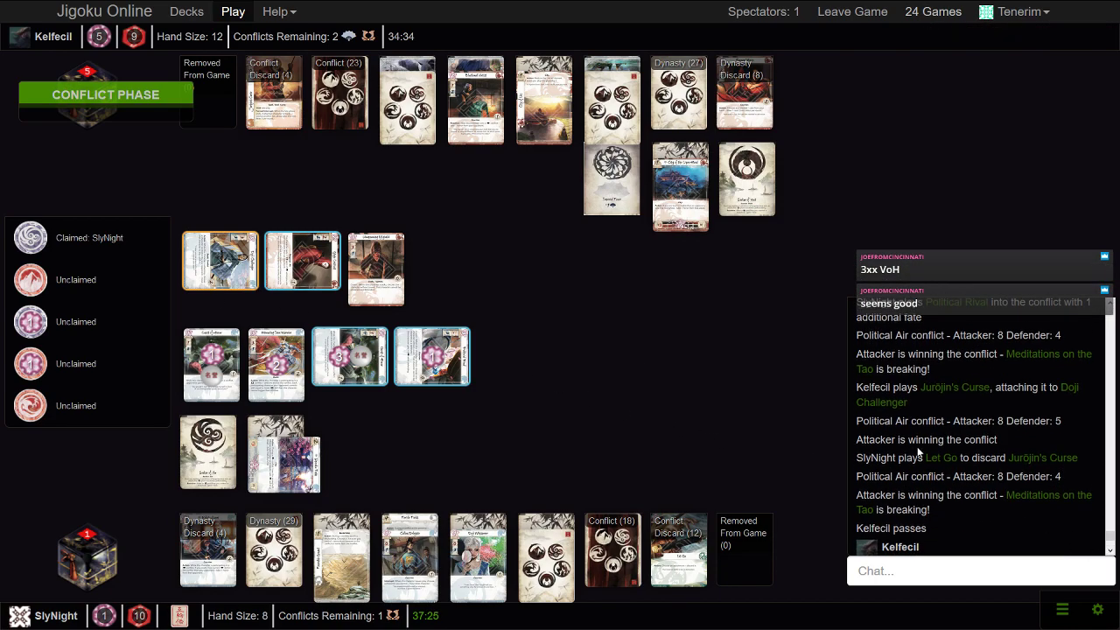
mouse_move(1065, 467)
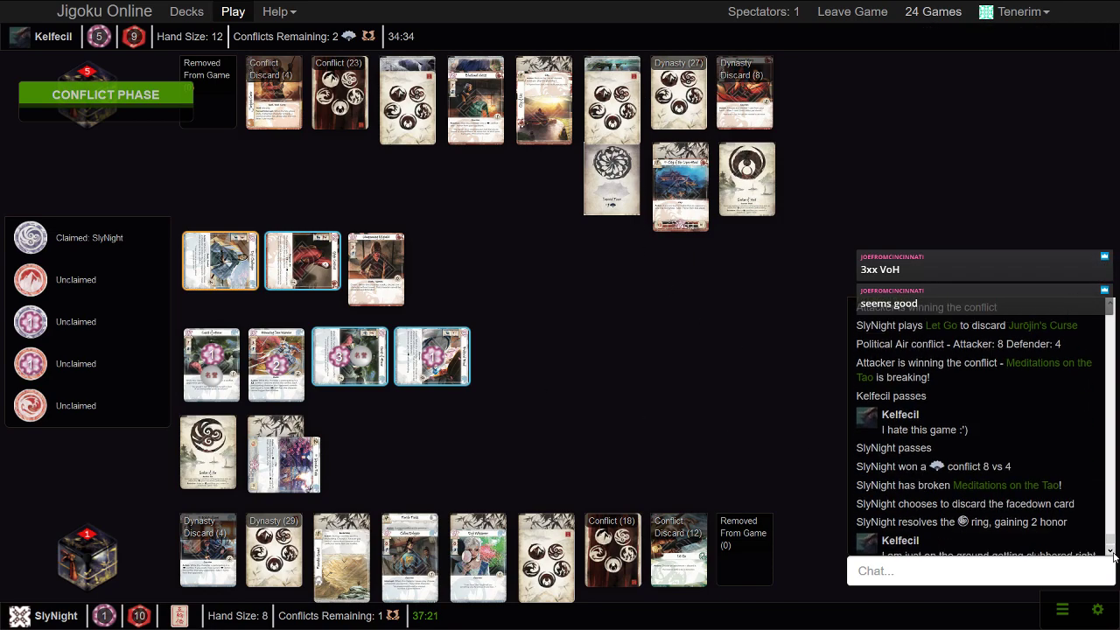
scroll("down", 3)
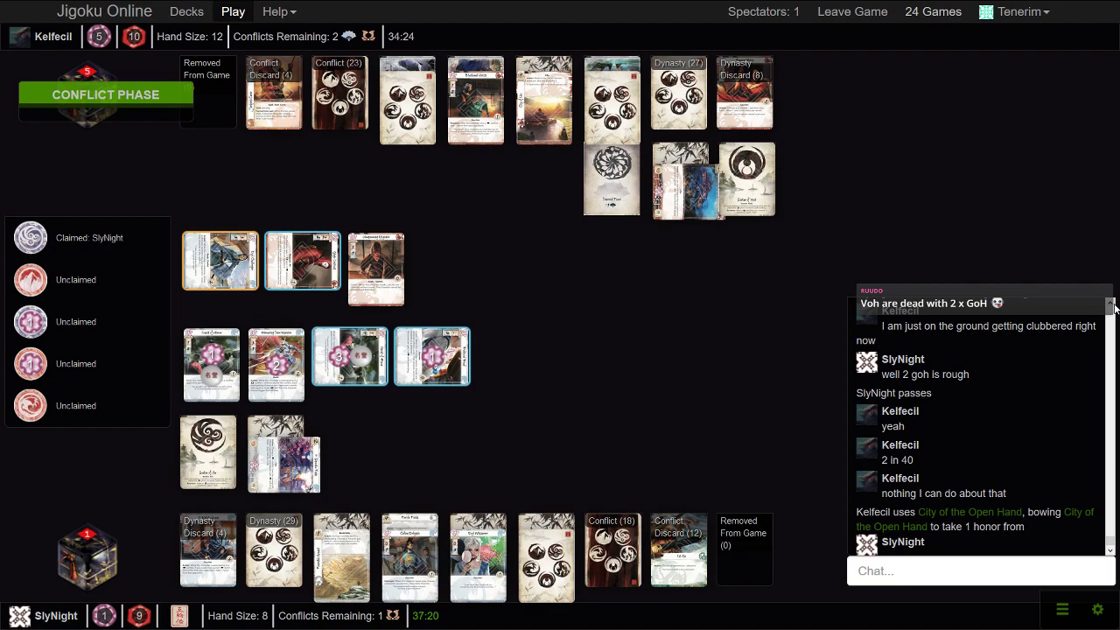
scroll("down", 3)
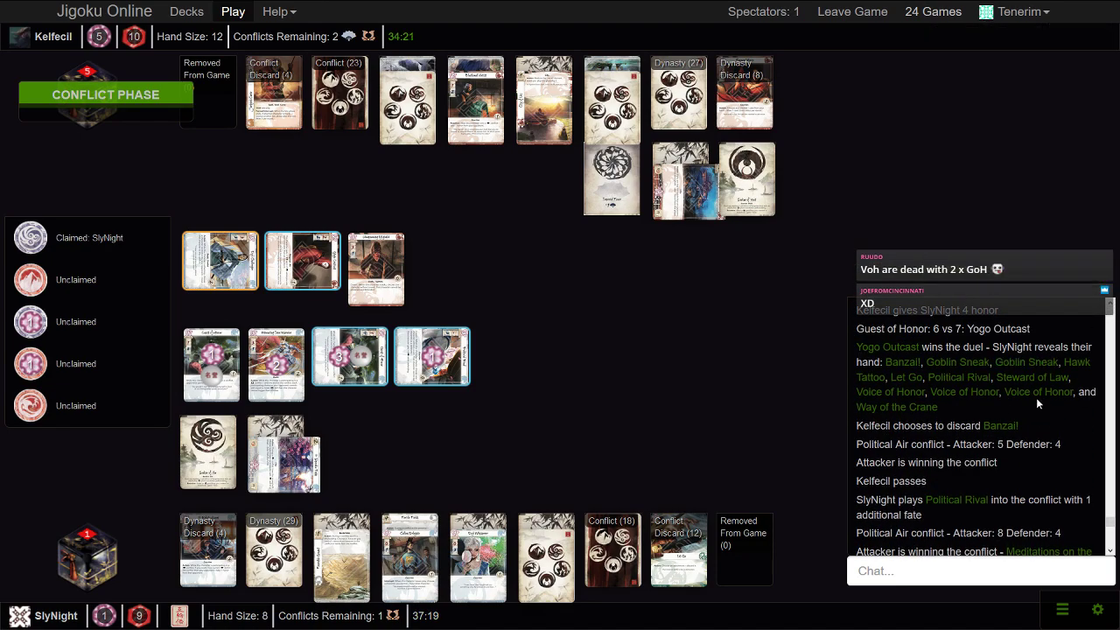
left_click(376, 269)
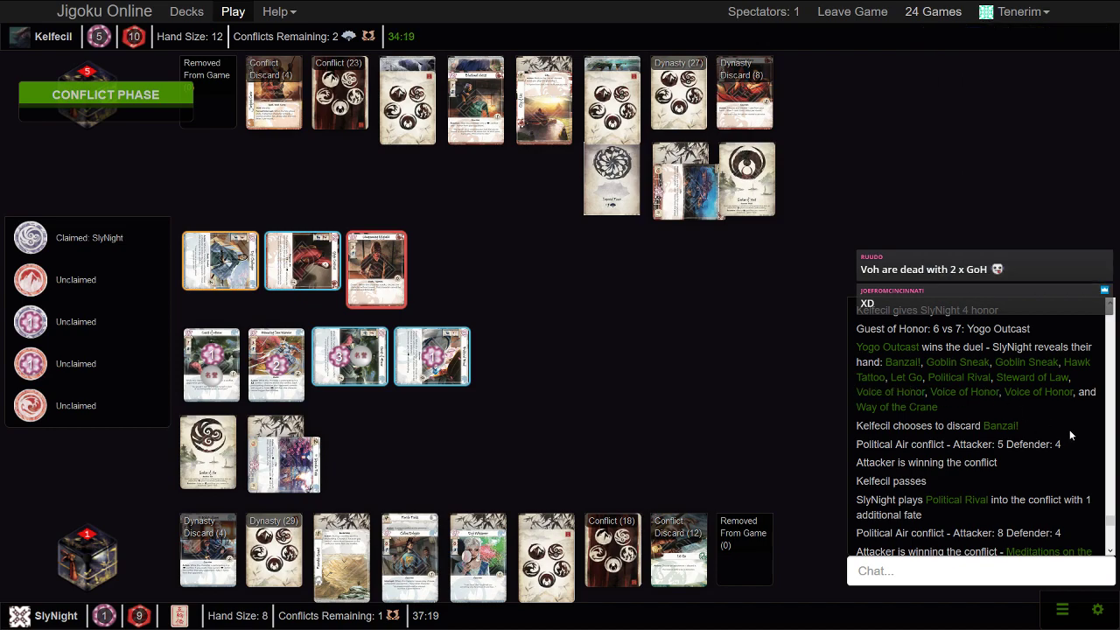
mouse_move(906, 377)
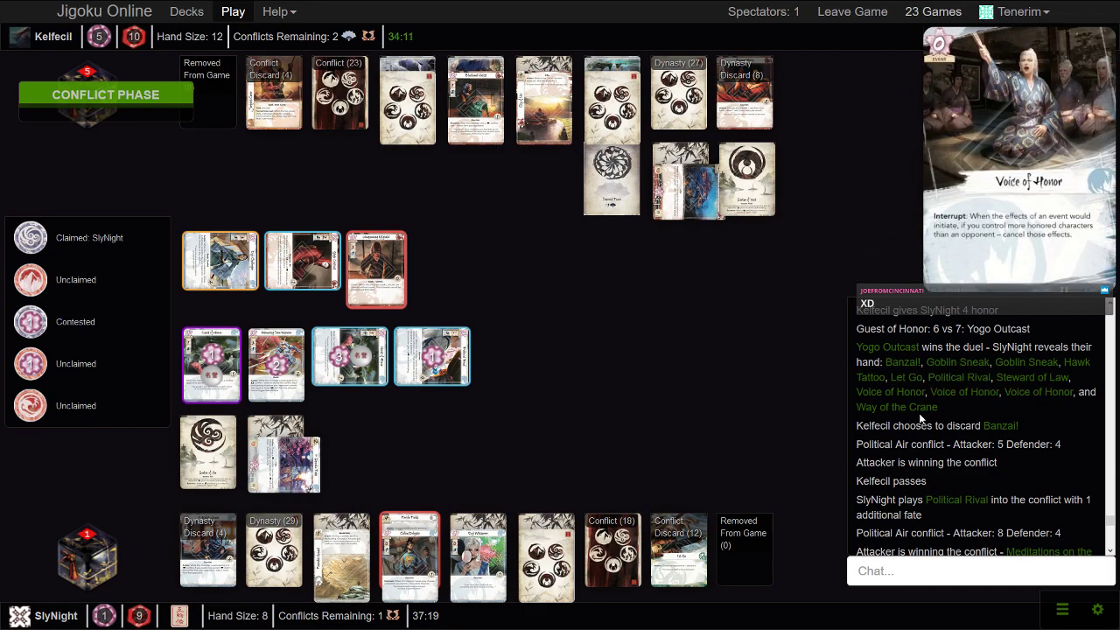
Scroll the game log back to the newest entries showing the Fertile Fields conflict
scroll("down", 3)
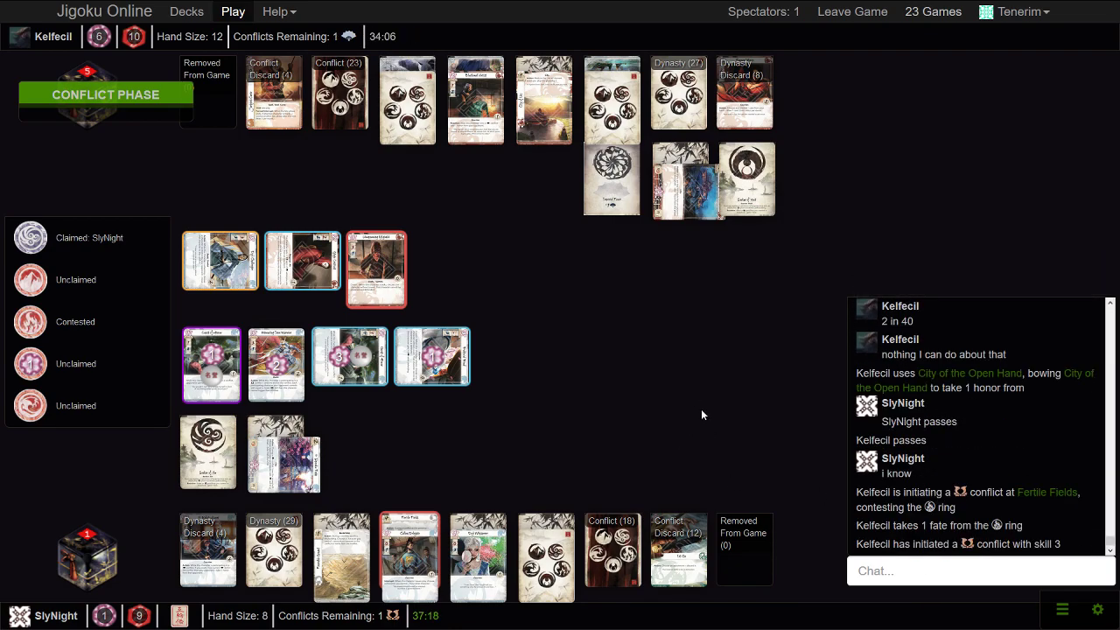
mouse_move(662, 403)
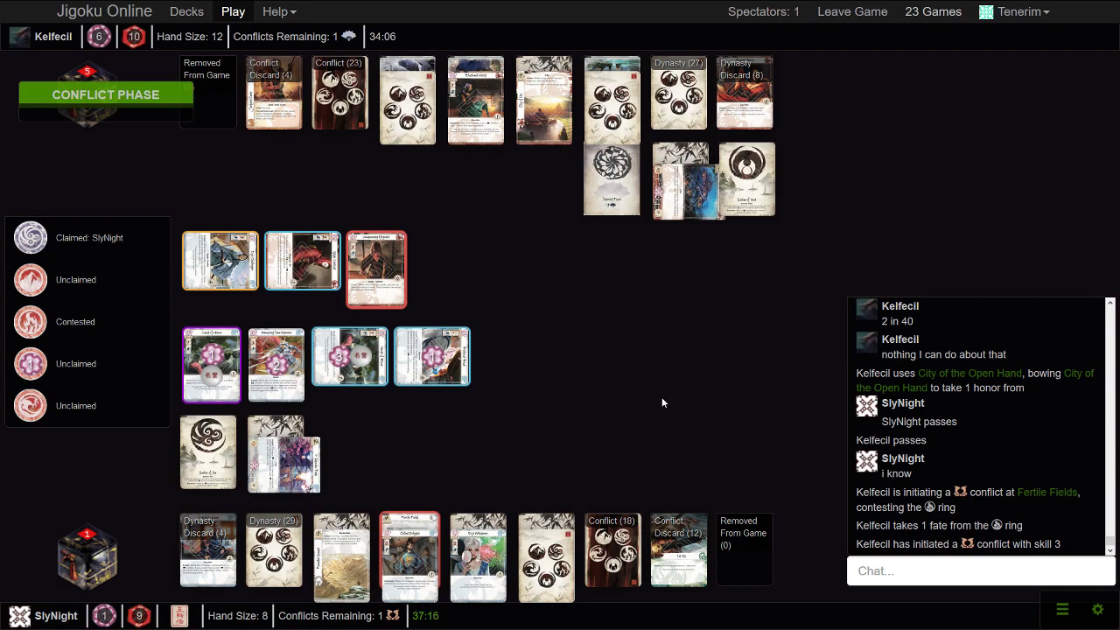
mouse_move(538, 335)
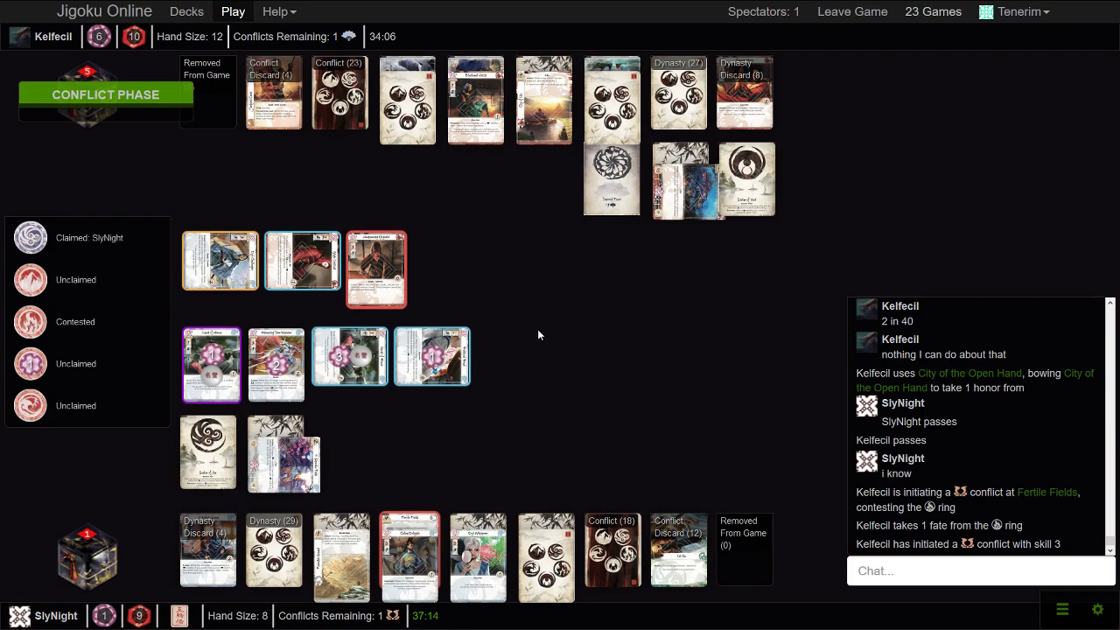
mouse_move(495, 282)
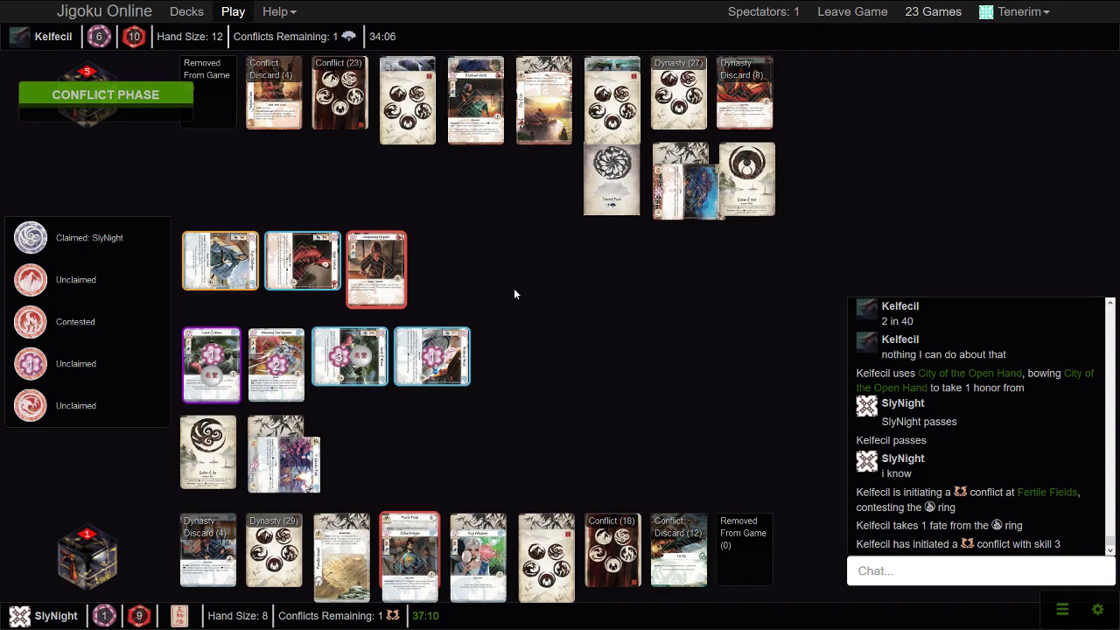
mouse_move(577, 302)
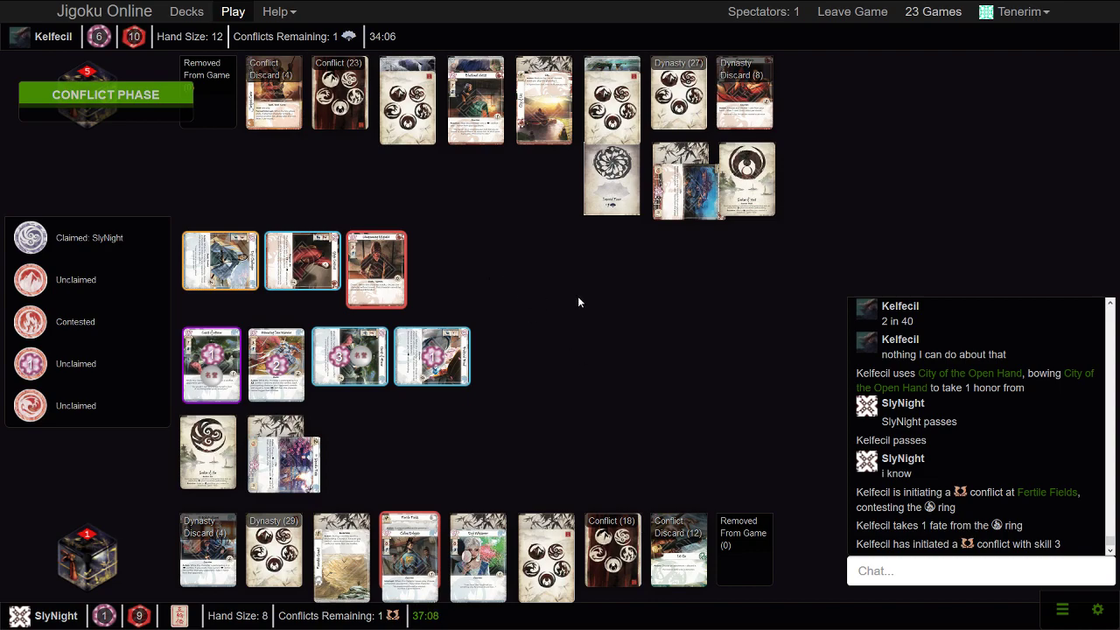
mouse_move(275, 363)
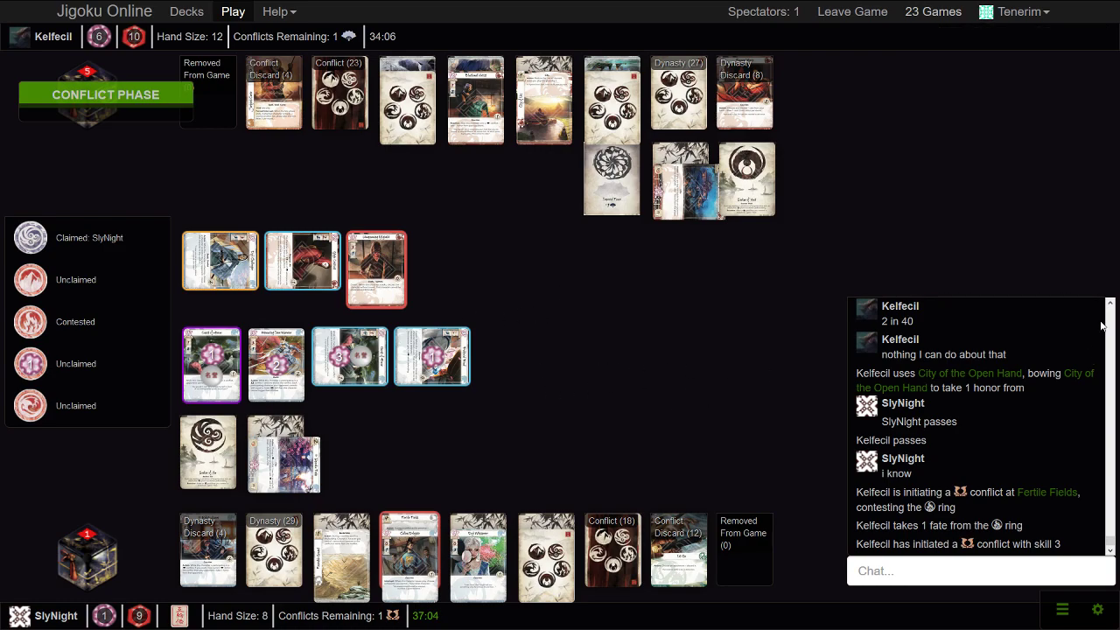
scroll("down", 3)
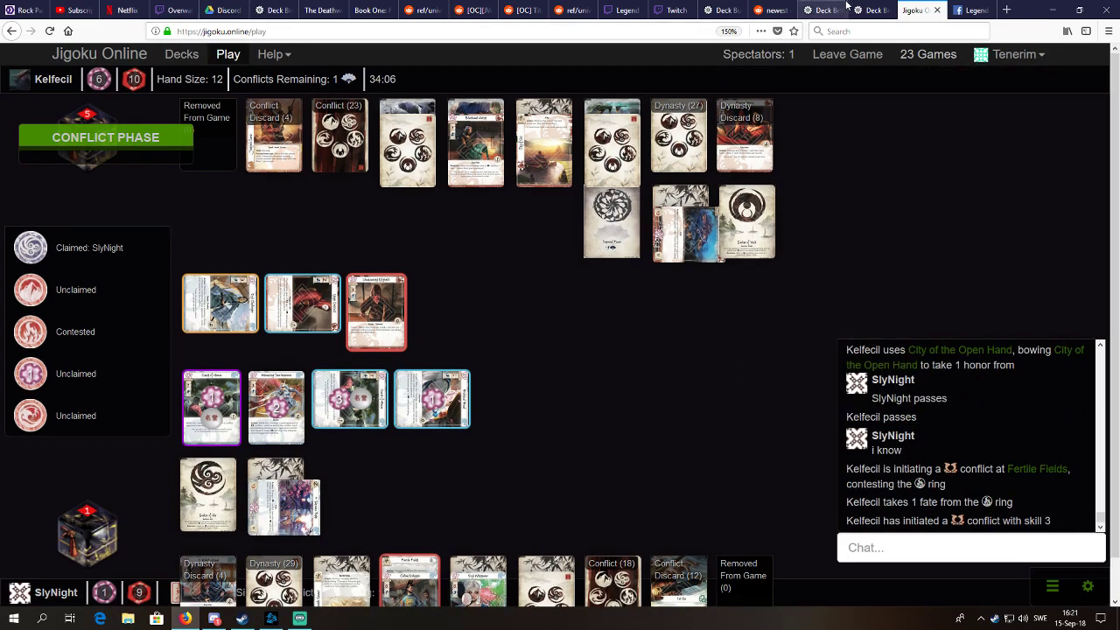
Check the 12/08/2018 Seeker deck list on FiveRingsDB, then return to the match
left_click(862, 10)
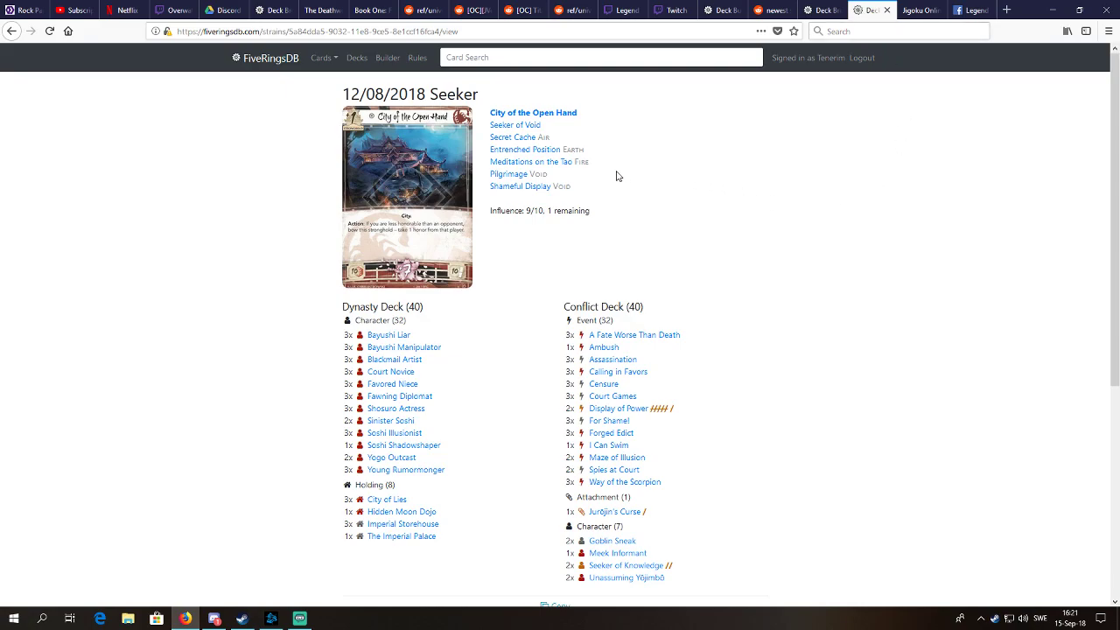
left_click(920, 10)
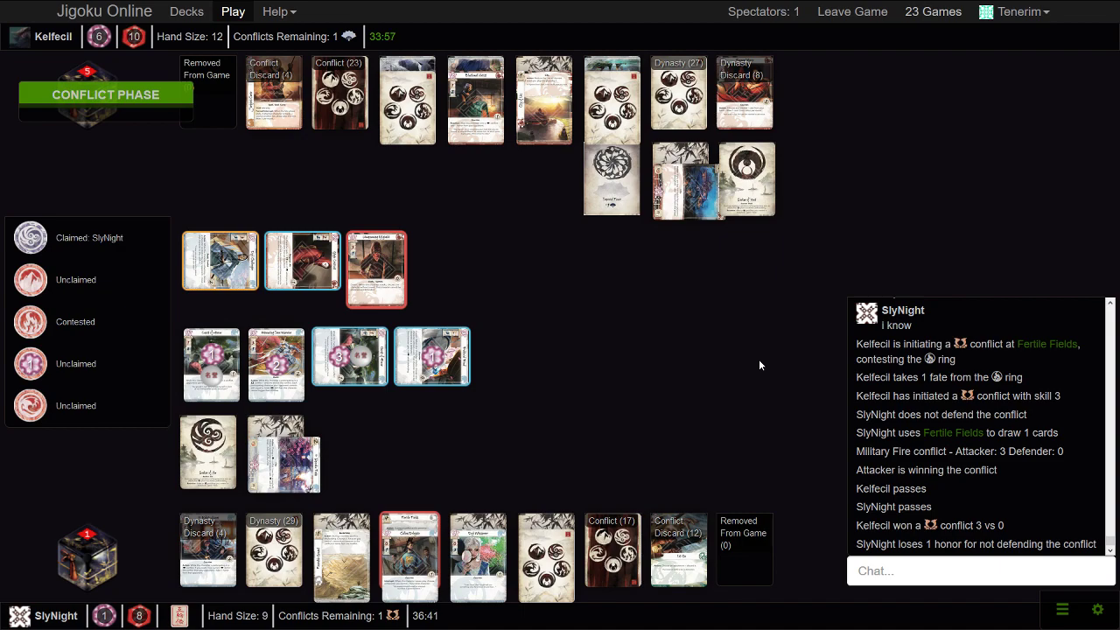
mouse_move(565, 403)
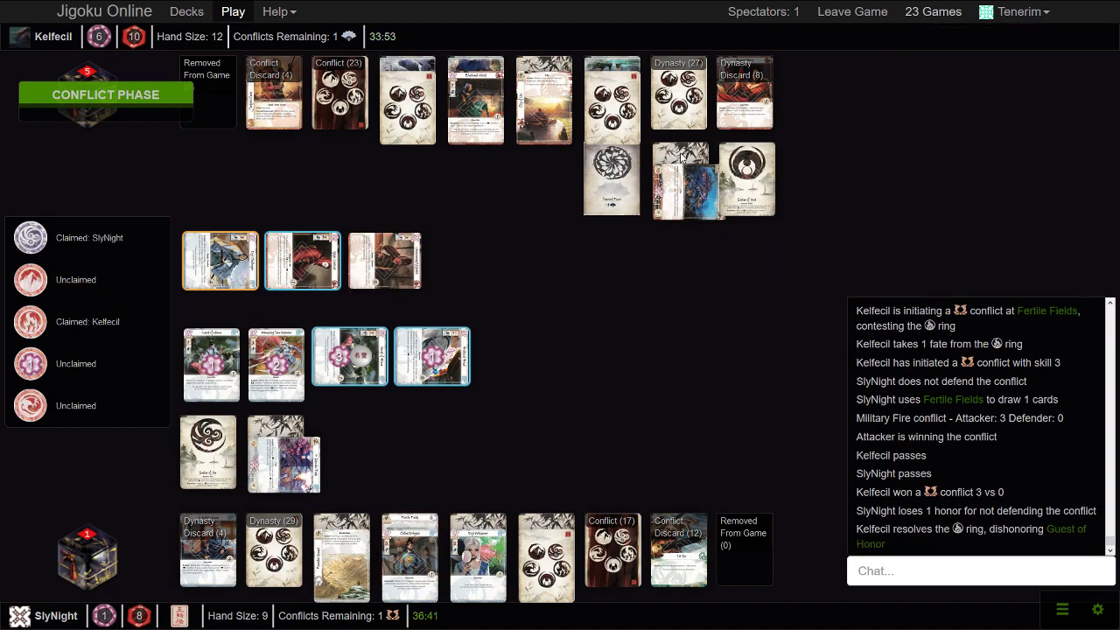
mouse_move(538, 416)
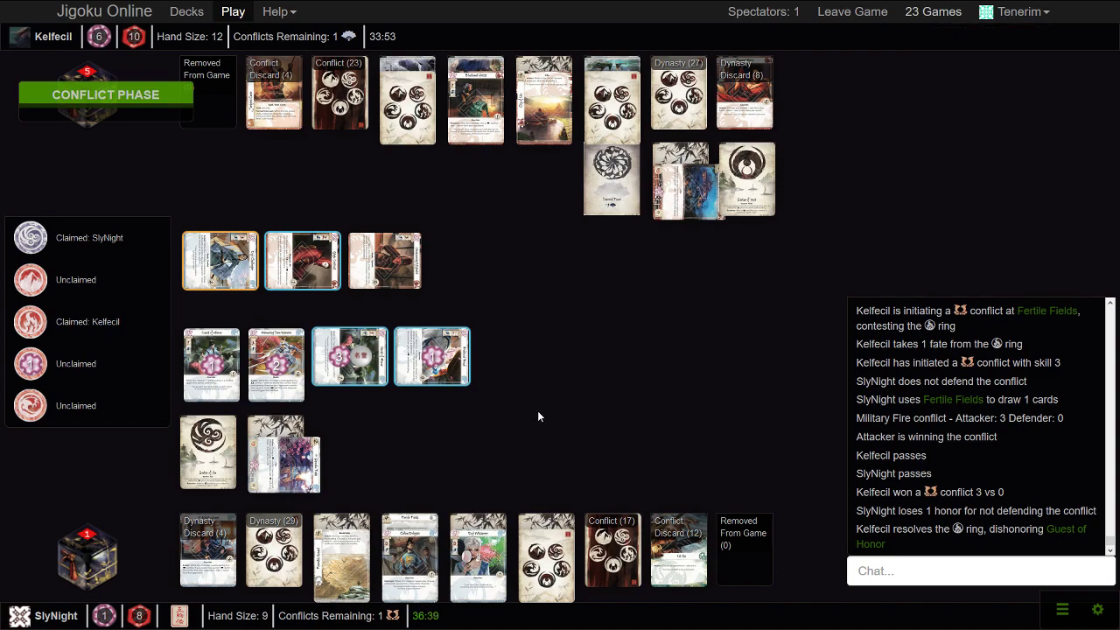
mouse_move(405, 408)
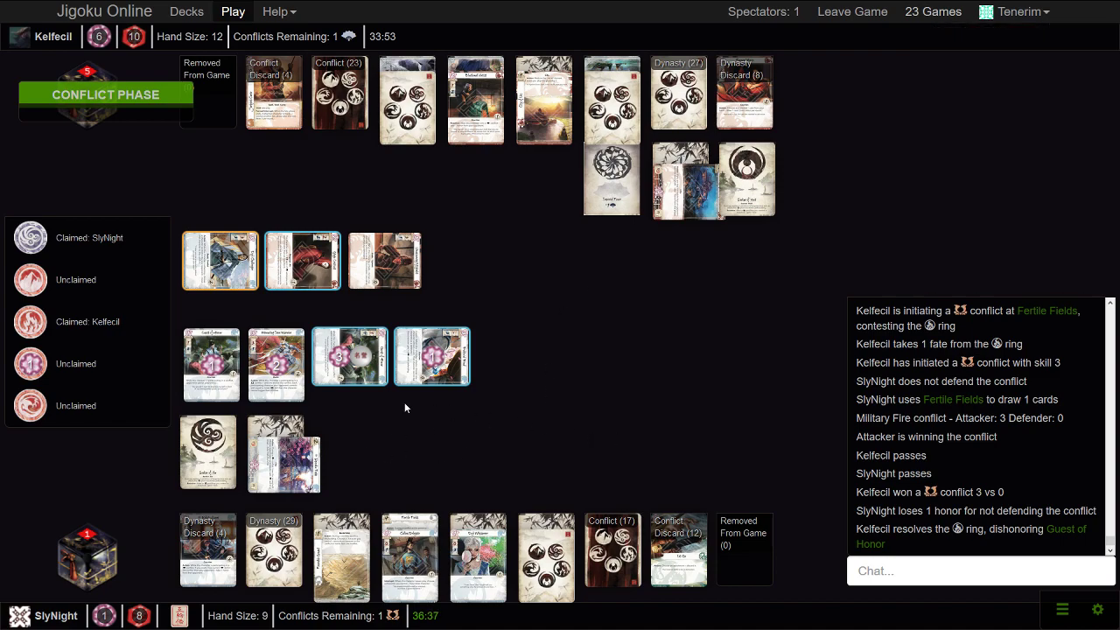
mouse_move(276, 363)
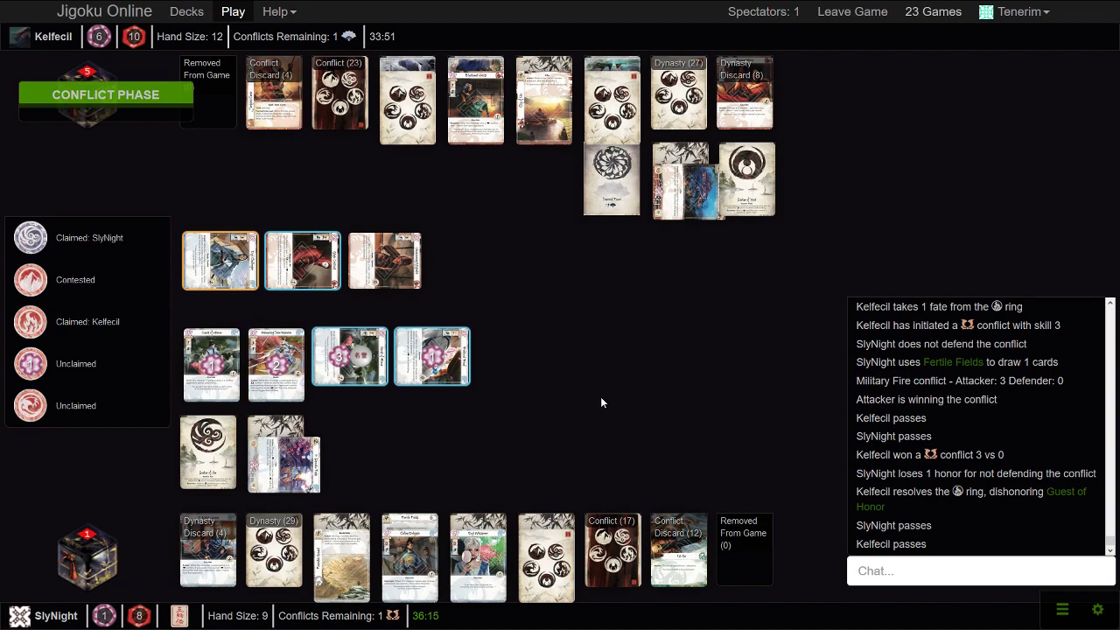
Watch the undefended military conflict resolve and the ring become claimed
left_click(275, 357)
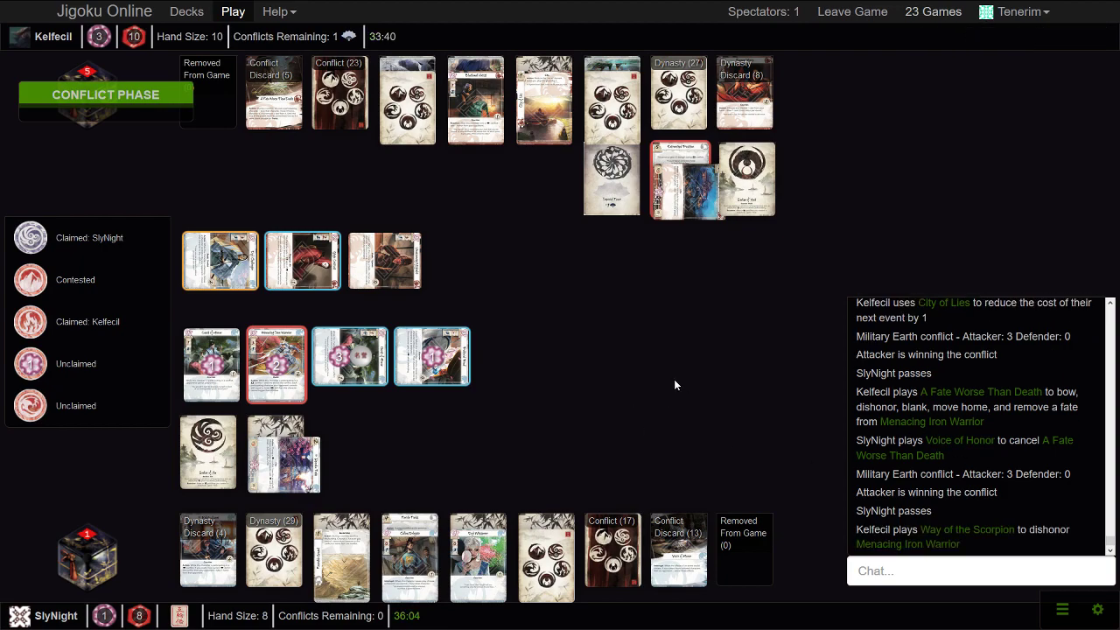
mouse_move(551, 274)
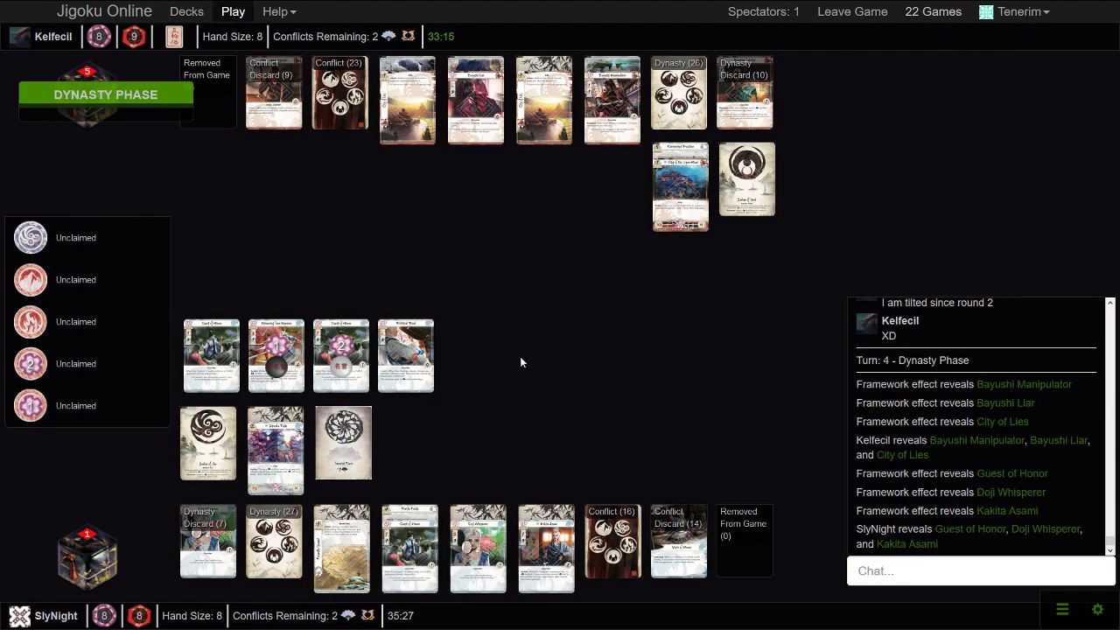
mouse_move(560, 384)
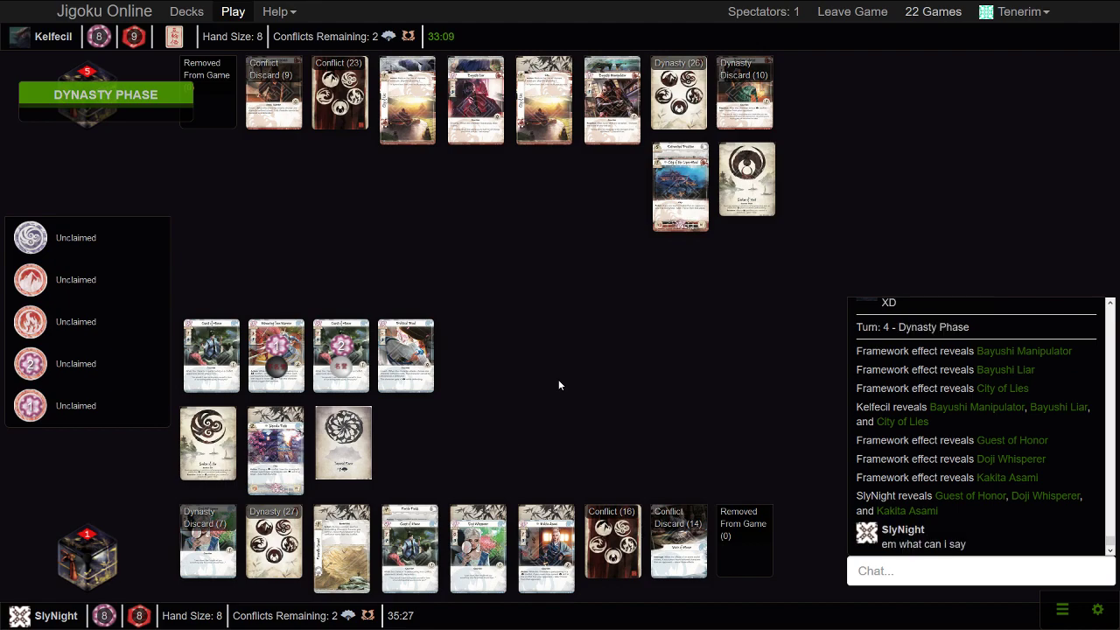
mouse_move(596, 402)
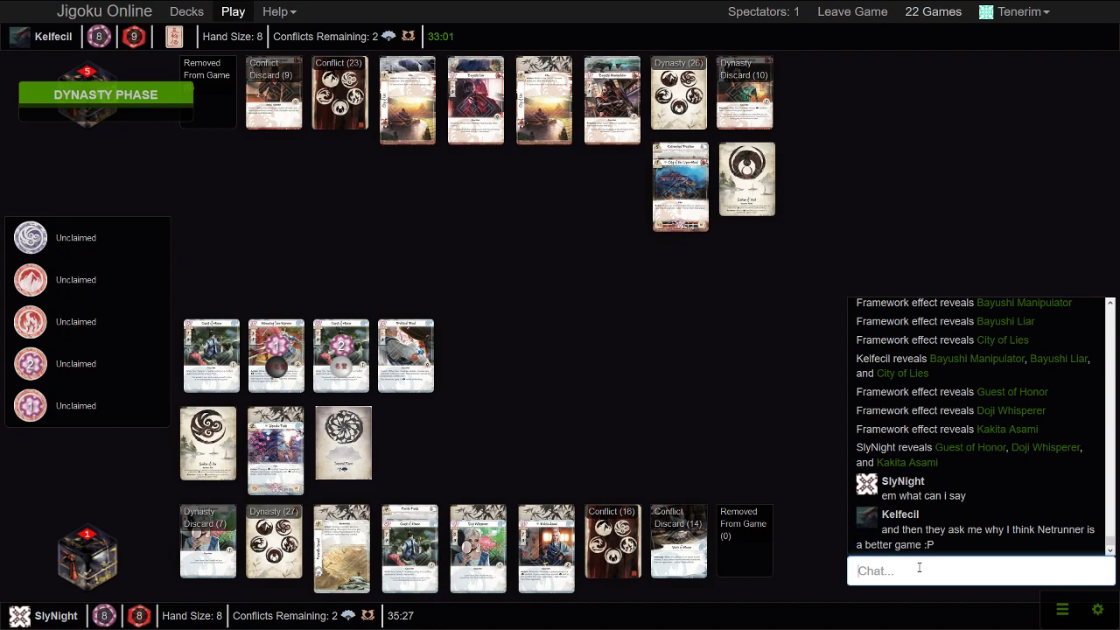
Send 'BigB' in the match chat, then return to the game as players say goodbye
type("BigBrain flop")
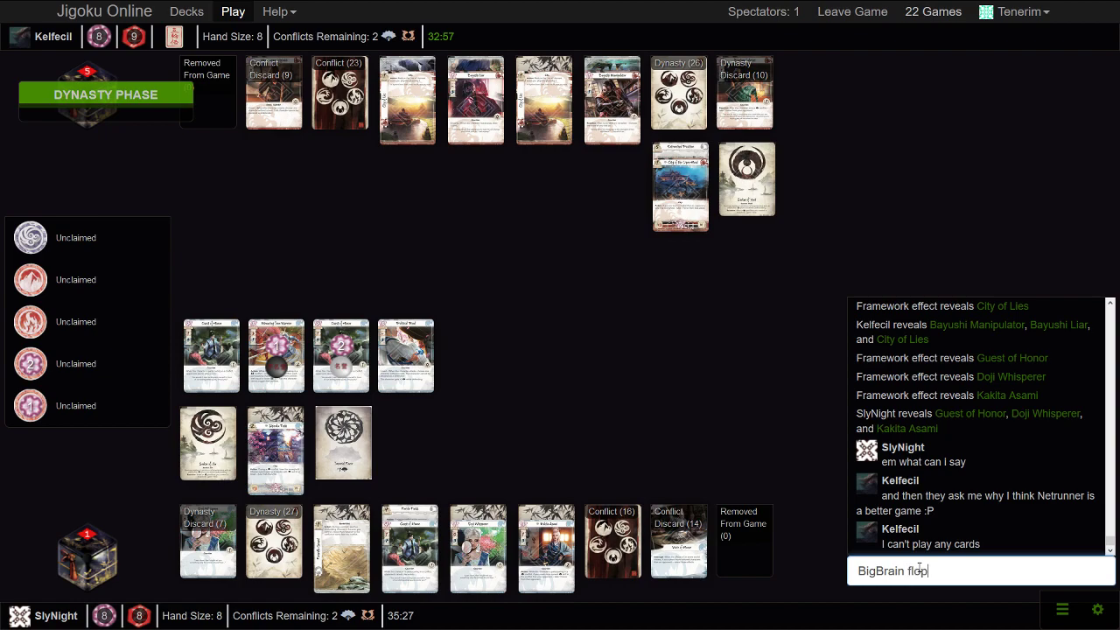
key("Return")
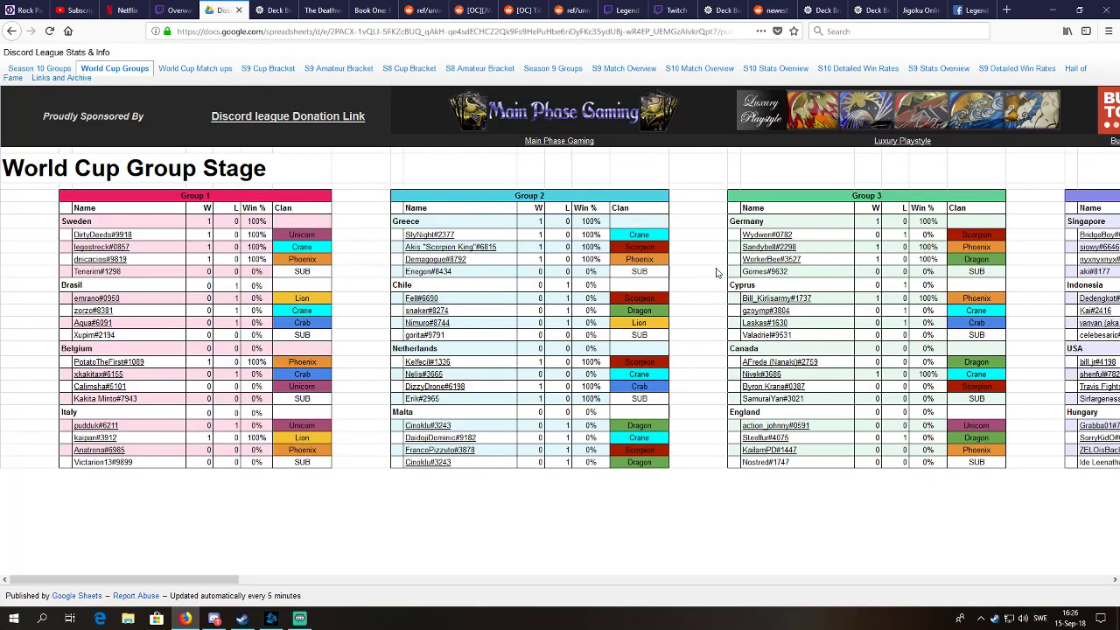
left_click(915, 10)
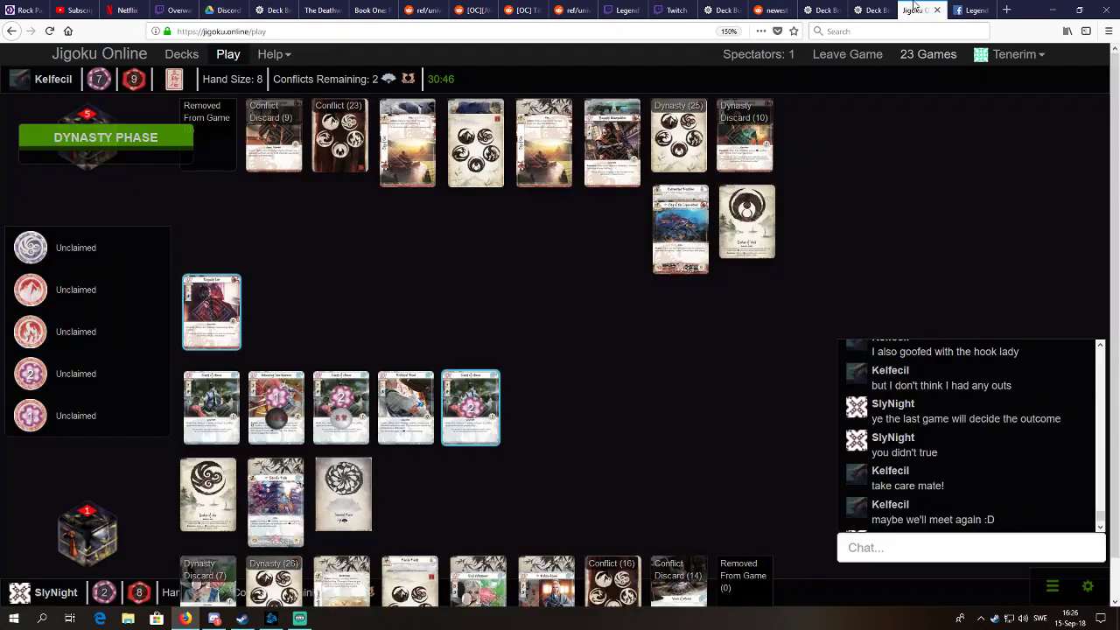